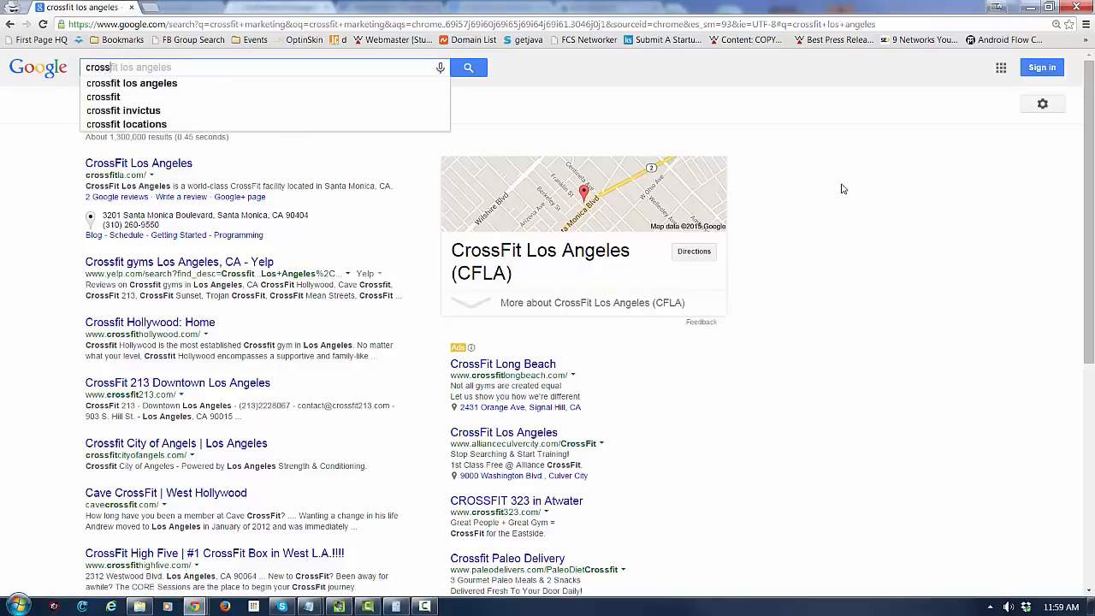
# Search Google for 'crossfit marketing' and review the ads and articles
pyautogui.write('crossfit marketing')
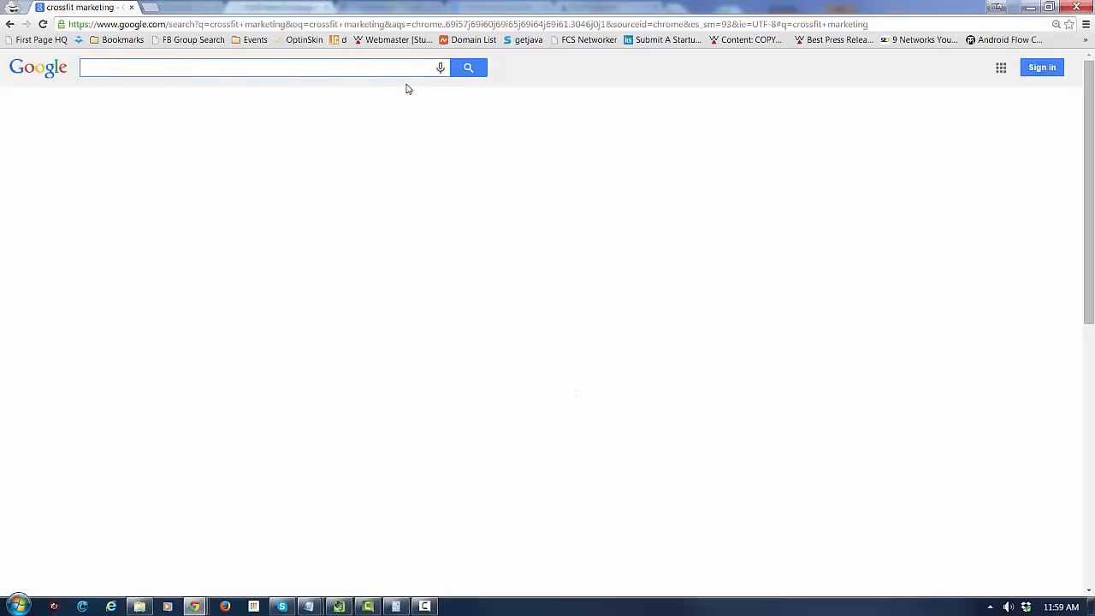
pyautogui.moveTo(380, 251)
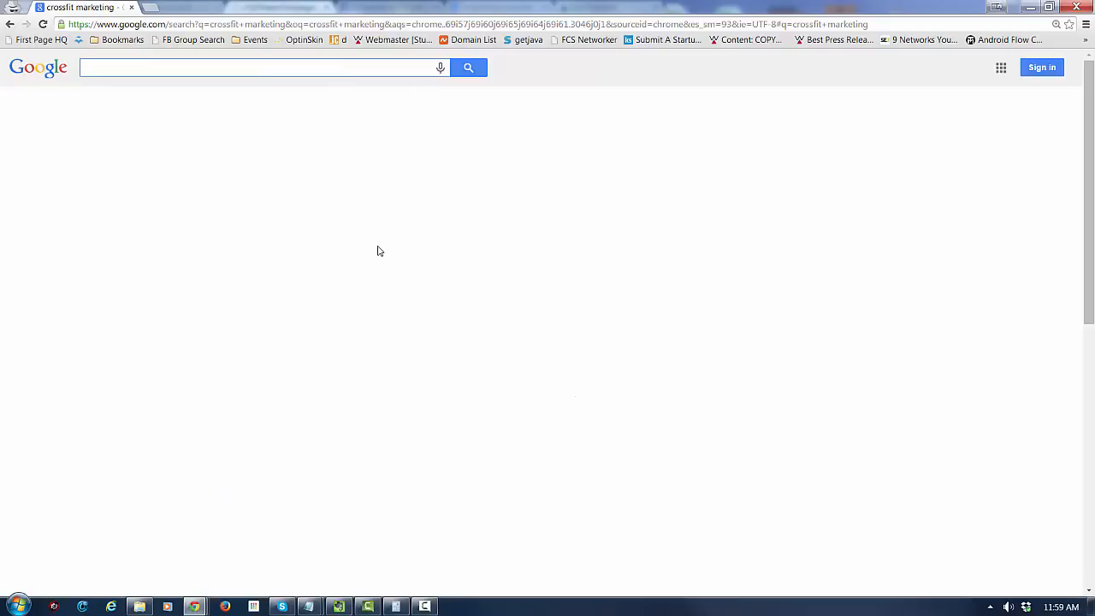
pyautogui.moveTo(405, 290)
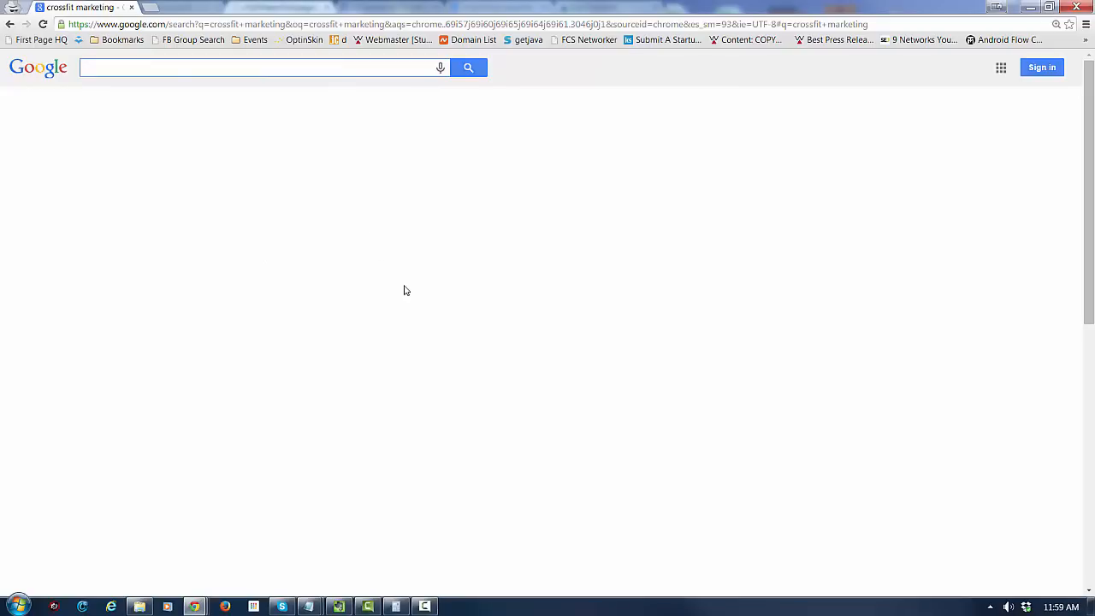
pyautogui.click(257, 68)
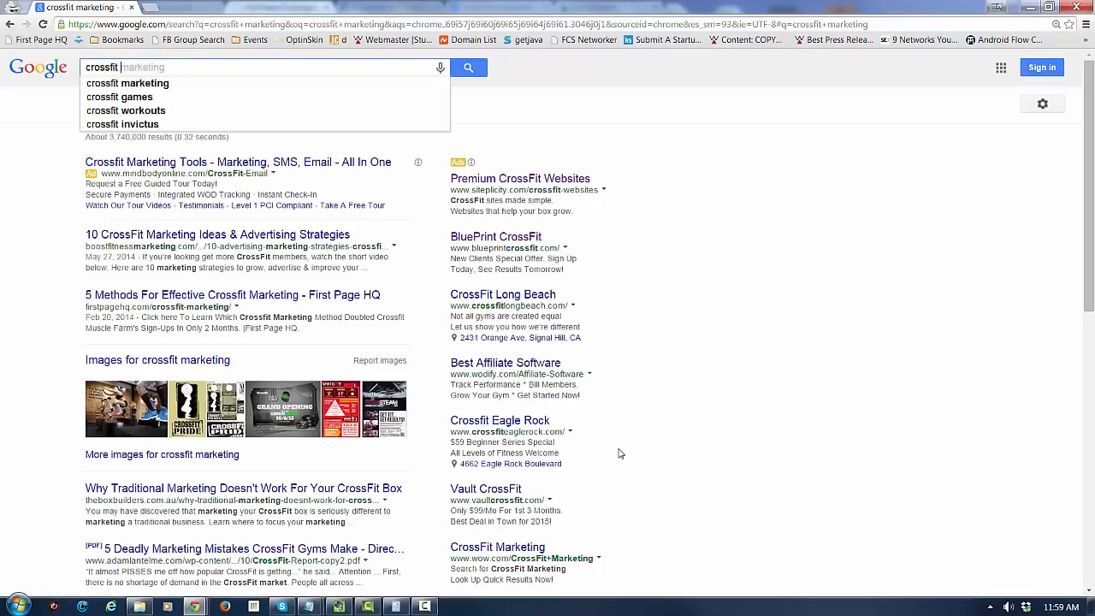
# Search Google for 'crossfit los angeles' and scroll through the results
pyautogui.write('crossfit los angeles')
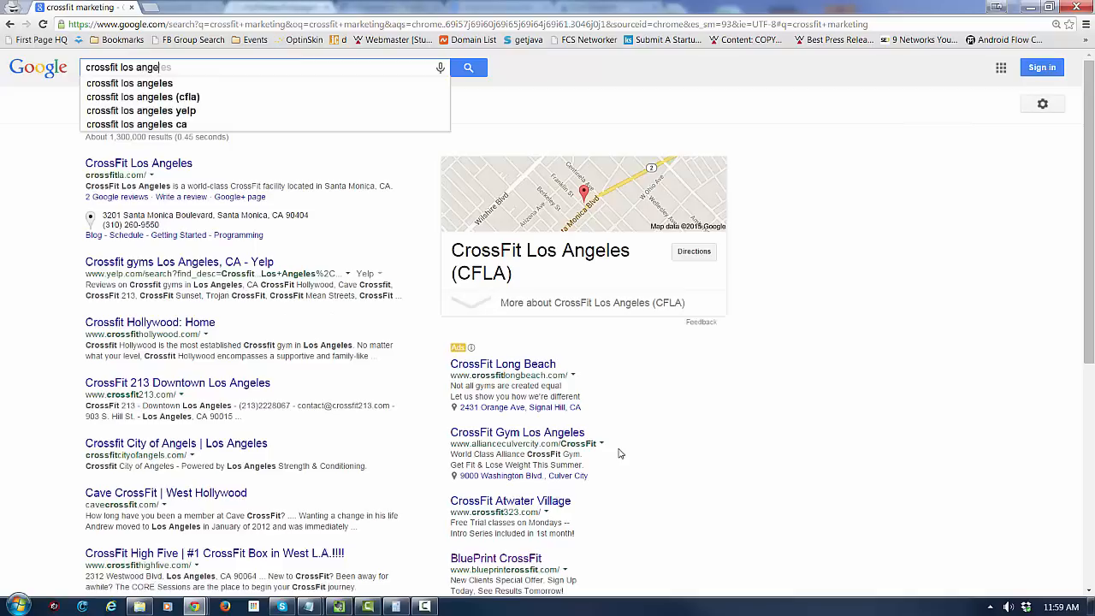
pyautogui.click(130, 83)
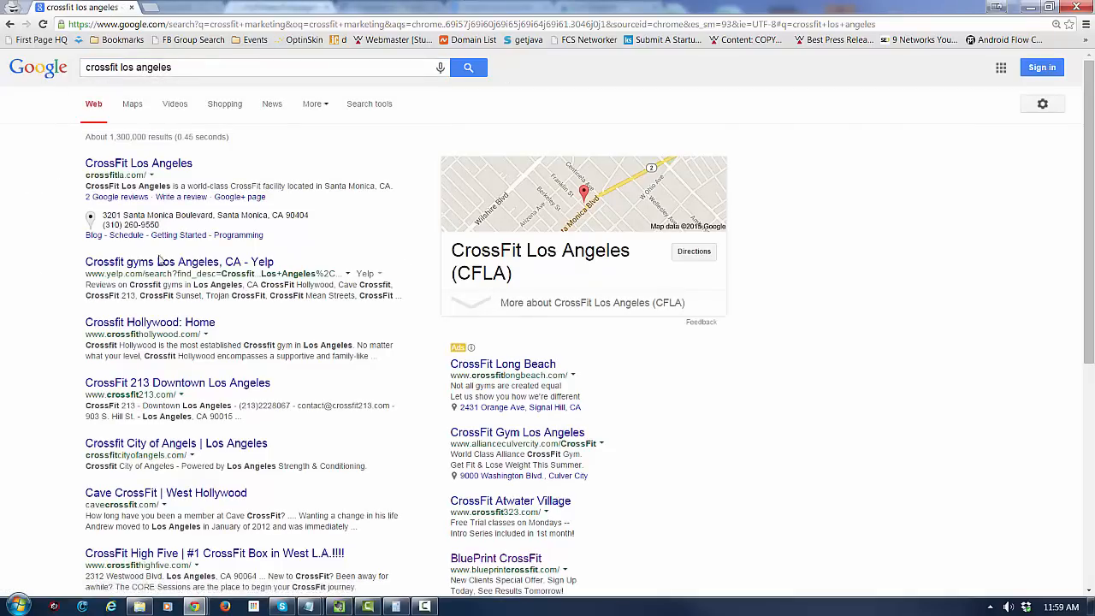
pyautogui.scroll(-3)
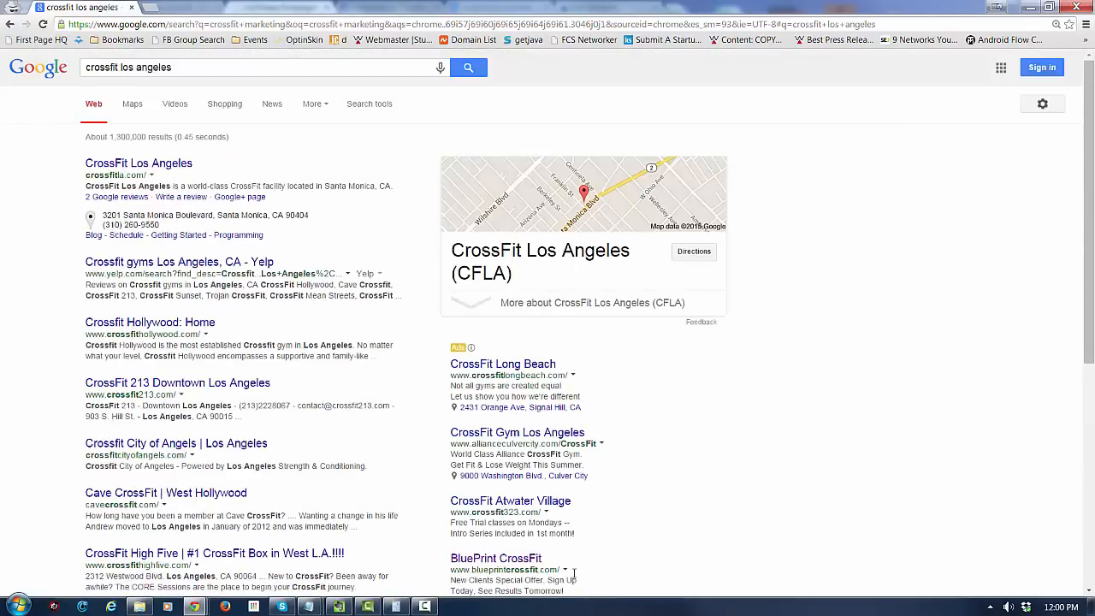
# Change the query to 'crossfit houston' and scroll through the gym results
pyautogui.doubleClick(145, 67)
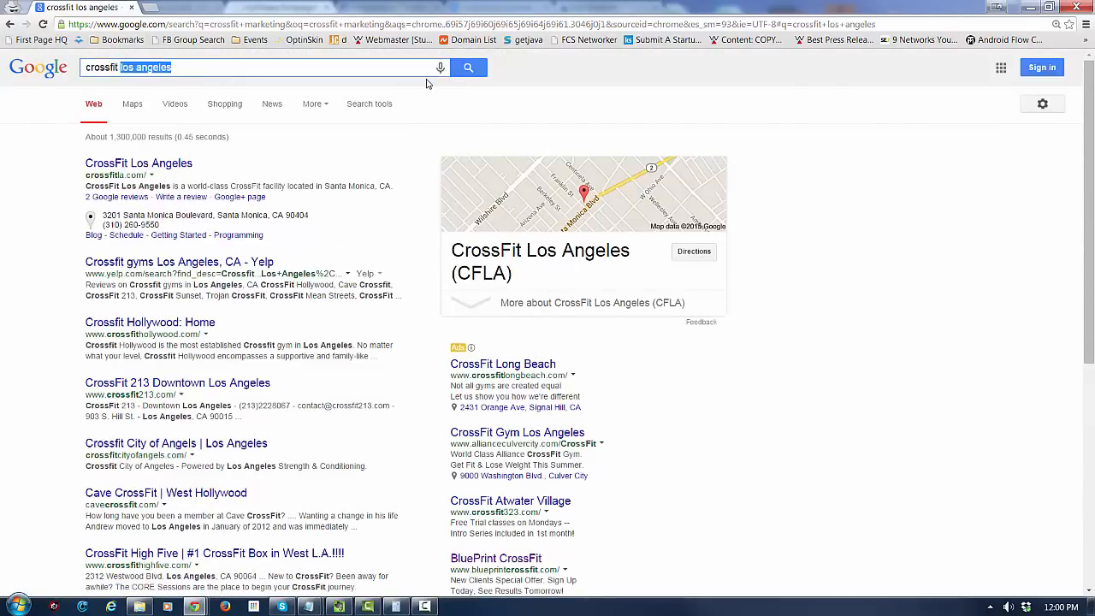
pyautogui.write('crossfit houston')
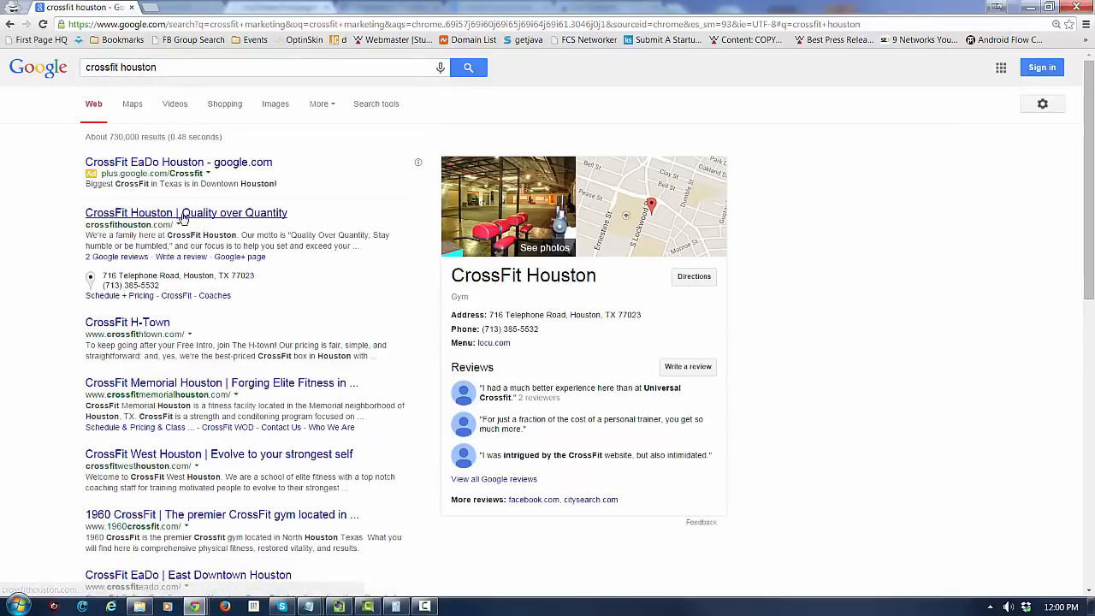
pyautogui.scroll(-3)
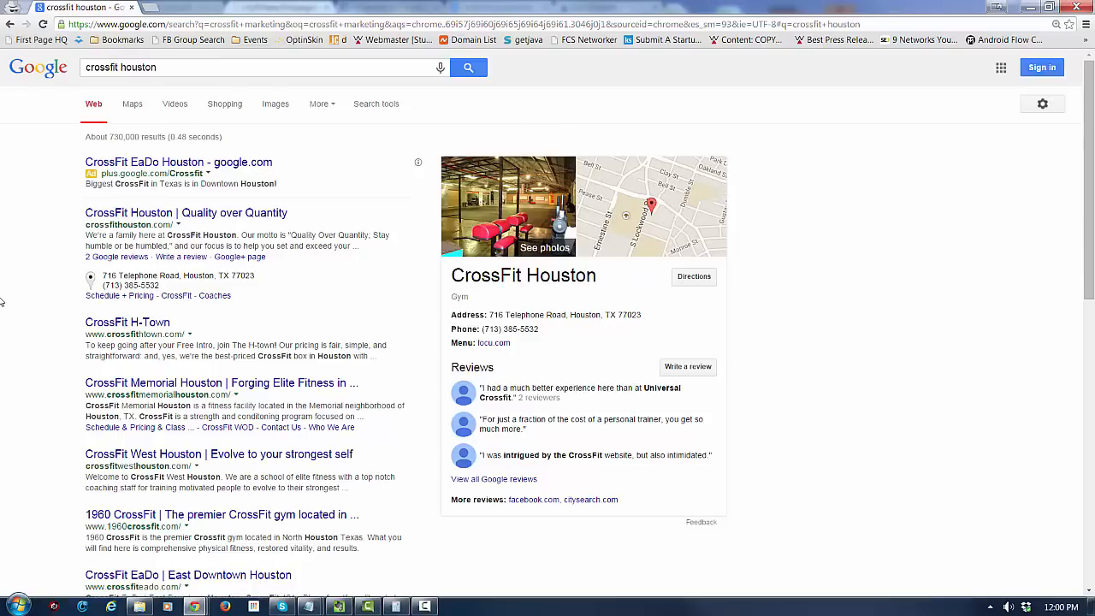
pyautogui.moveTo(170, 298)
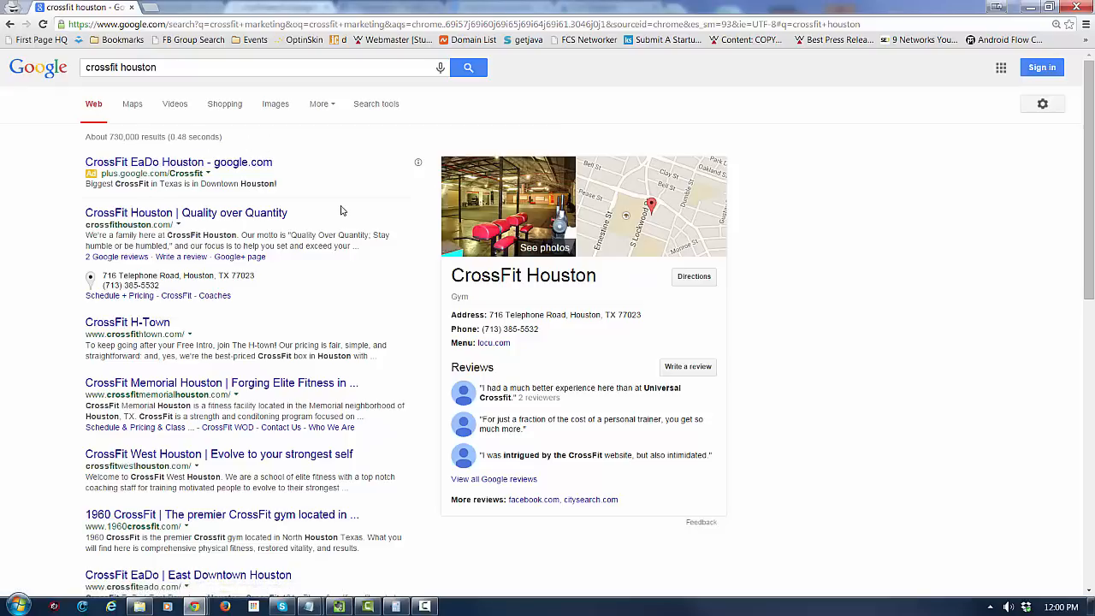
pyautogui.moveTo(7, 248)
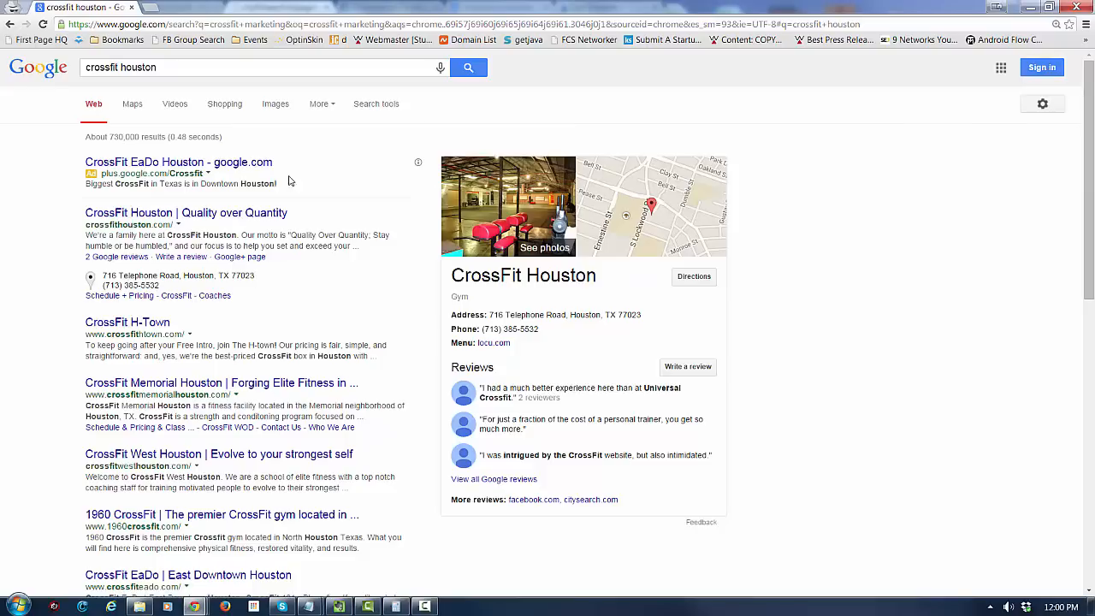
pyautogui.moveTo(412, 351)
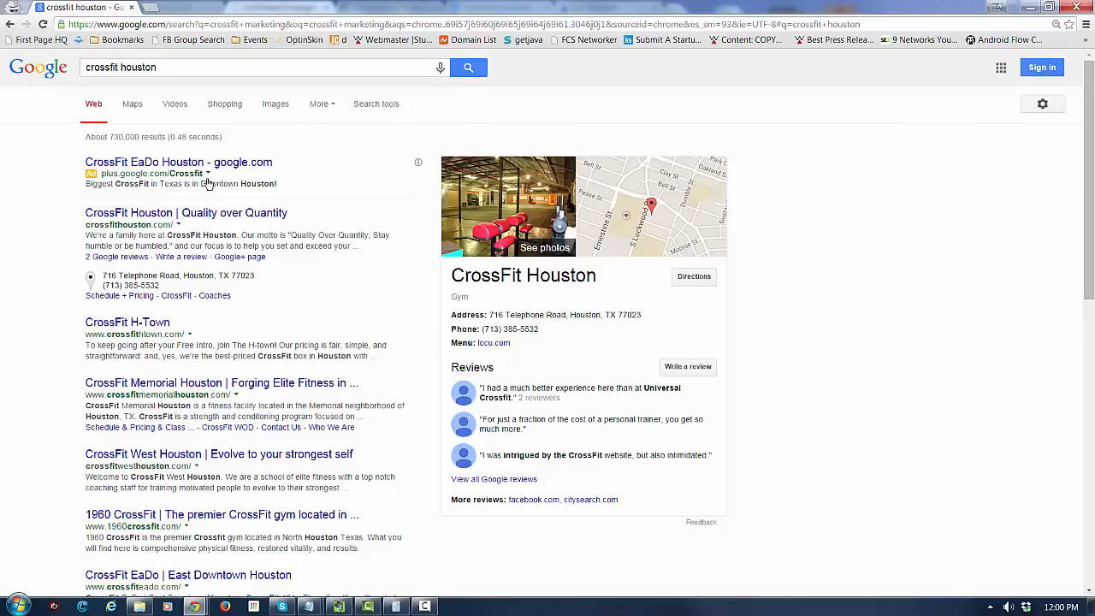
pyautogui.moveTo(146, 122)
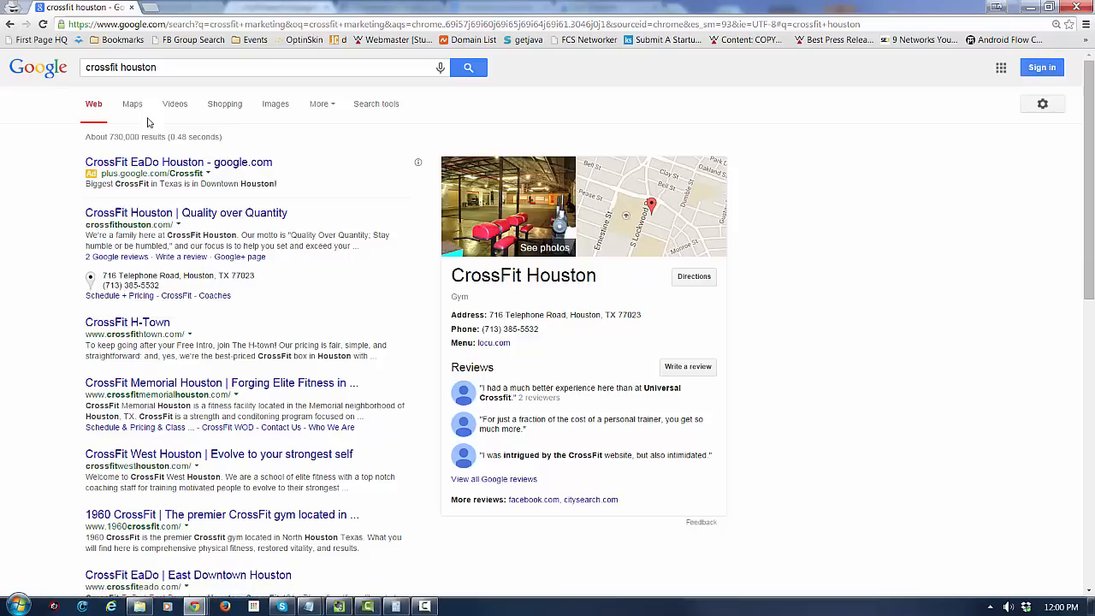
pyautogui.moveTo(465, 291)
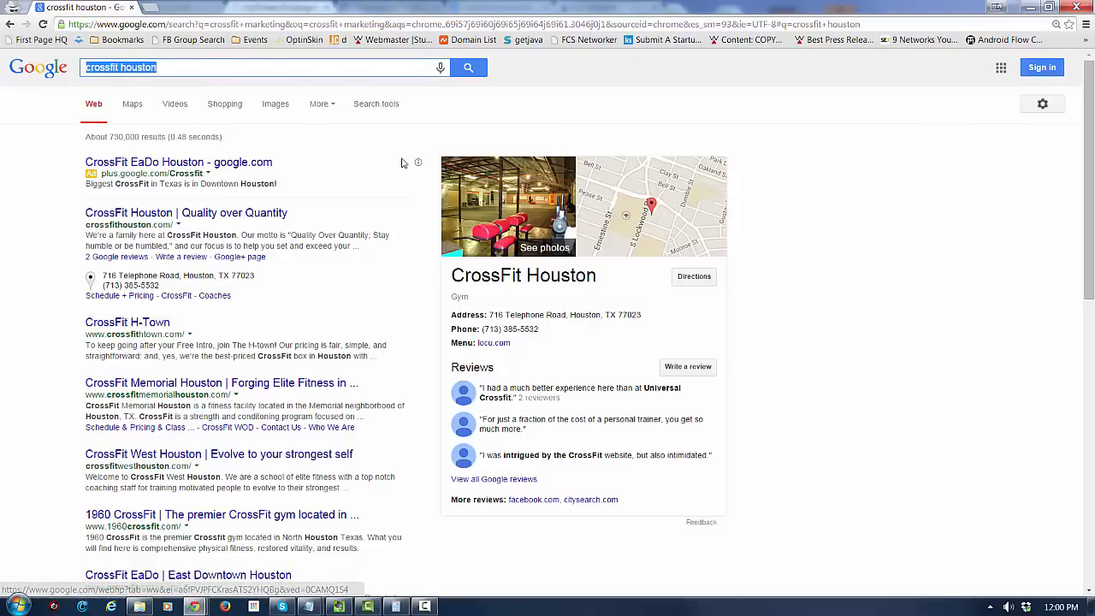
# Search 'crossfit los angeles' again and open the CrossFit Long Beach ad in a new tab
pyautogui.write('crossfit los')
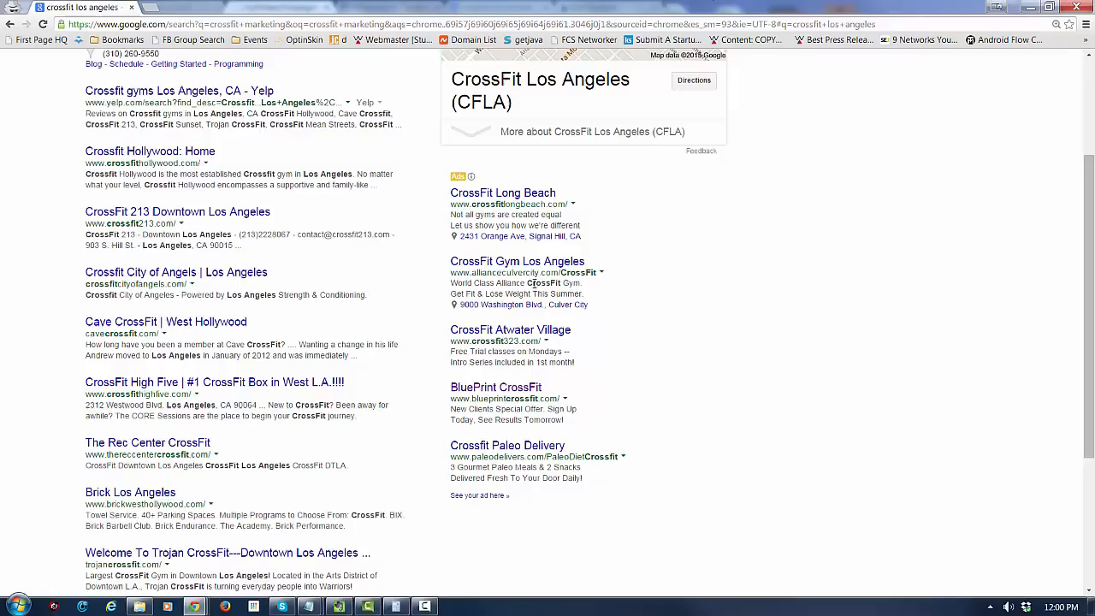
pyautogui.rightClick(502, 192)
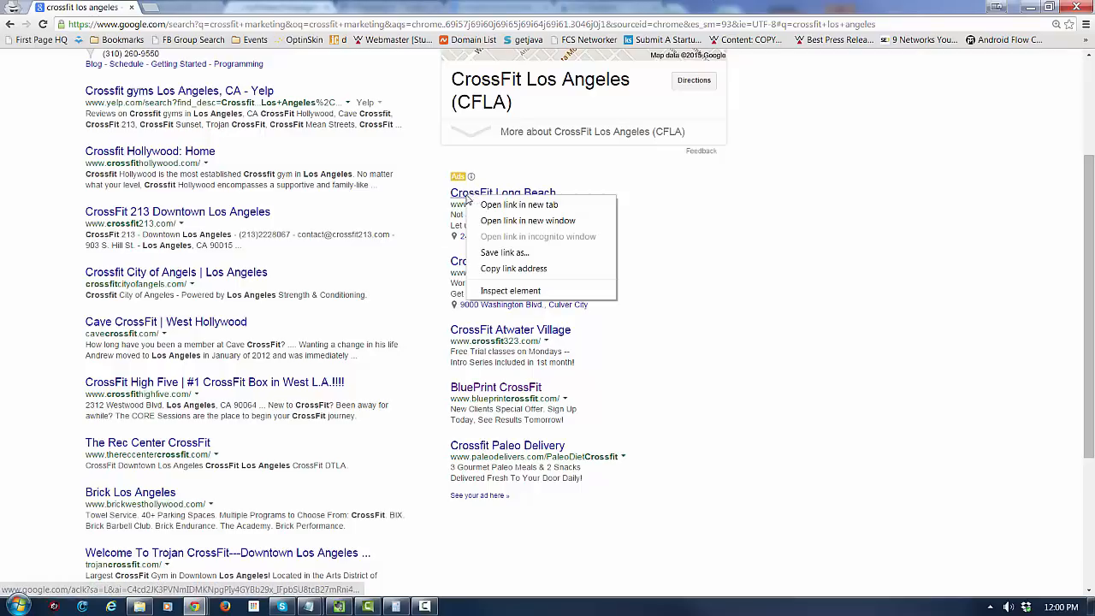
pyautogui.click(527, 178)
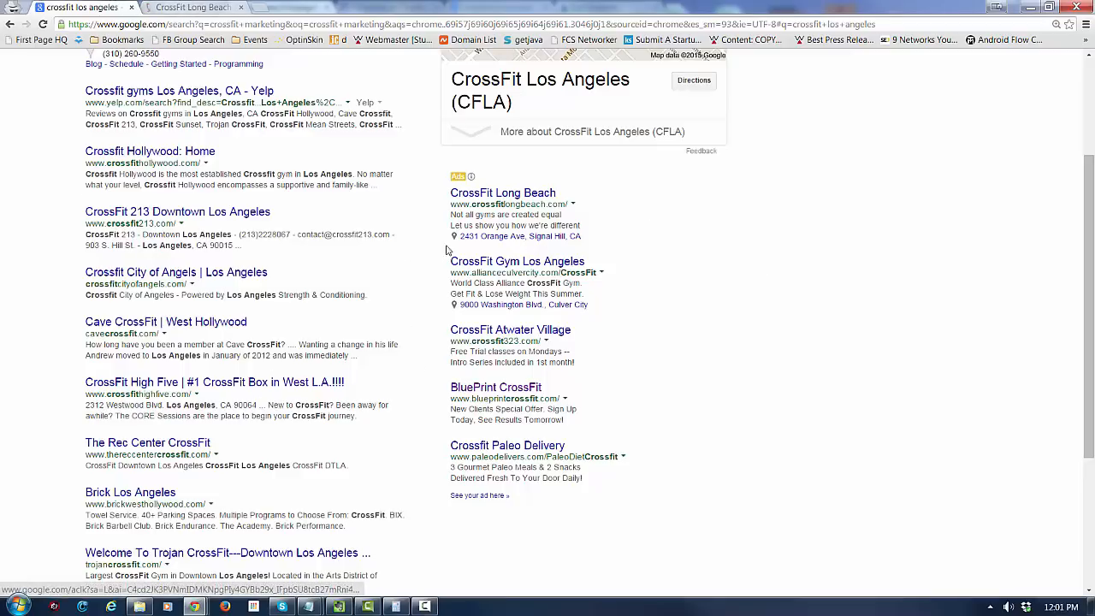
pyautogui.moveTo(457, 428)
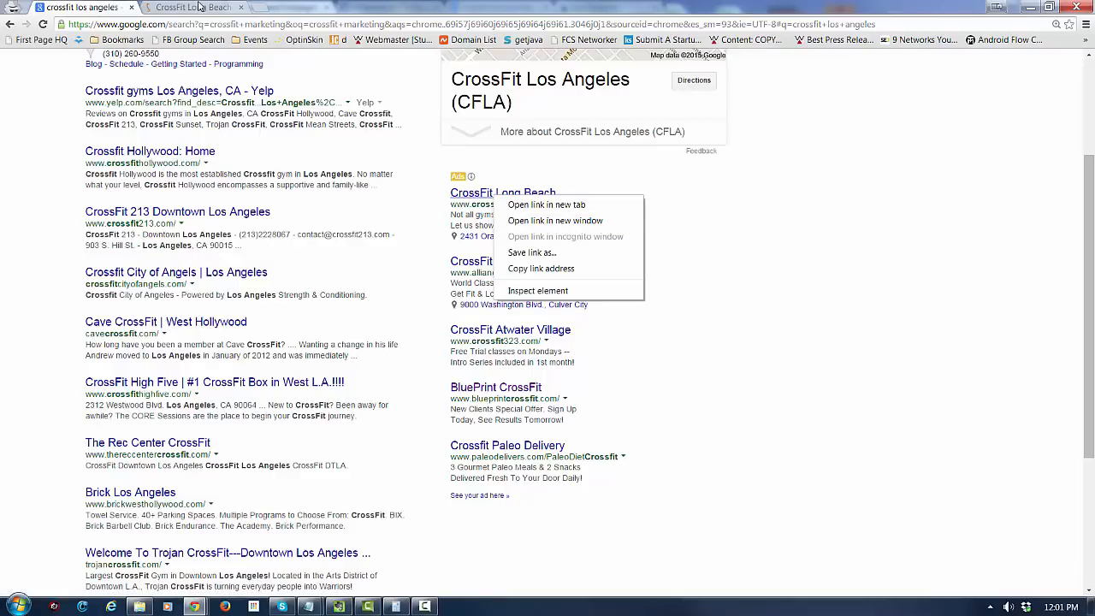
# Switch to the CrossFit Long Beach tab and scroll through its landing page
pyautogui.click(546, 205)
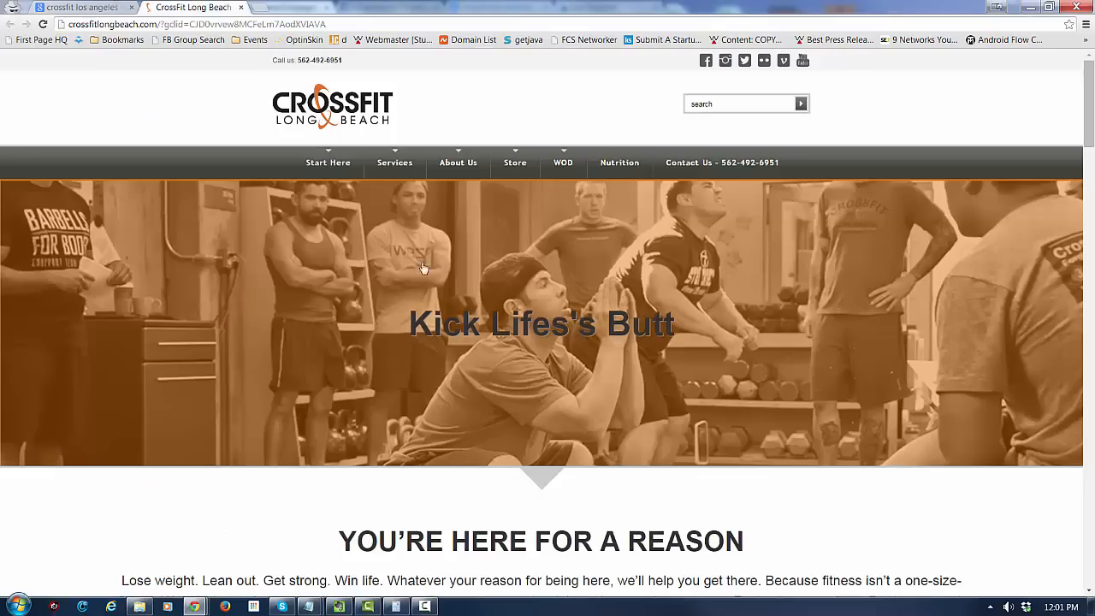
pyautogui.scroll(-3)
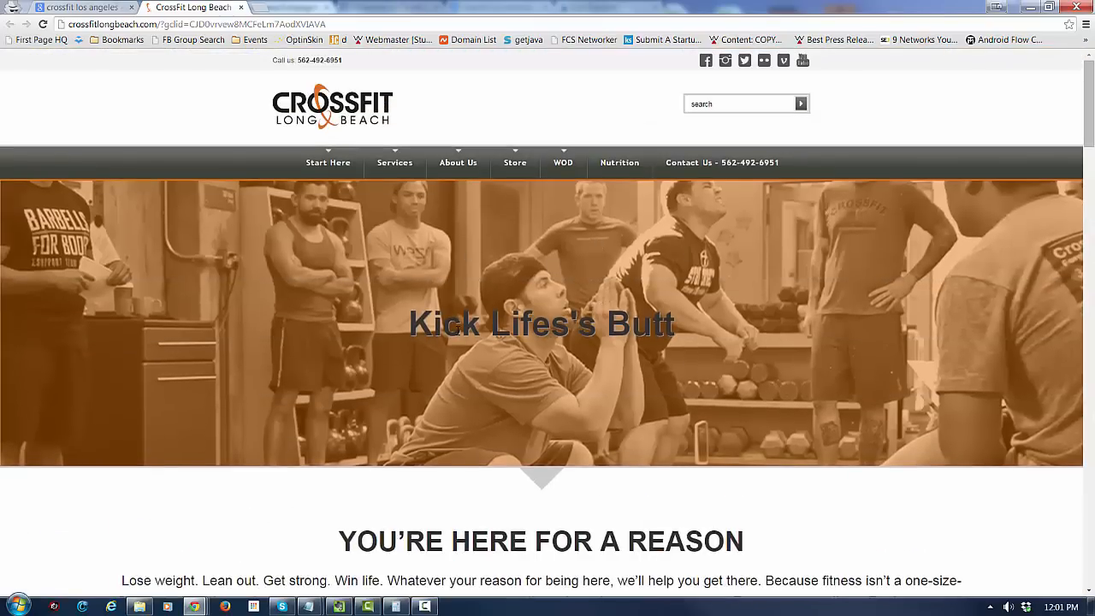
pyautogui.scroll(-3)
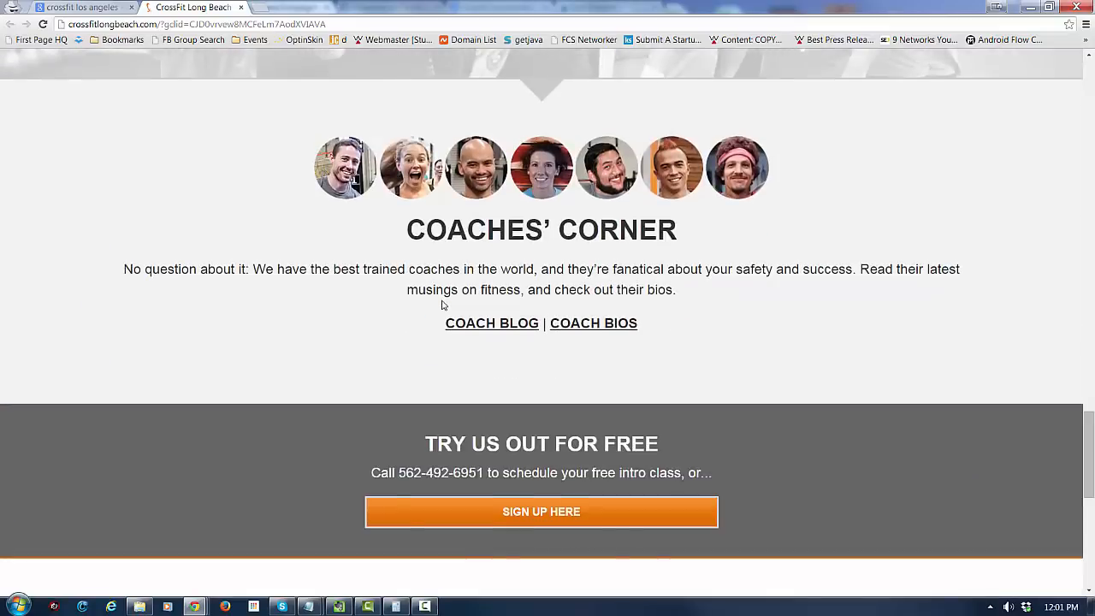
pyautogui.scroll(-3)
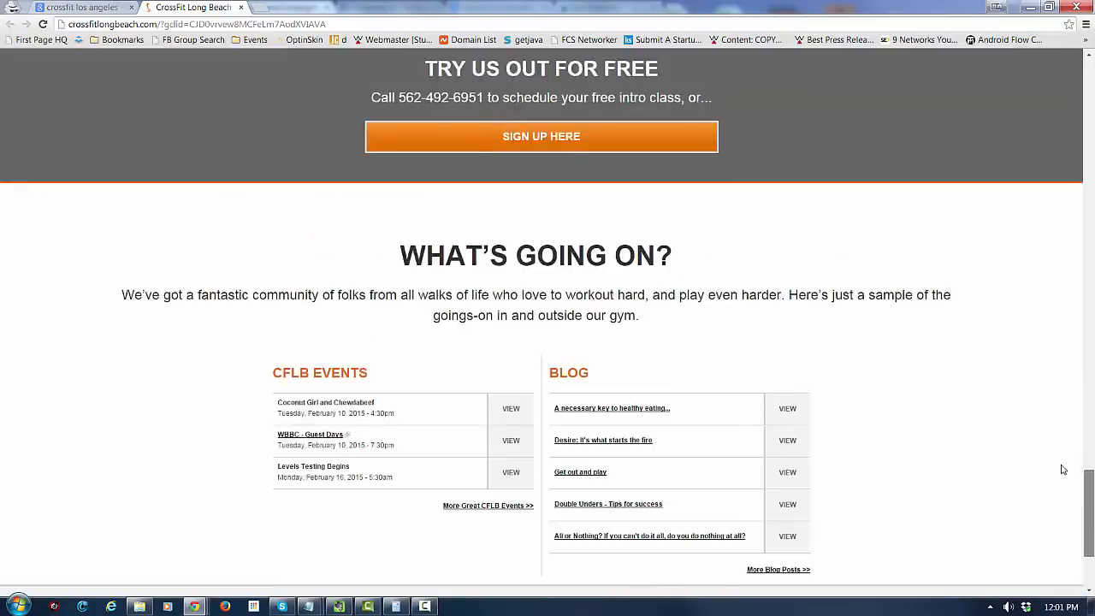
pyautogui.scroll(3)
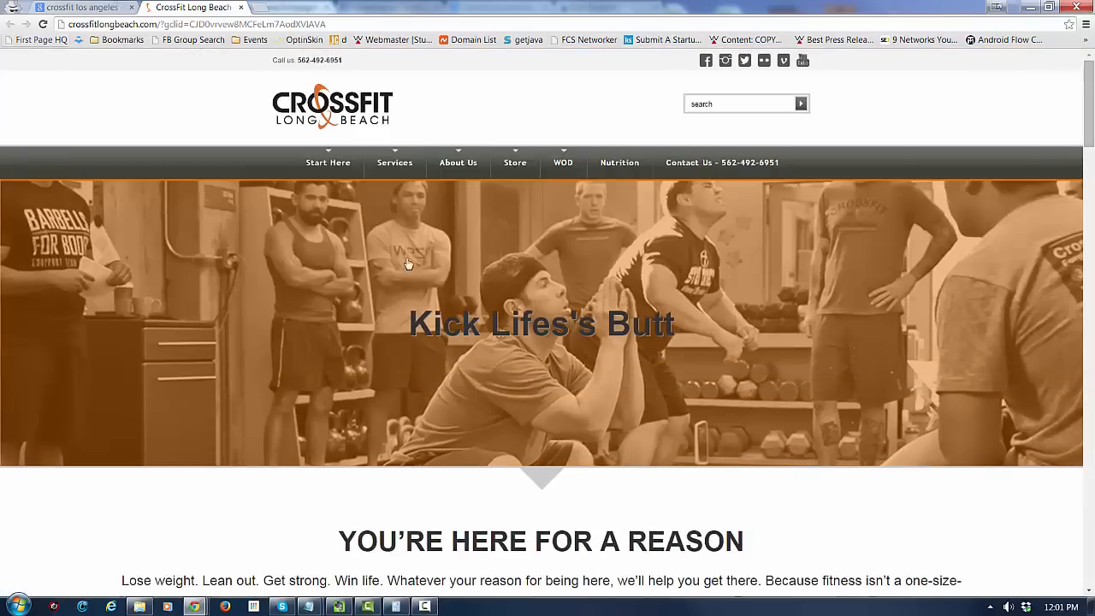
pyautogui.scroll(-3)
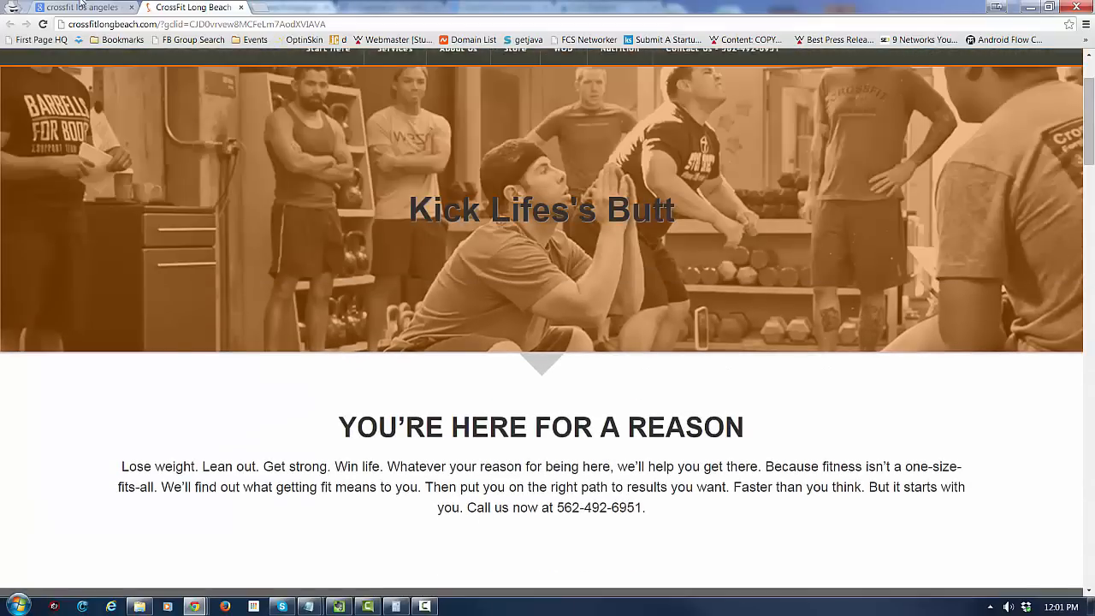
pyautogui.rightClick(509, 340)
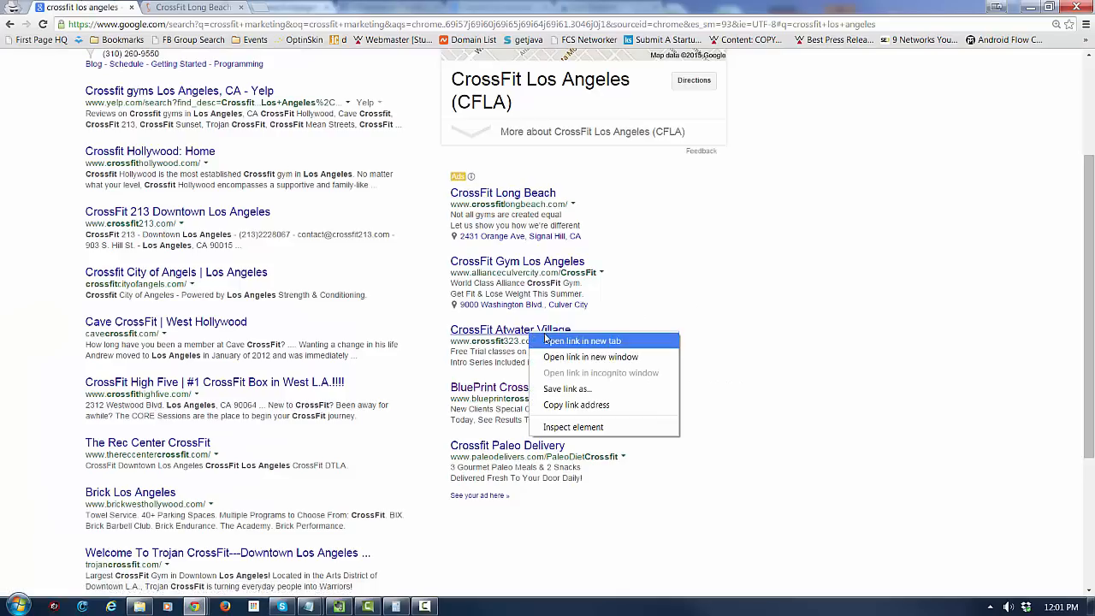
# Open the Atwater Village ad in a new tab and review the Alliance Culver City and CrossFit 323 pages
pyautogui.click(581, 341)
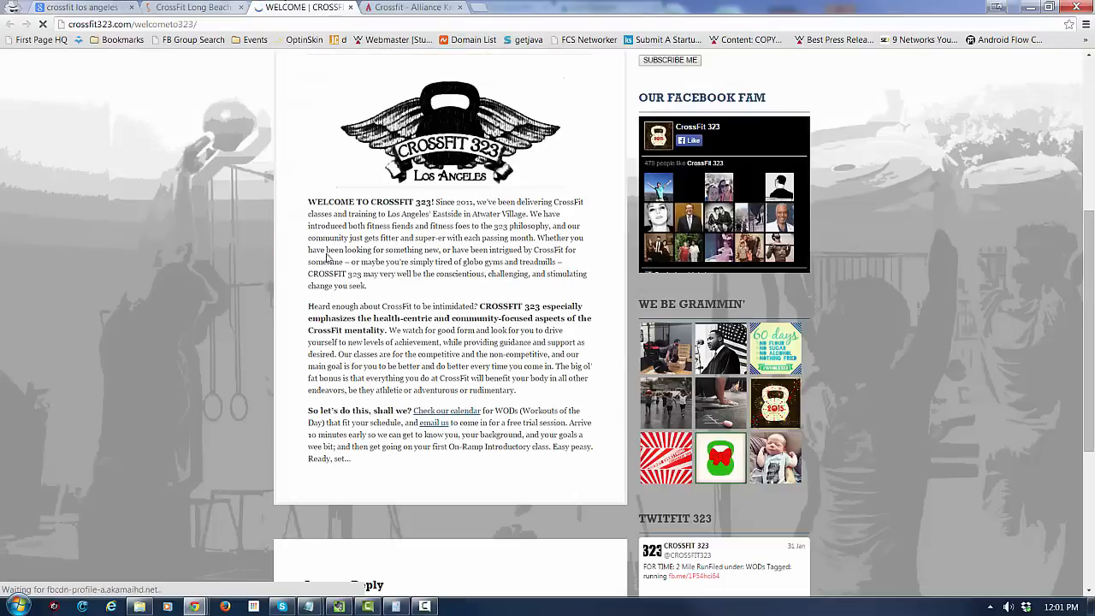
pyautogui.scroll(3)
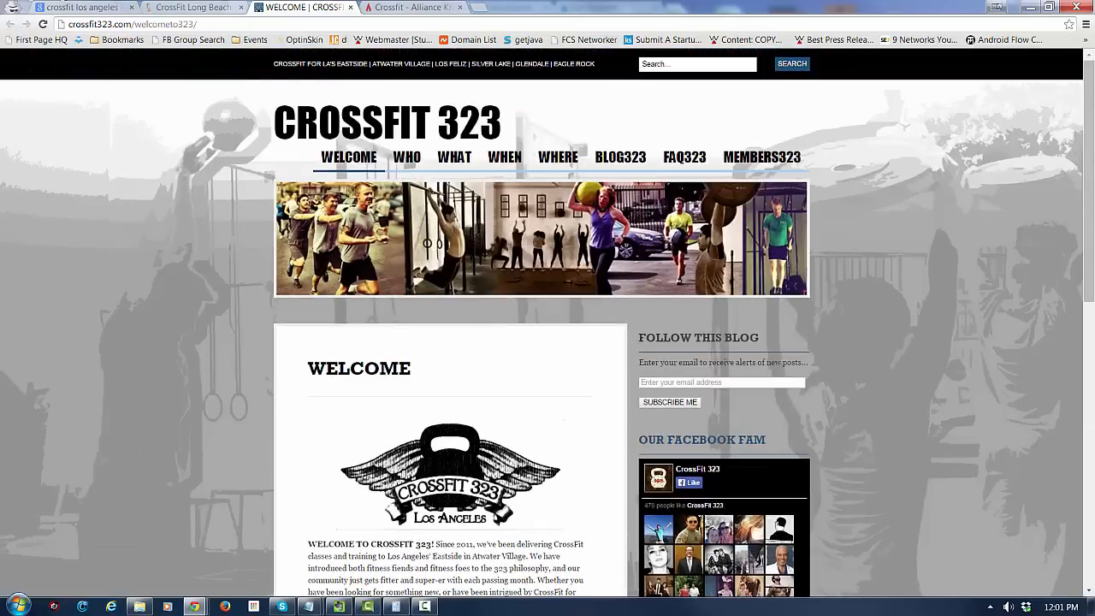
pyautogui.click(414, 7)
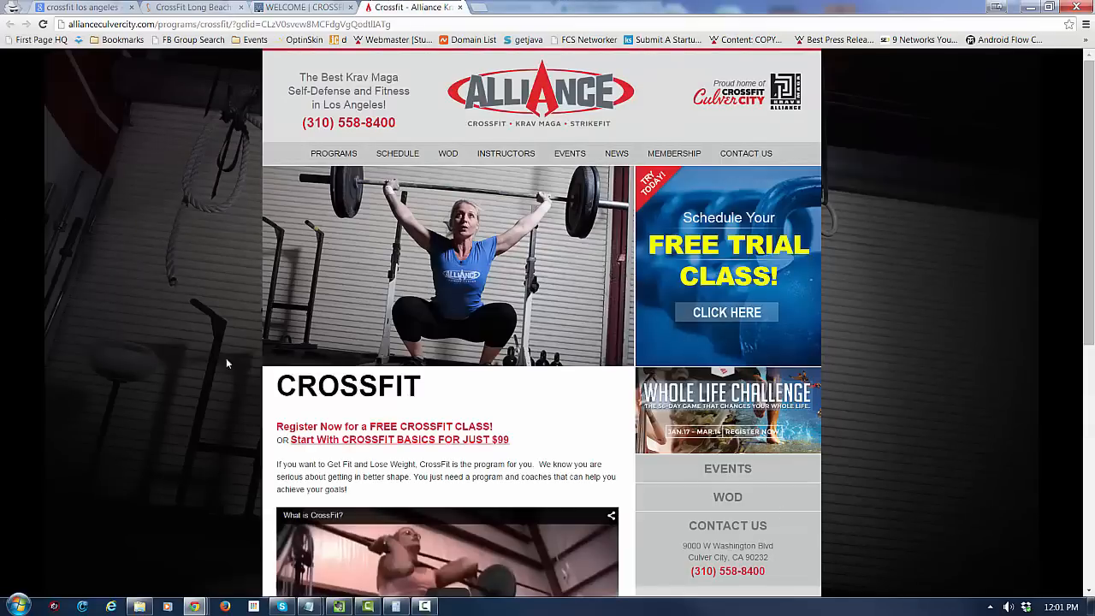
pyautogui.moveTo(420, 335)
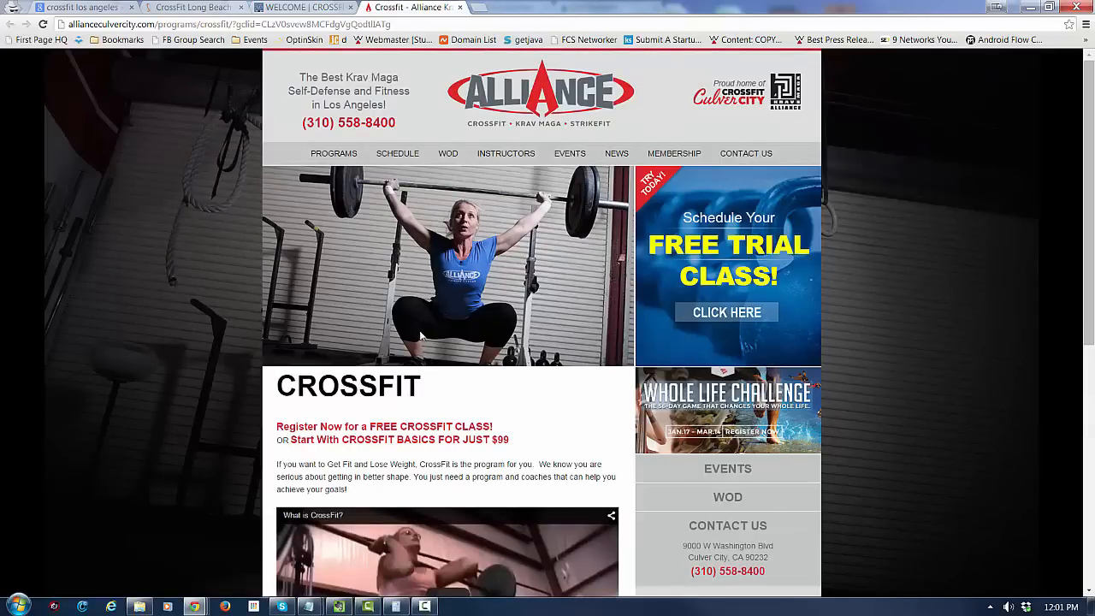
pyautogui.moveTo(575, 287)
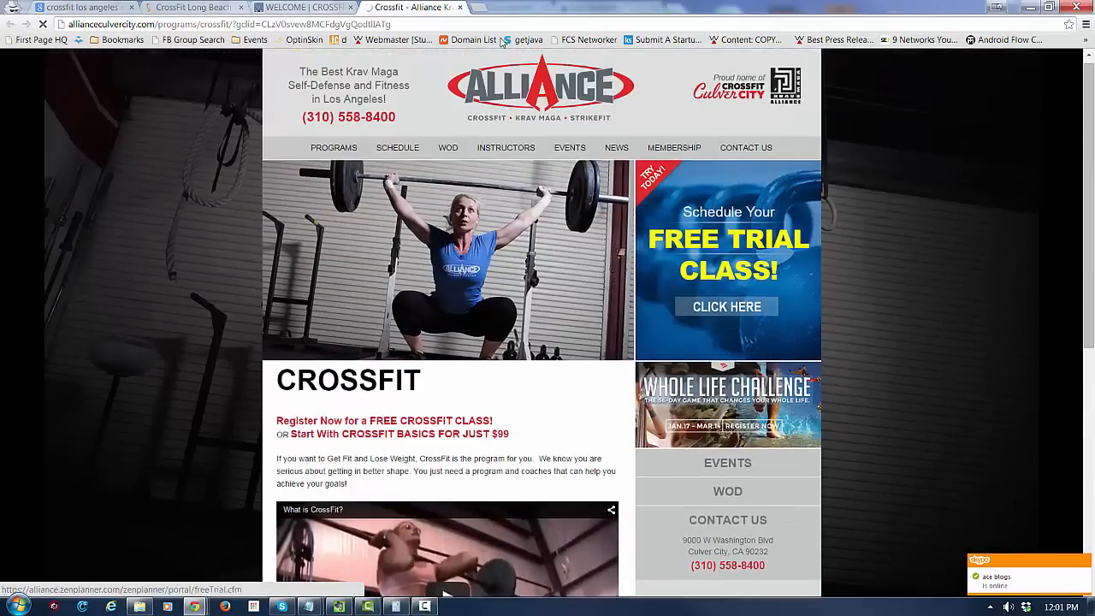
pyautogui.moveTo(481, 301)
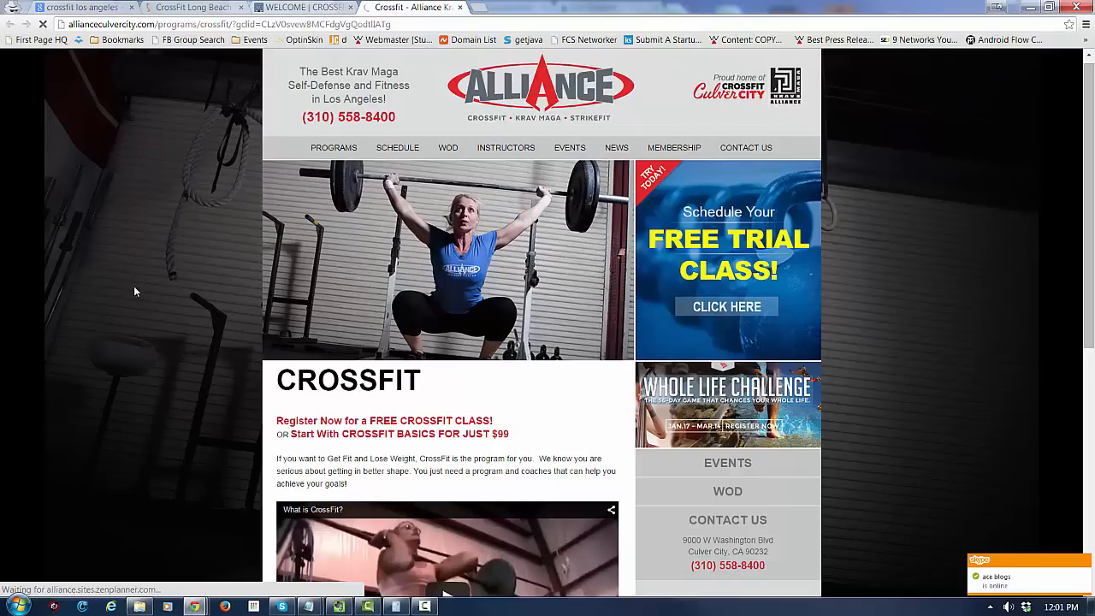
pyautogui.moveTo(630, 326)
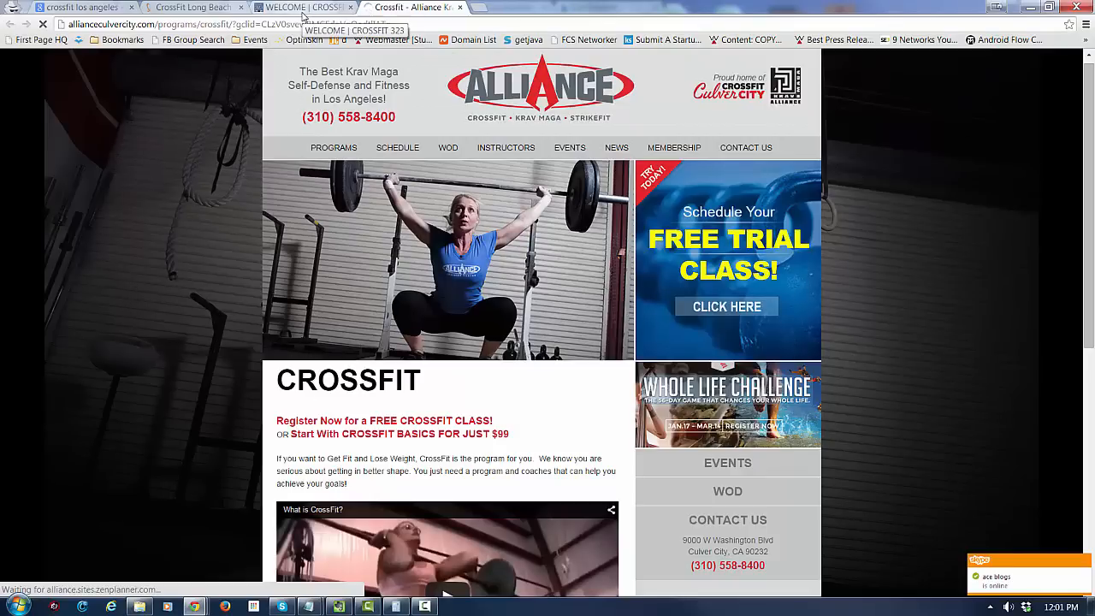
pyautogui.click(726, 306)
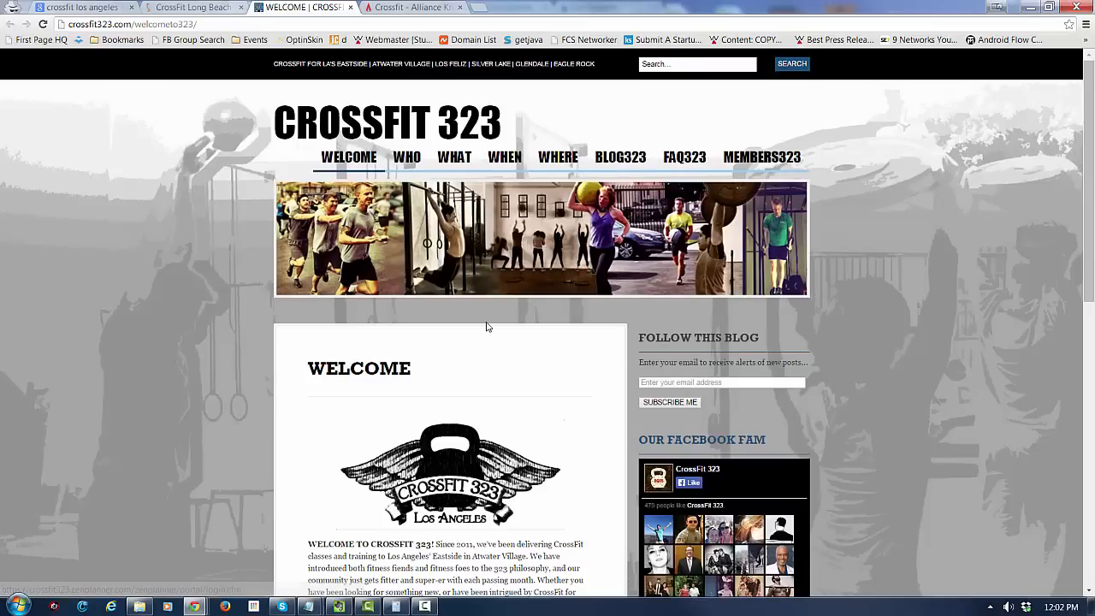
# Scroll through the CrossFit Long Beach landing page in its tab
pyautogui.click(192, 8)
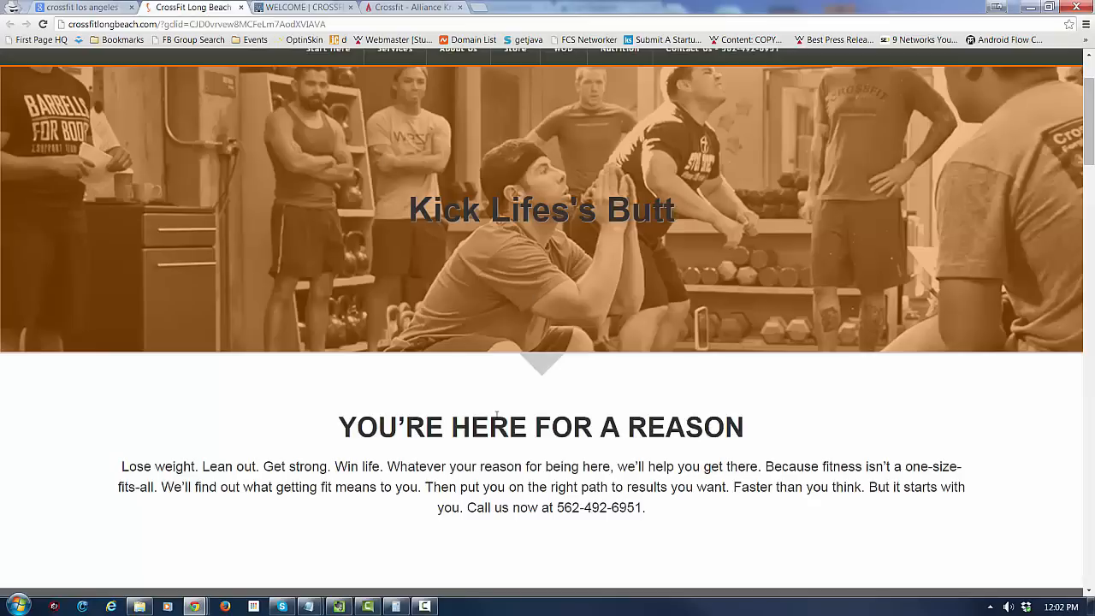
pyautogui.scroll(-3)
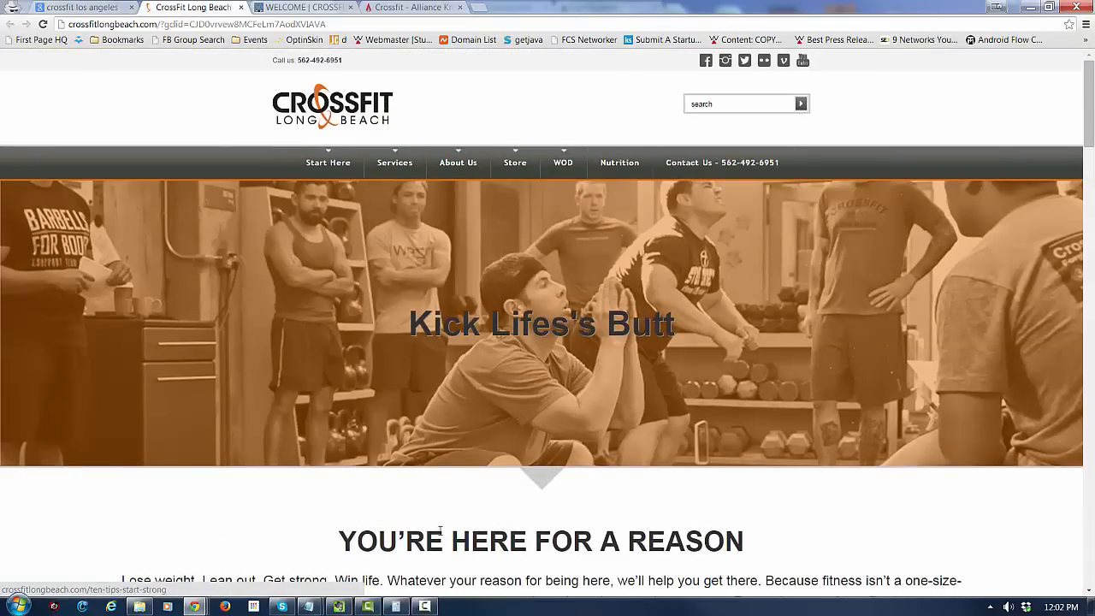
pyautogui.scroll(-3)
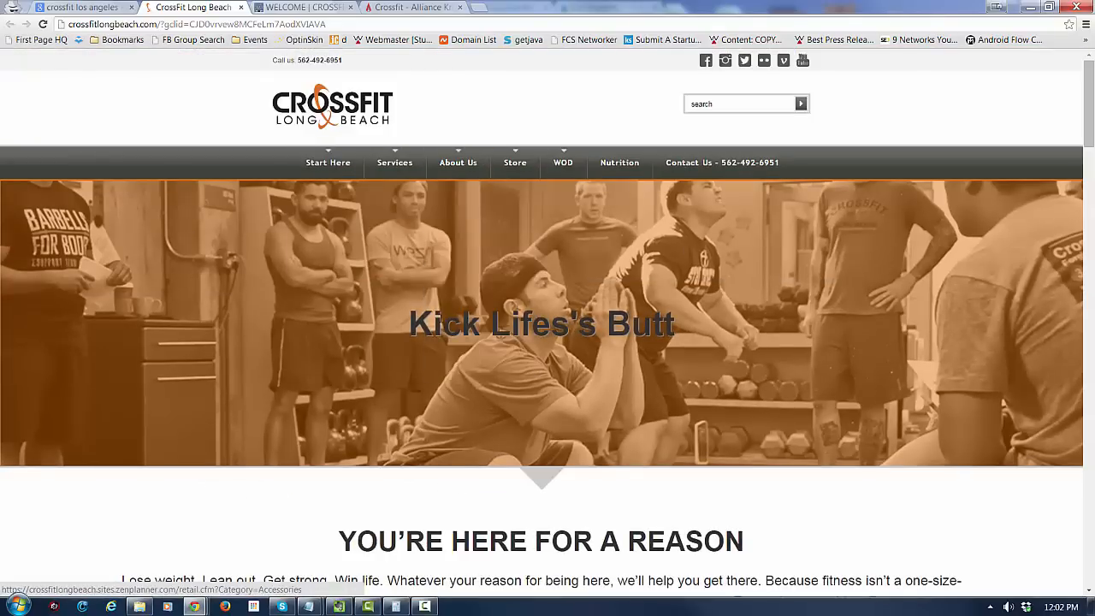
pyautogui.scroll(-3)
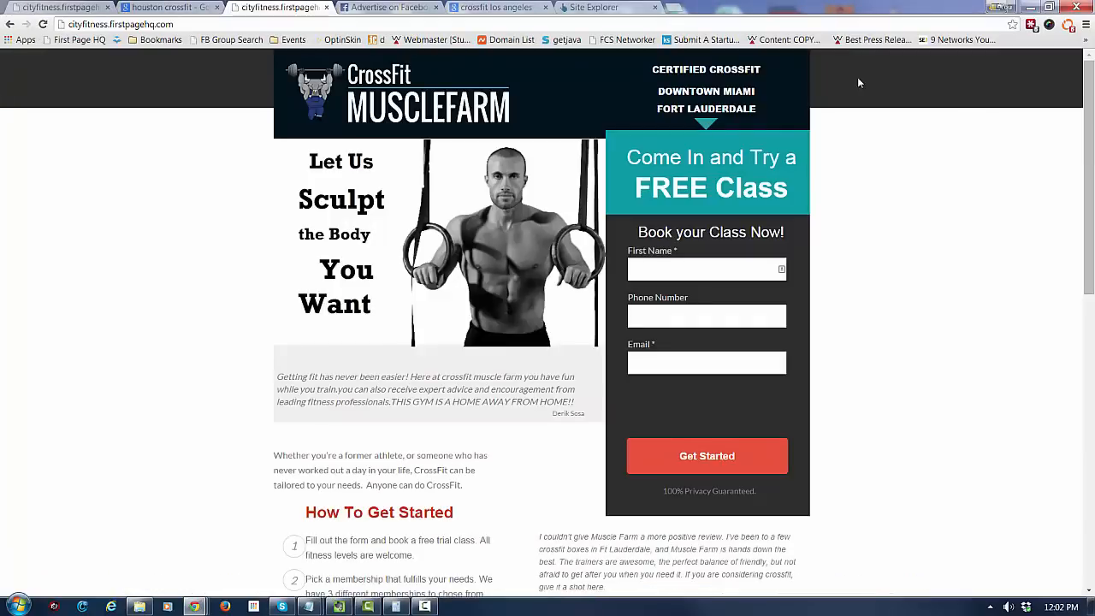
pyautogui.moveTo(107, 246)
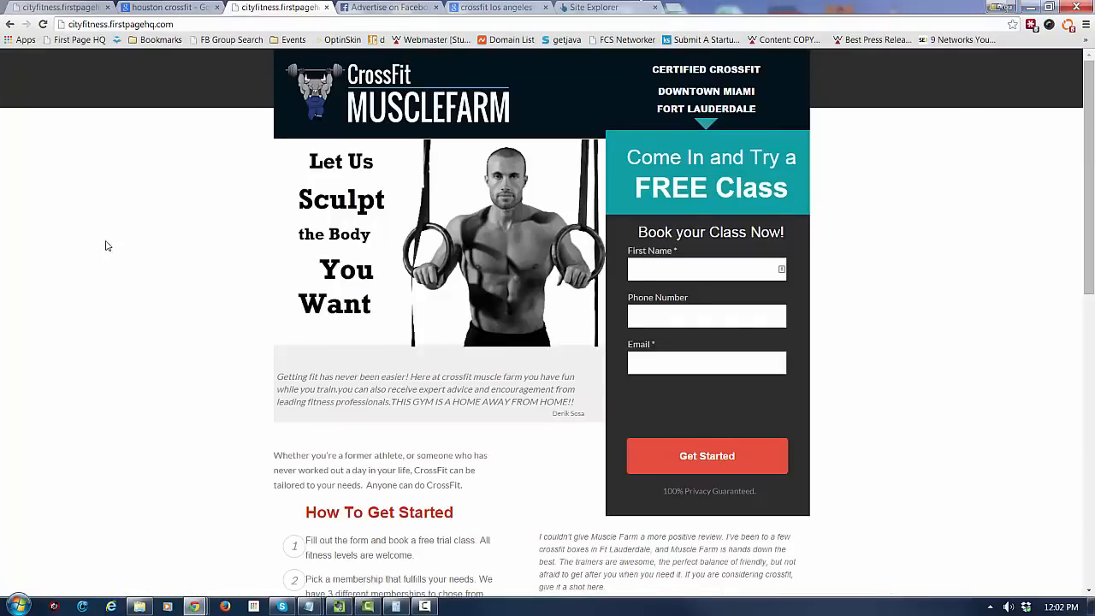
pyautogui.scroll(-3)
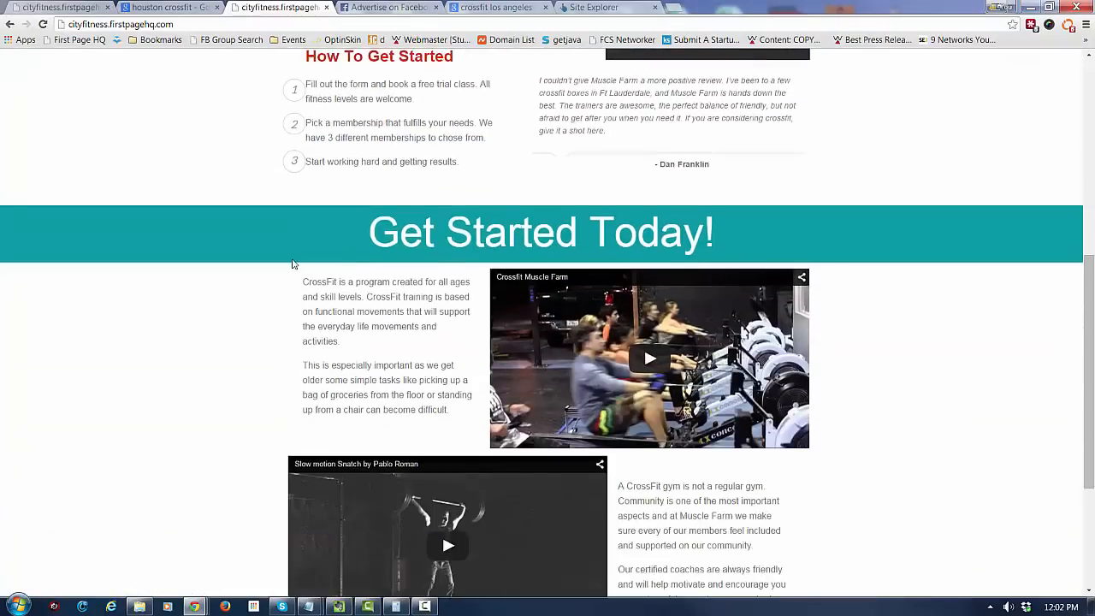
pyautogui.scroll(3)
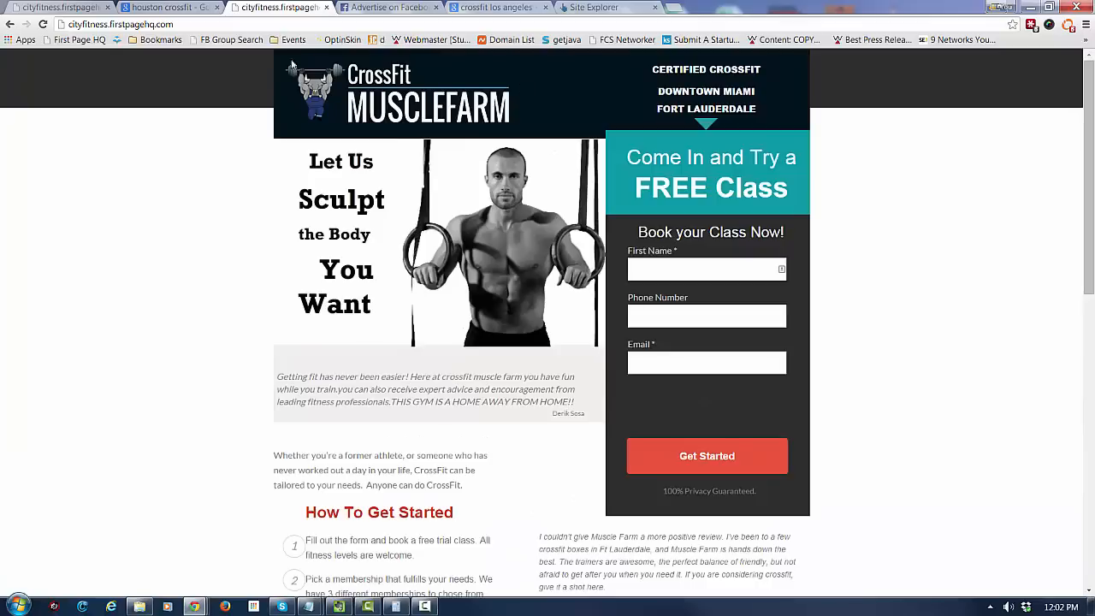
pyautogui.moveTo(818, 24)
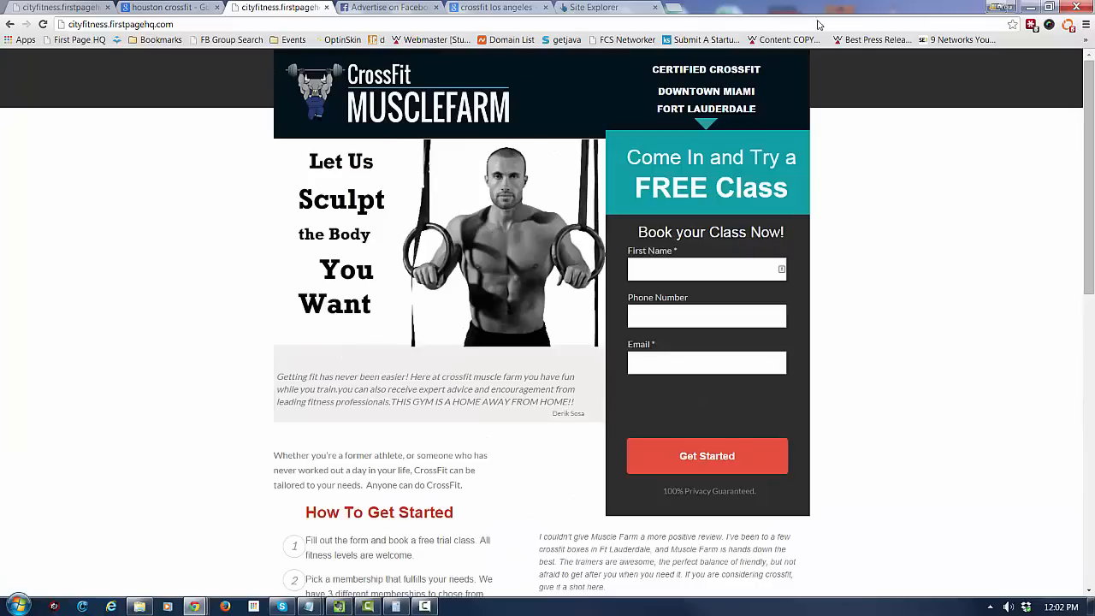
pyautogui.scroll(-3)
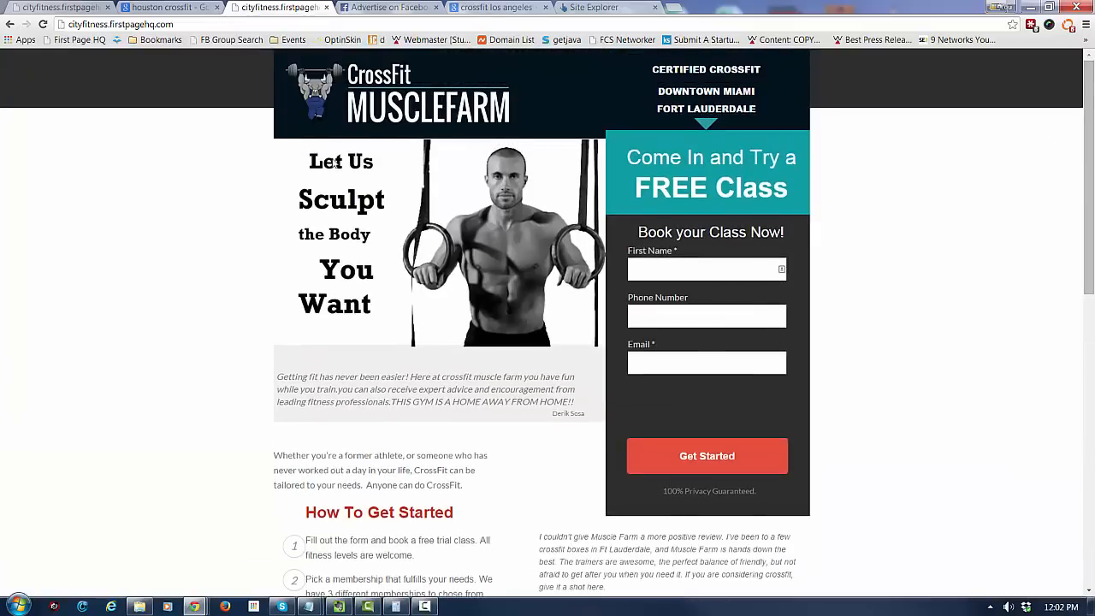
pyautogui.moveTo(334, 145)
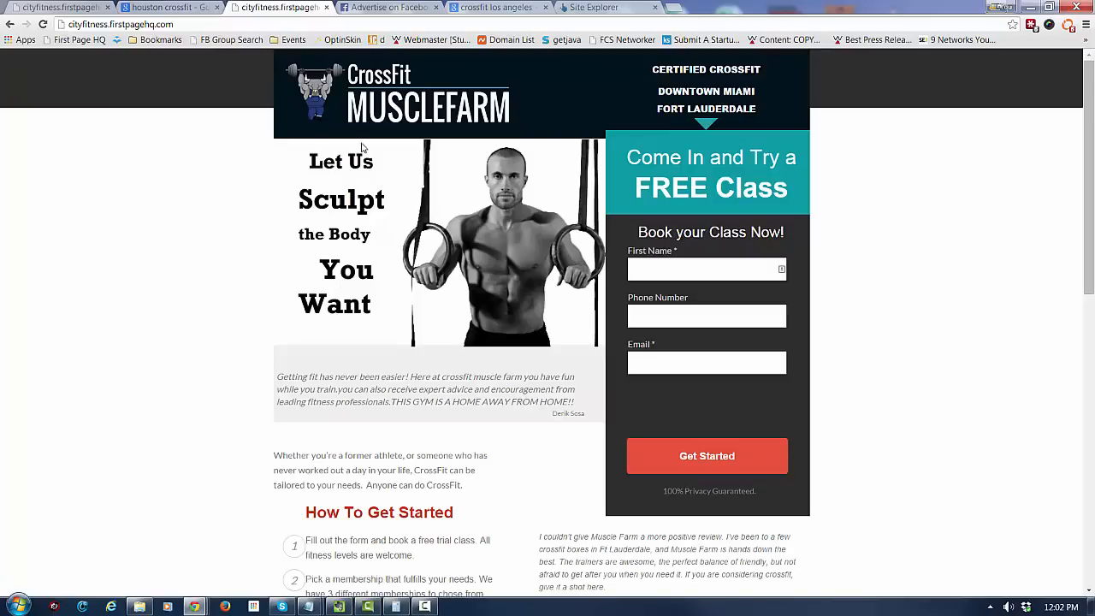
pyautogui.scroll(-3)
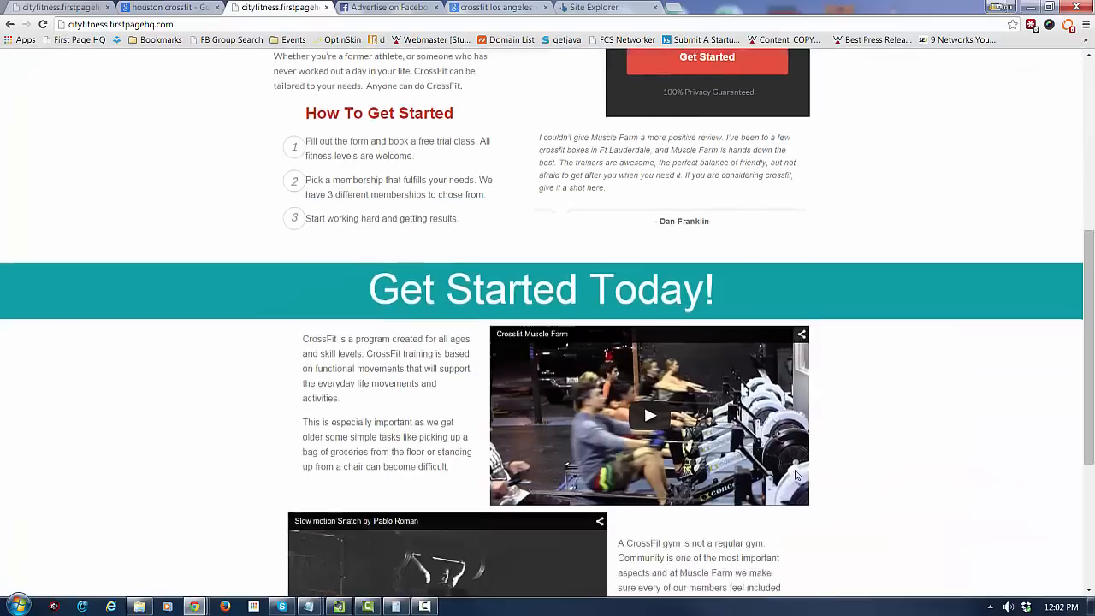
pyautogui.scroll(3)
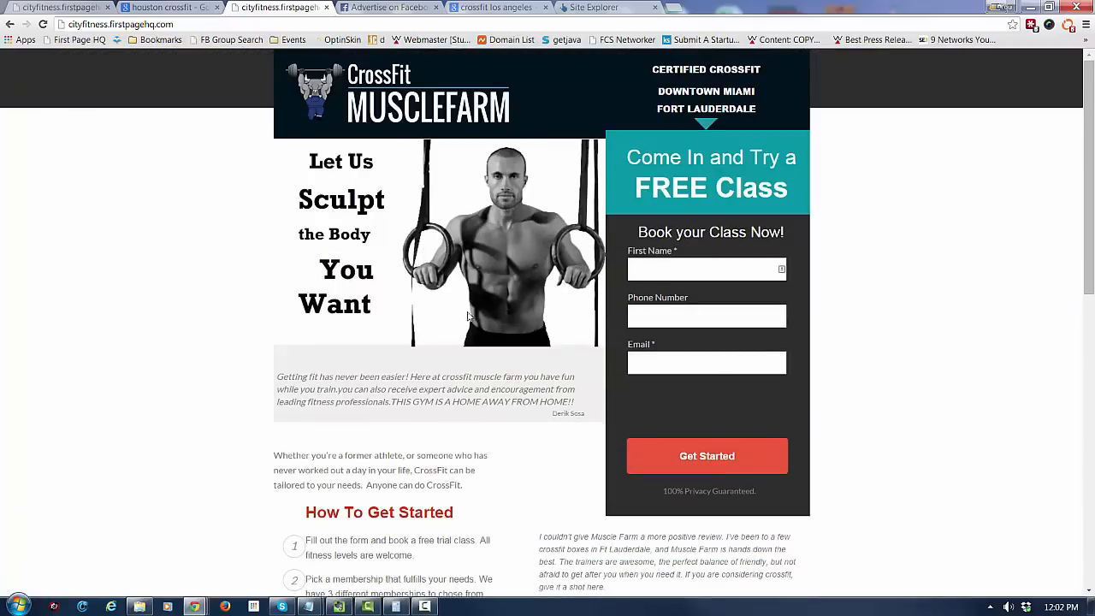
pyautogui.moveTo(432, 353)
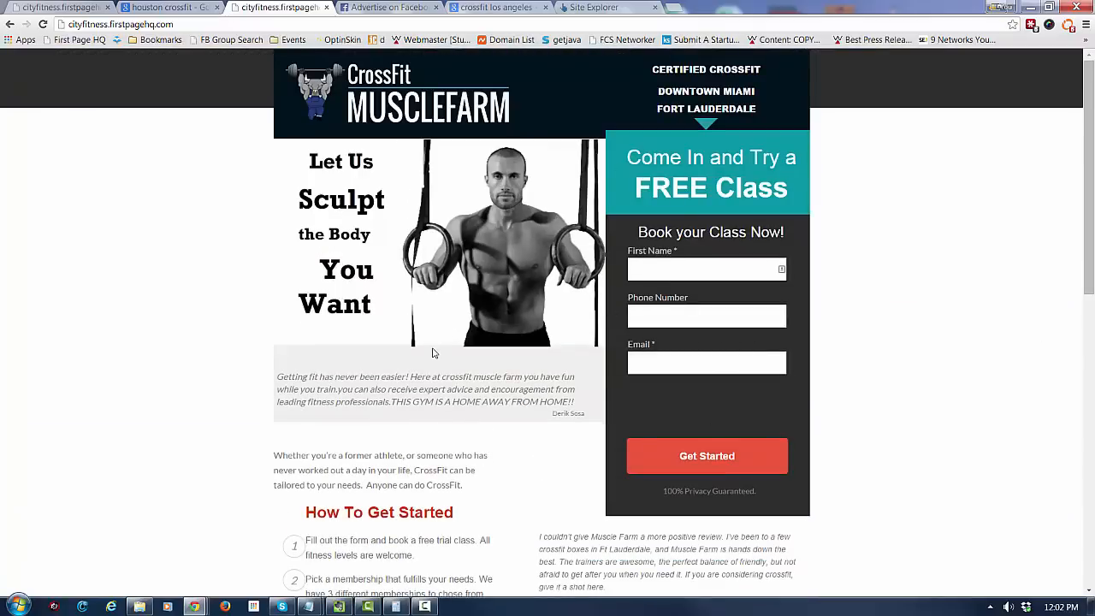
pyautogui.moveTo(426, 331)
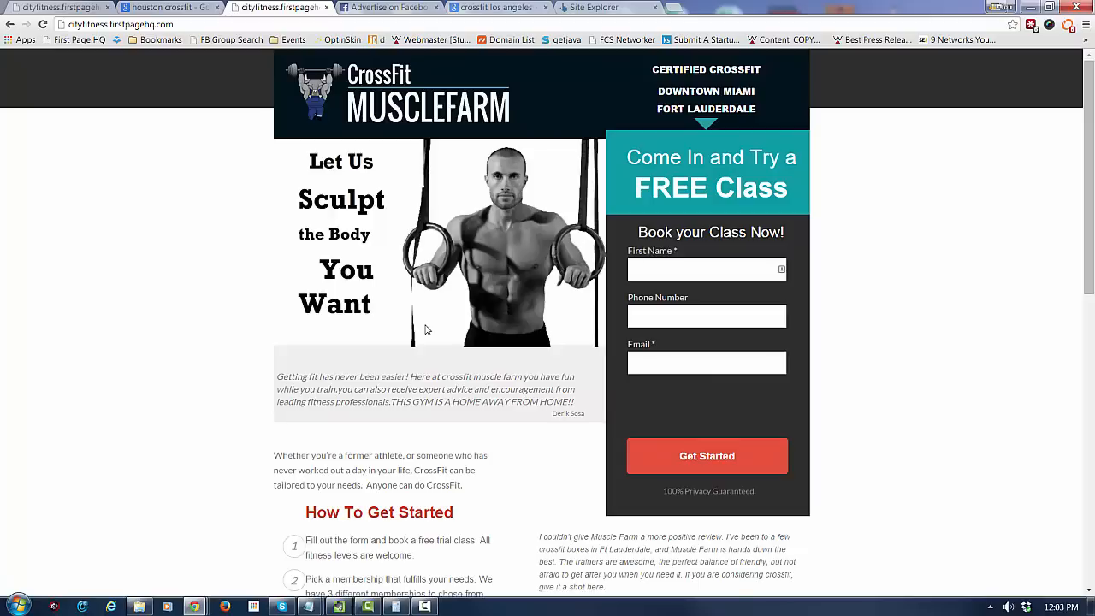
pyautogui.scroll(-3)
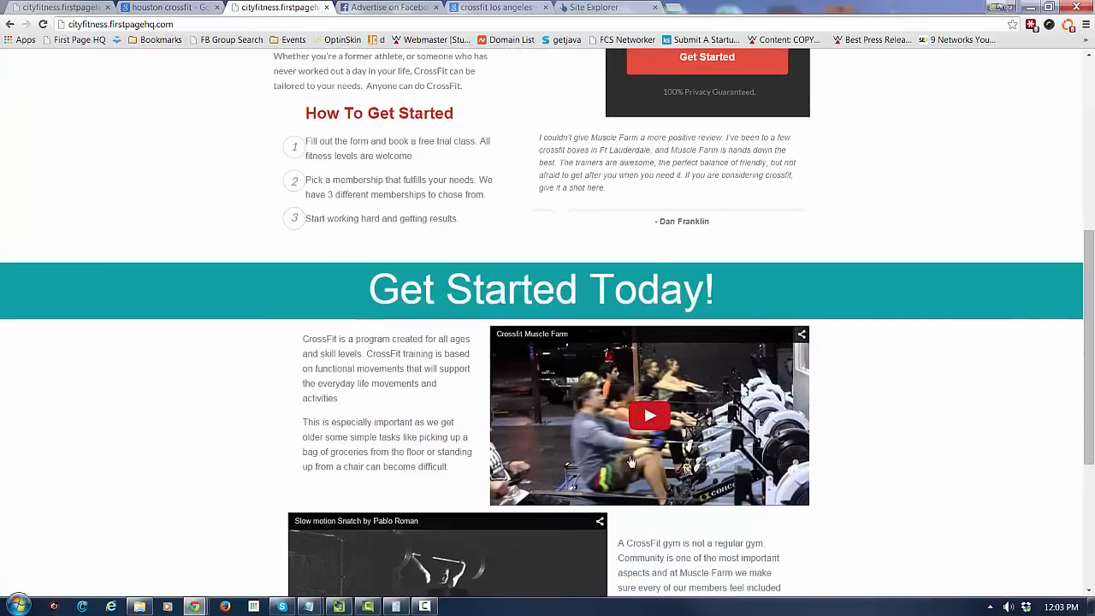
pyautogui.scroll(3)
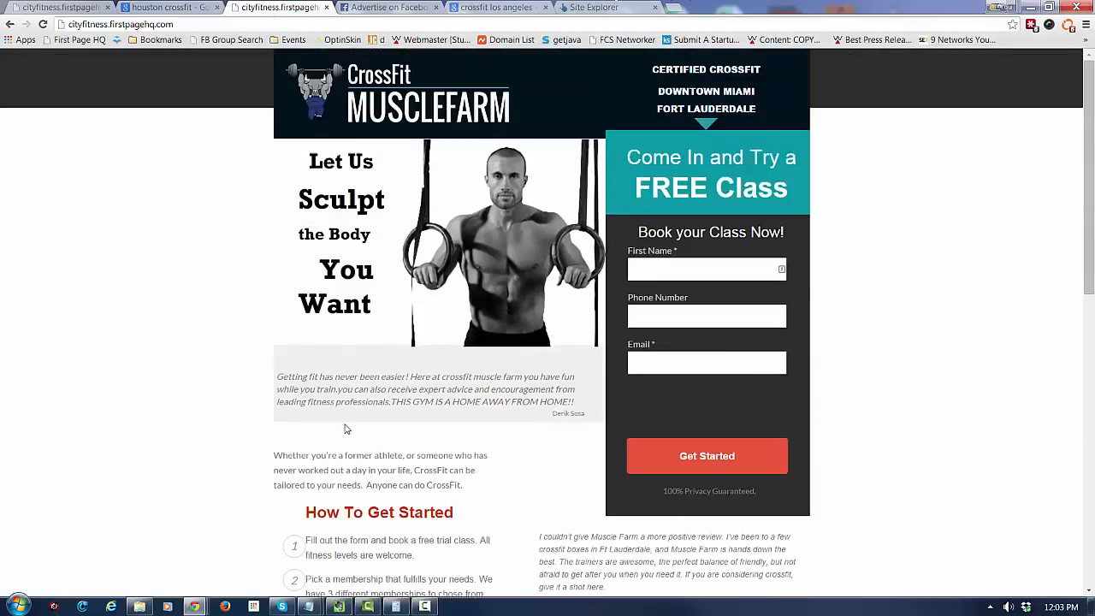
pyautogui.moveTo(510, 105)
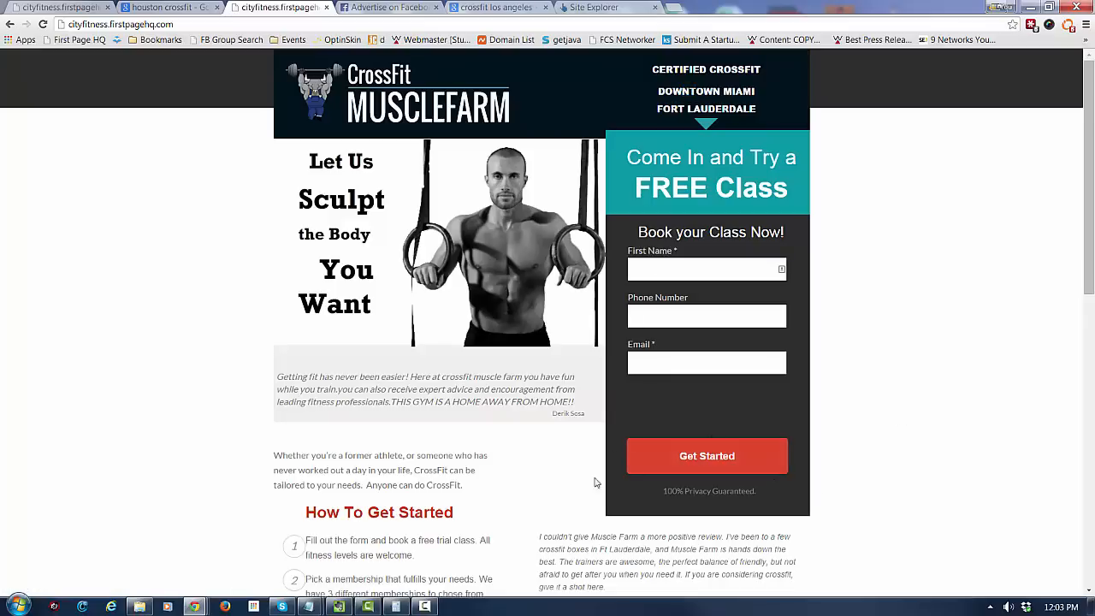
pyautogui.scroll(-3)
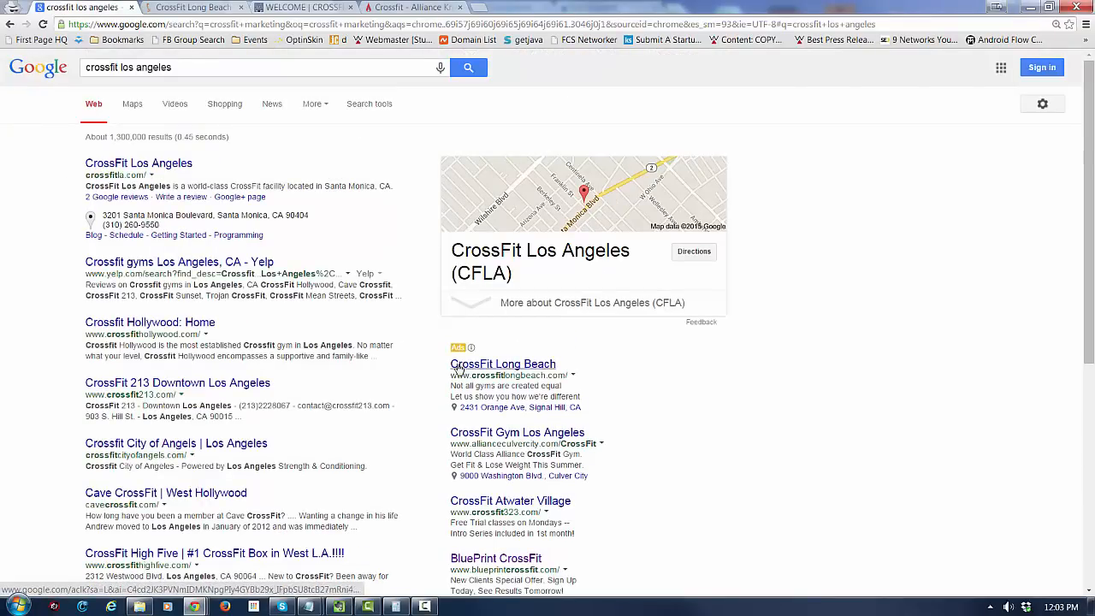
# Scroll through the 'crossfit houston' results and the CrossFit Houston knowledge panel
pyautogui.scroll(-3)
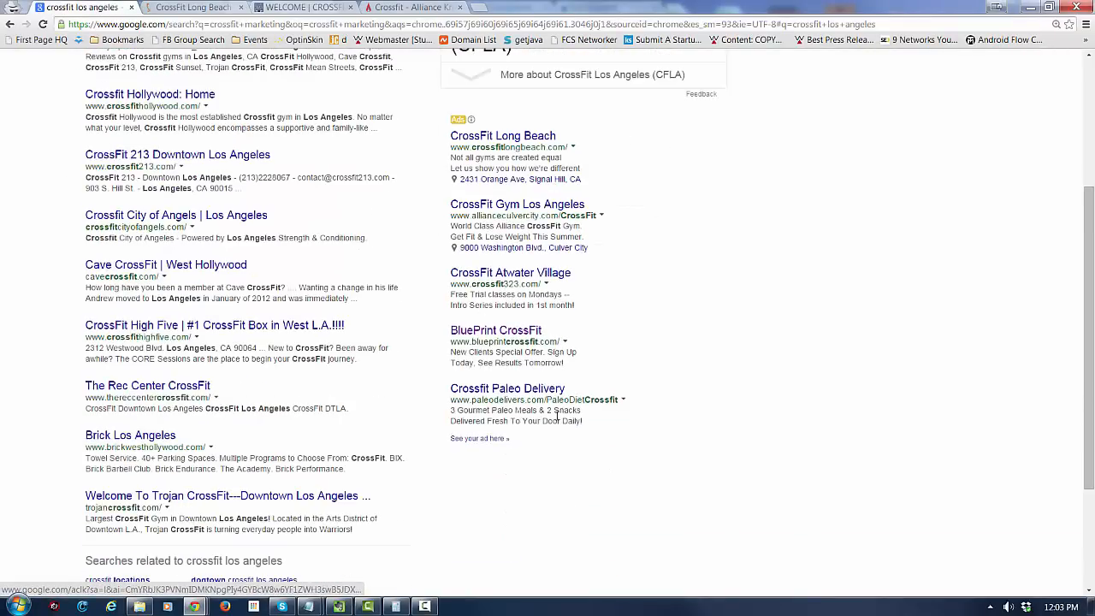
pyautogui.moveTo(387, 285)
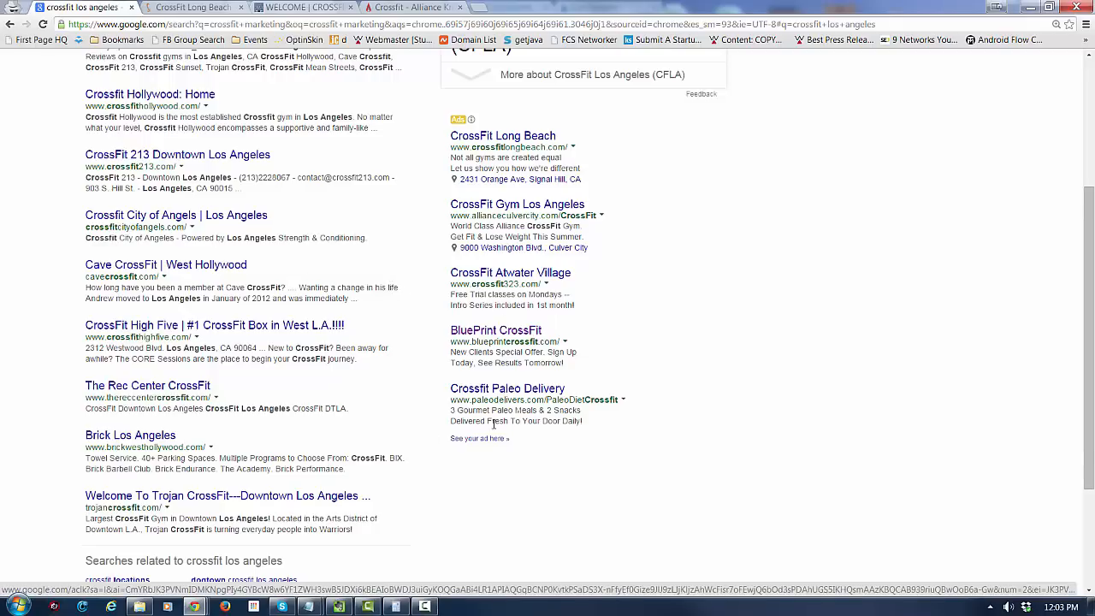
pyautogui.scroll(-3)
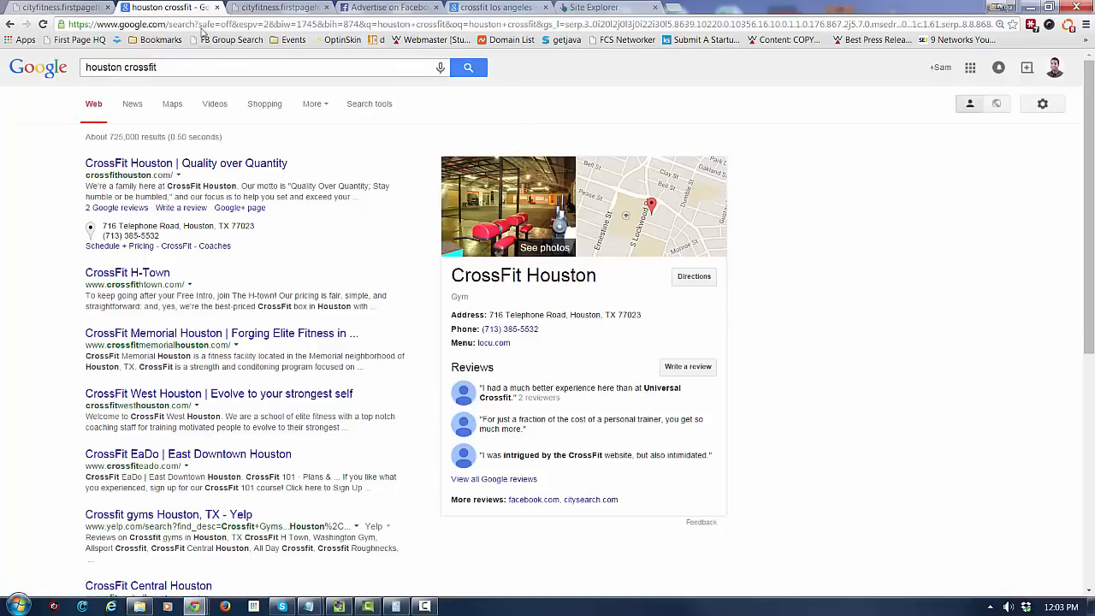
# Search 'crossfit fort lauderdale' and scroll through the local gym map results
pyautogui.write('dc')
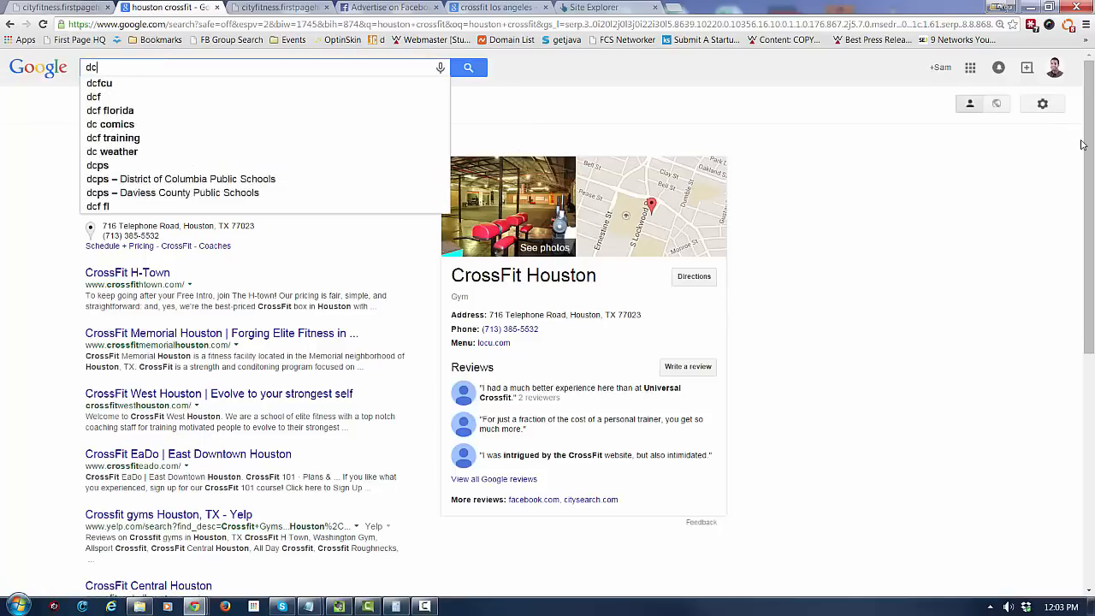
pyautogui.write('crossig')
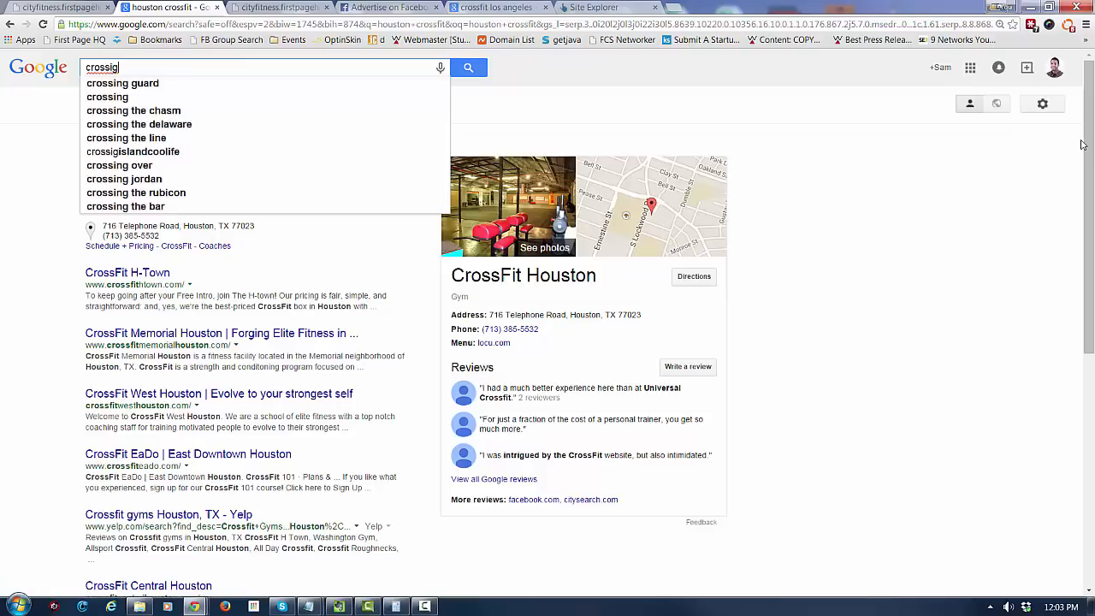
pyautogui.write('crossfit')
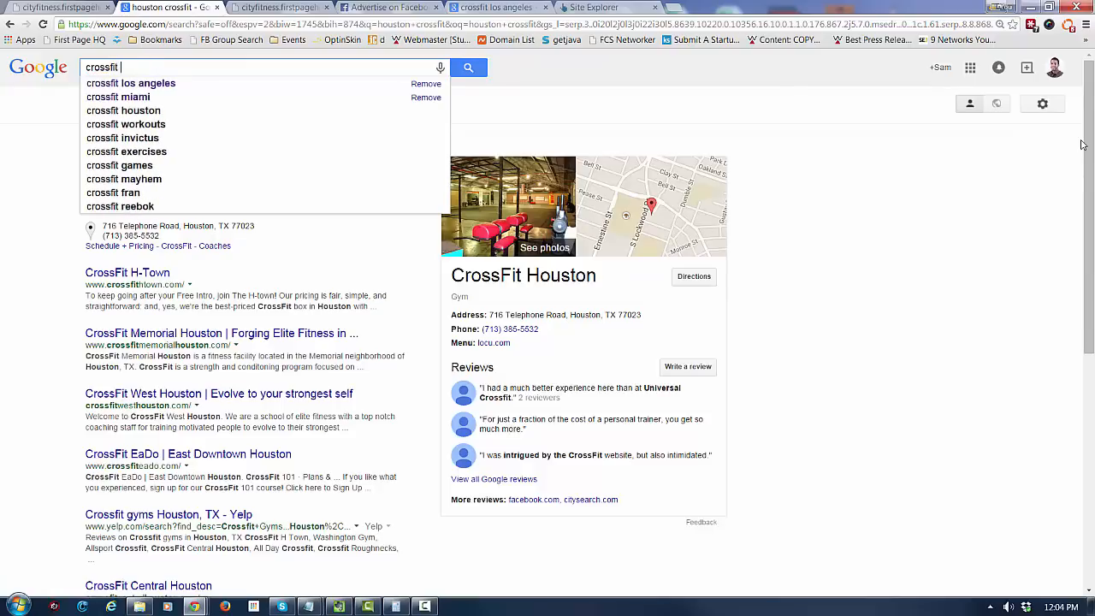
pyautogui.write('fort')
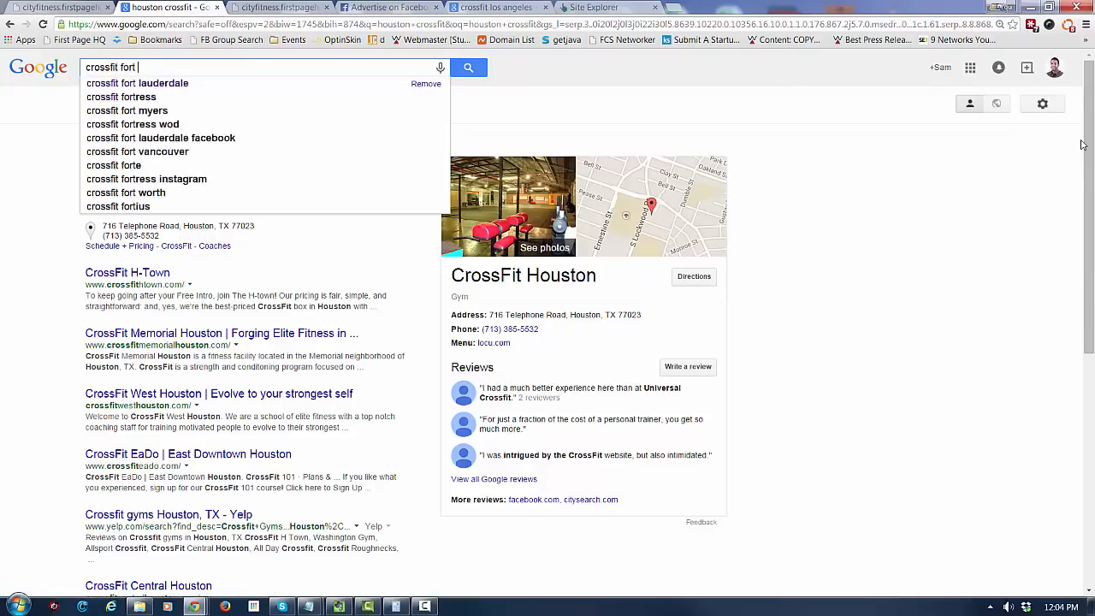
pyautogui.click(137, 83)
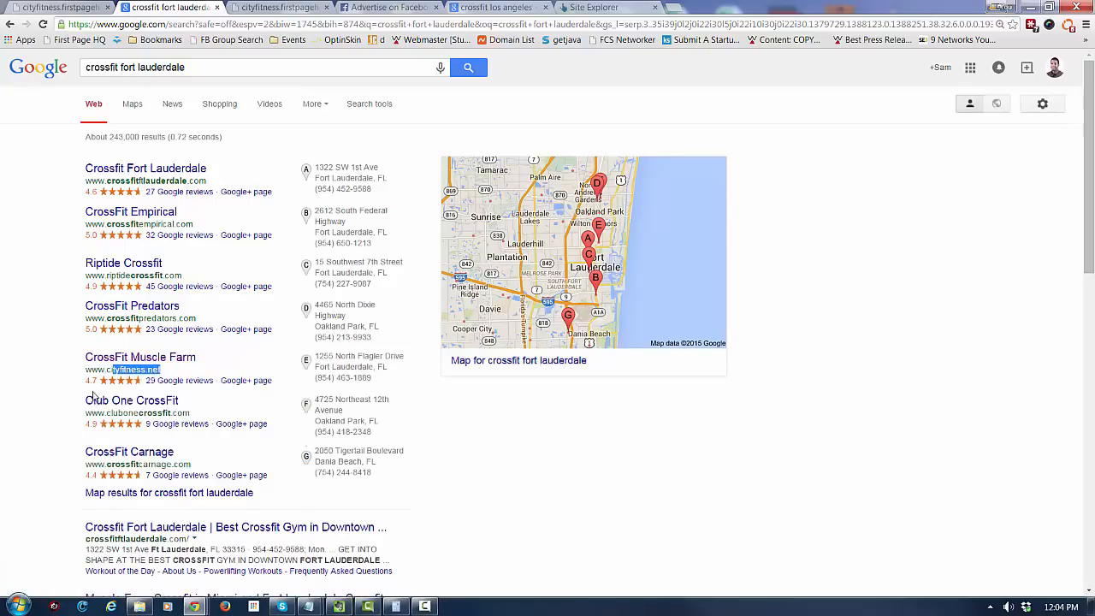
pyautogui.scroll(-3)
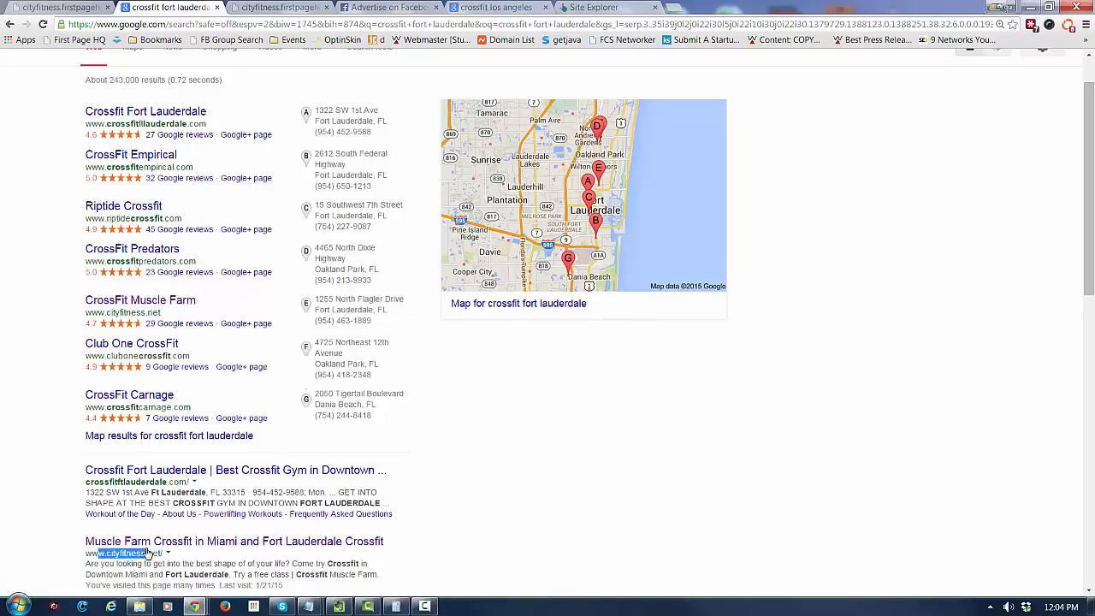
pyautogui.scroll(-3)
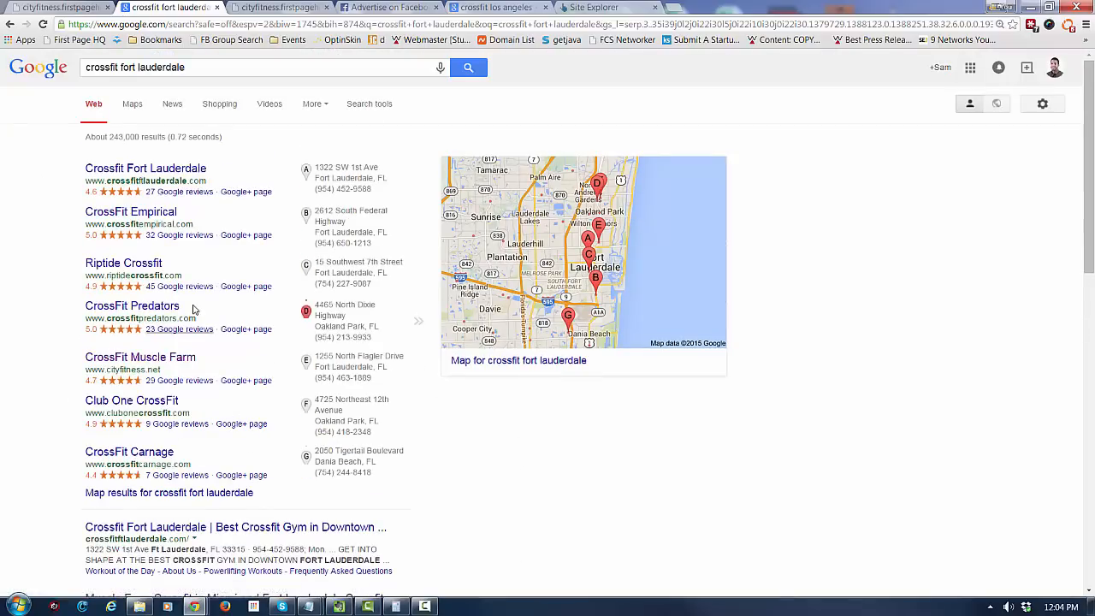
pyautogui.scroll(-3)
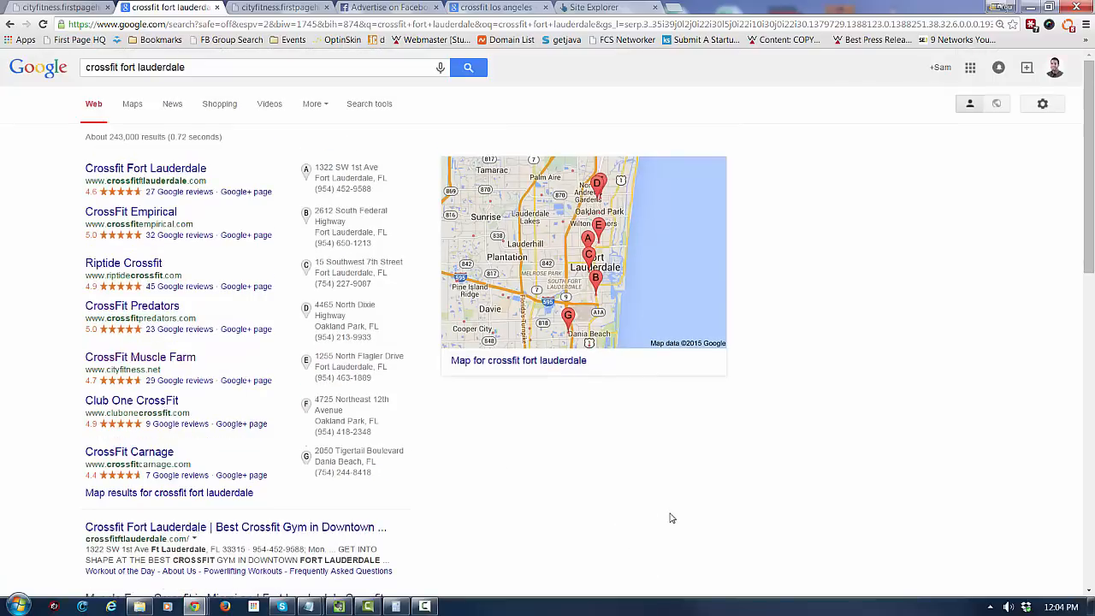
pyautogui.scroll(-3)
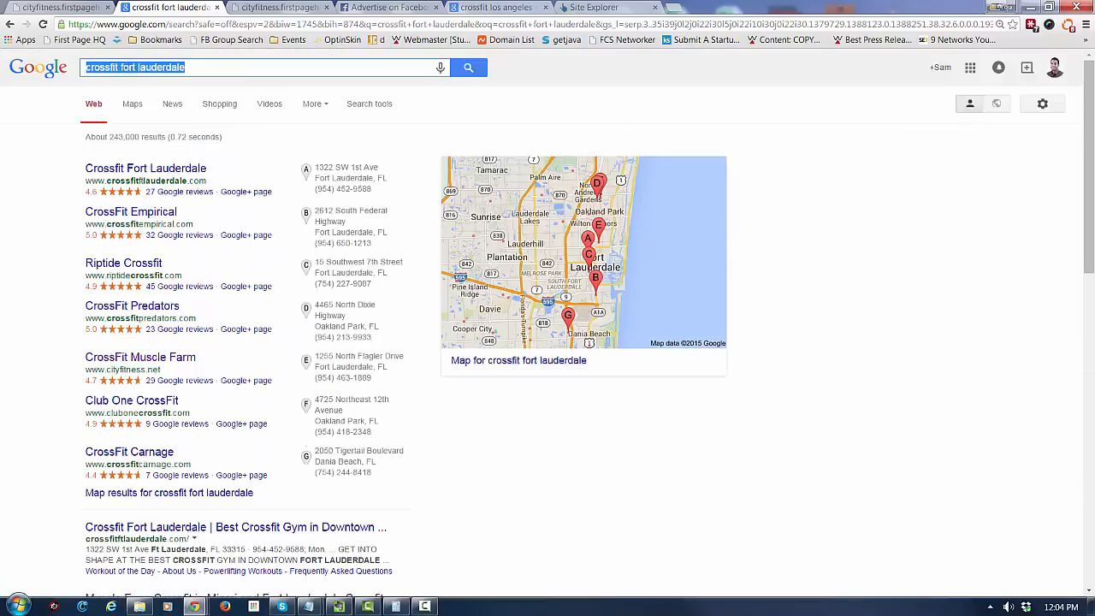
# Search 'crossfit downtown miami' and scroll through the results, including Muscle Farm listings
pyautogui.write('cro')
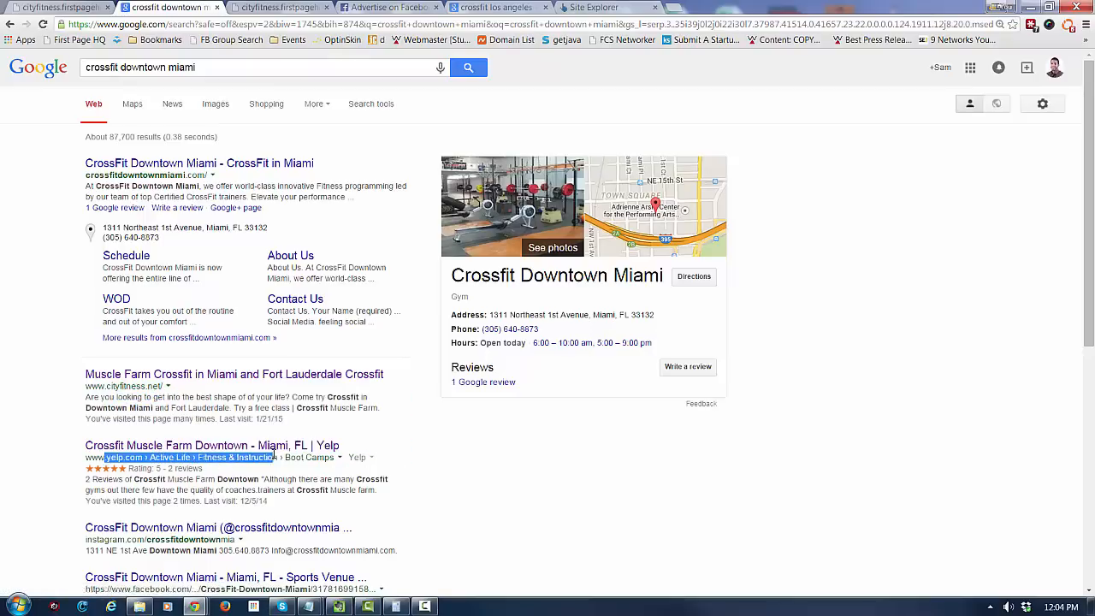
pyautogui.scroll(-3)
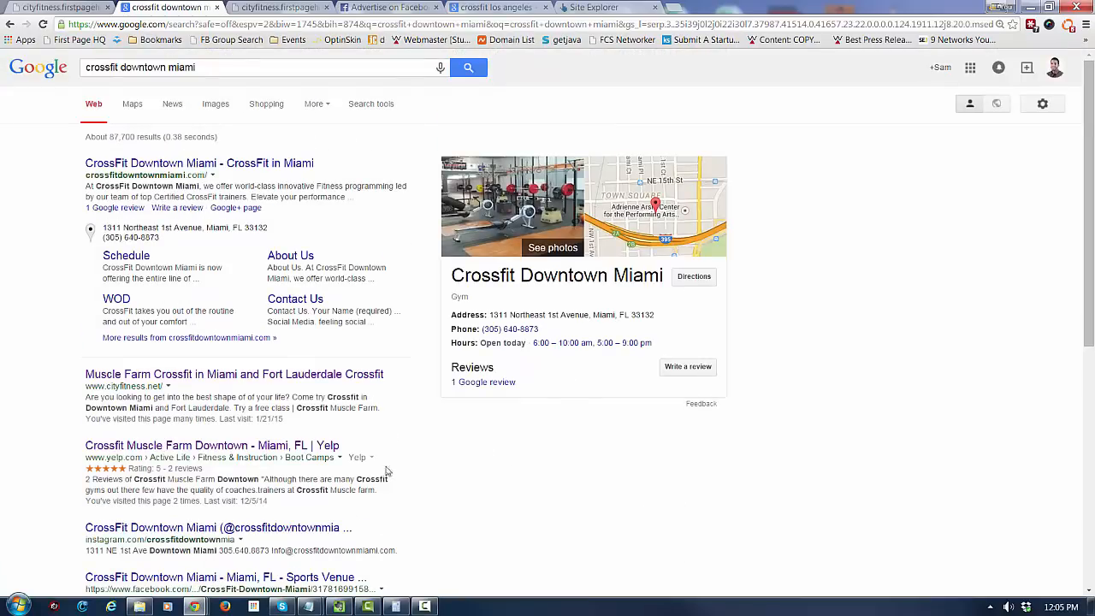
pyautogui.moveTo(469, 472)
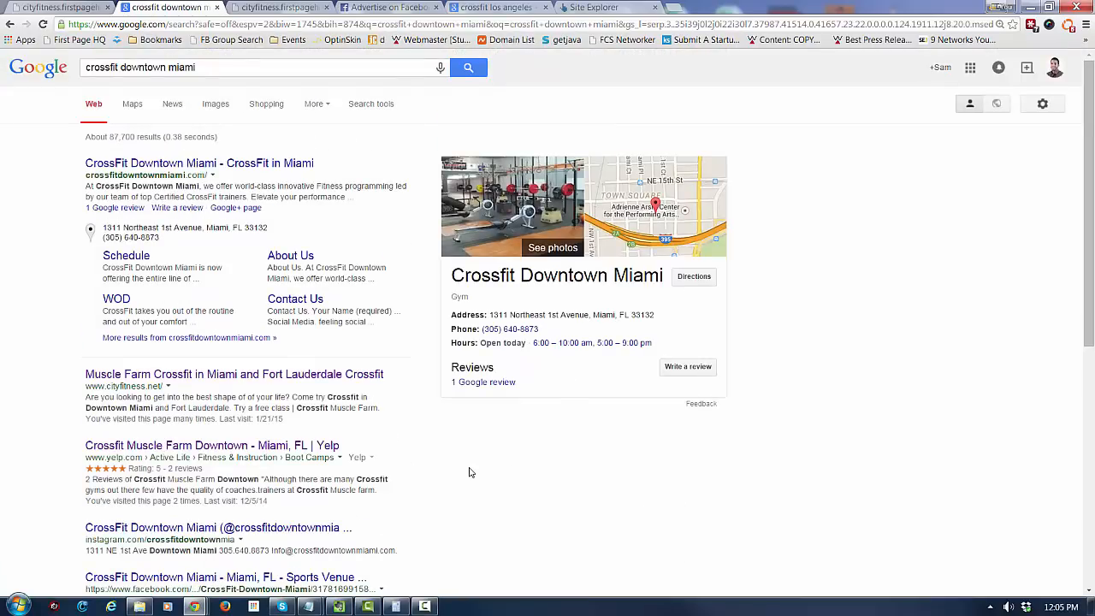
pyautogui.moveTo(527, 430)
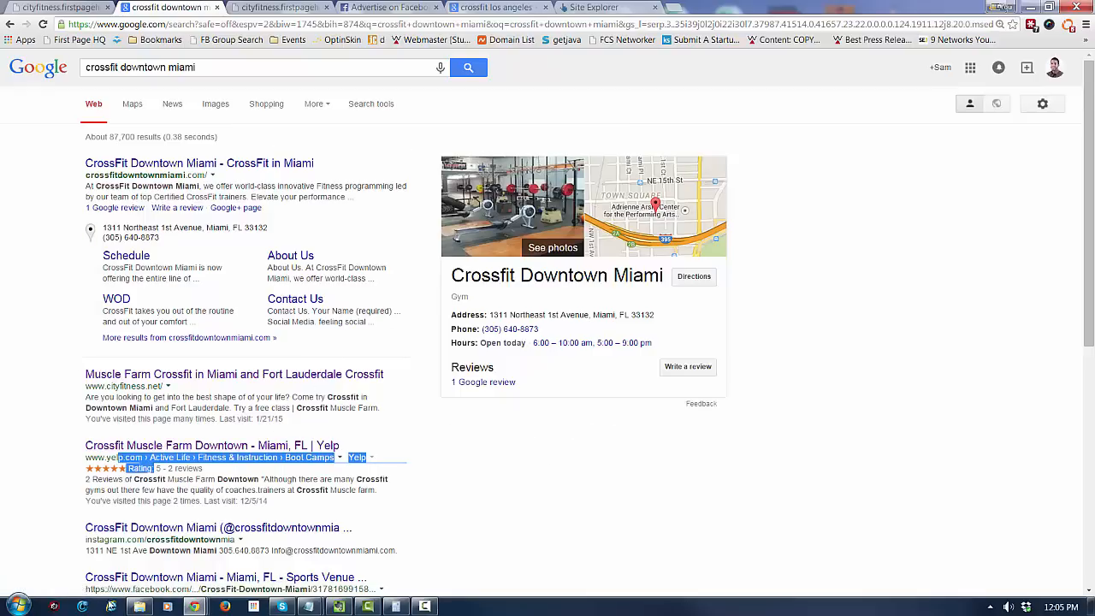
pyautogui.scroll(-3)
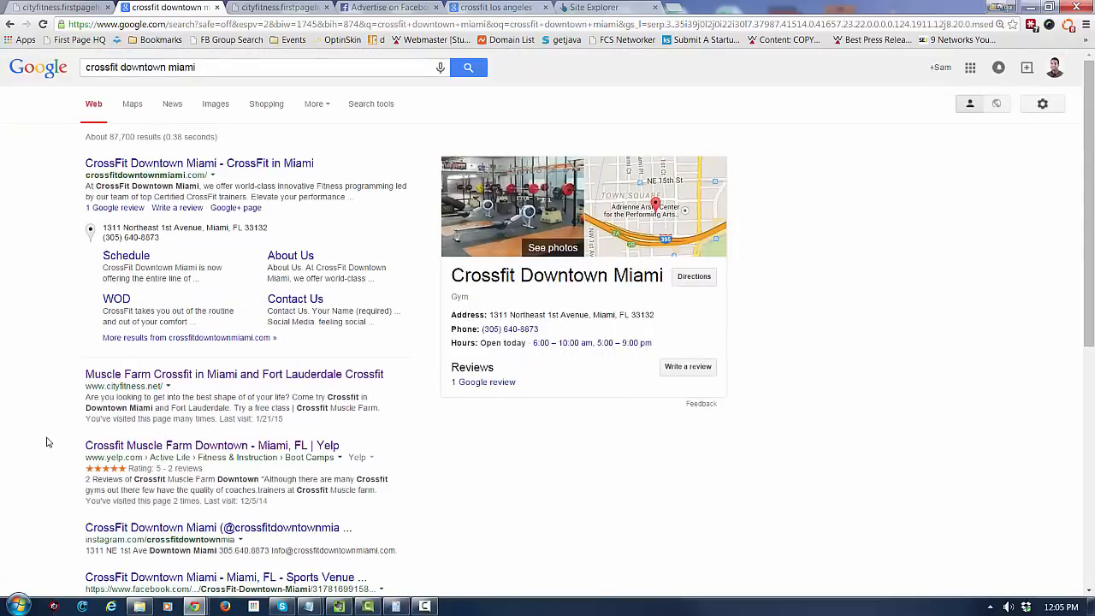
pyautogui.moveTo(358, 308)
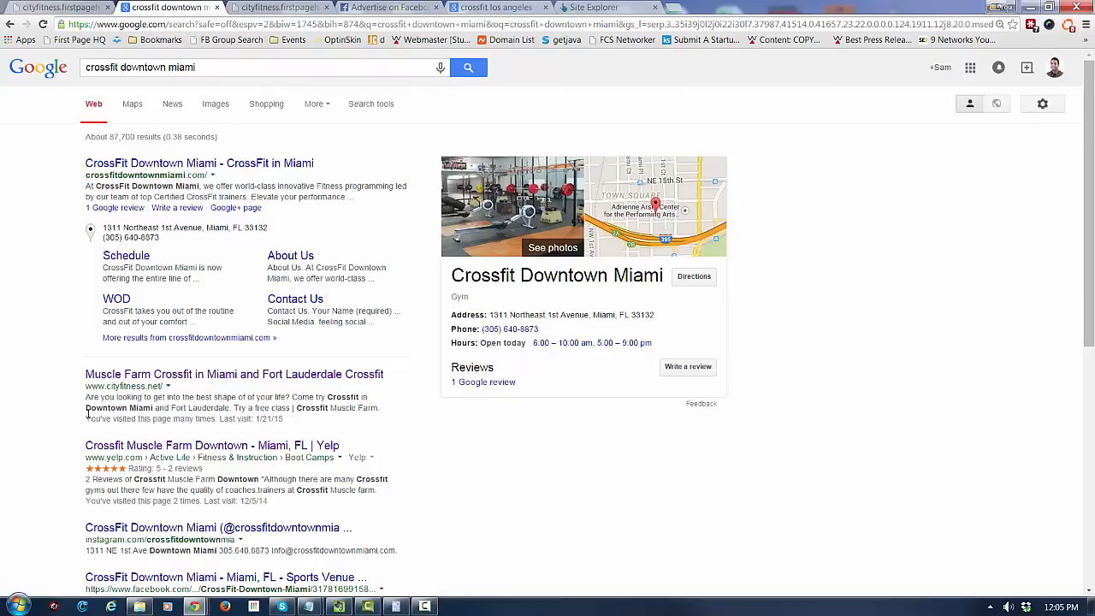
pyautogui.moveTo(172, 93)
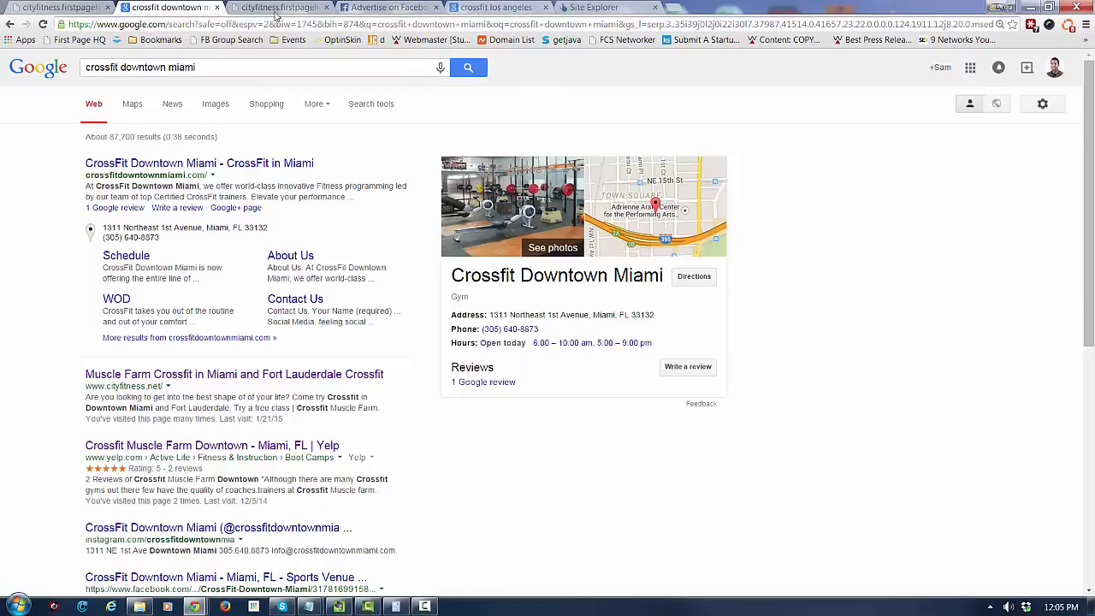
pyautogui.scroll(-3)
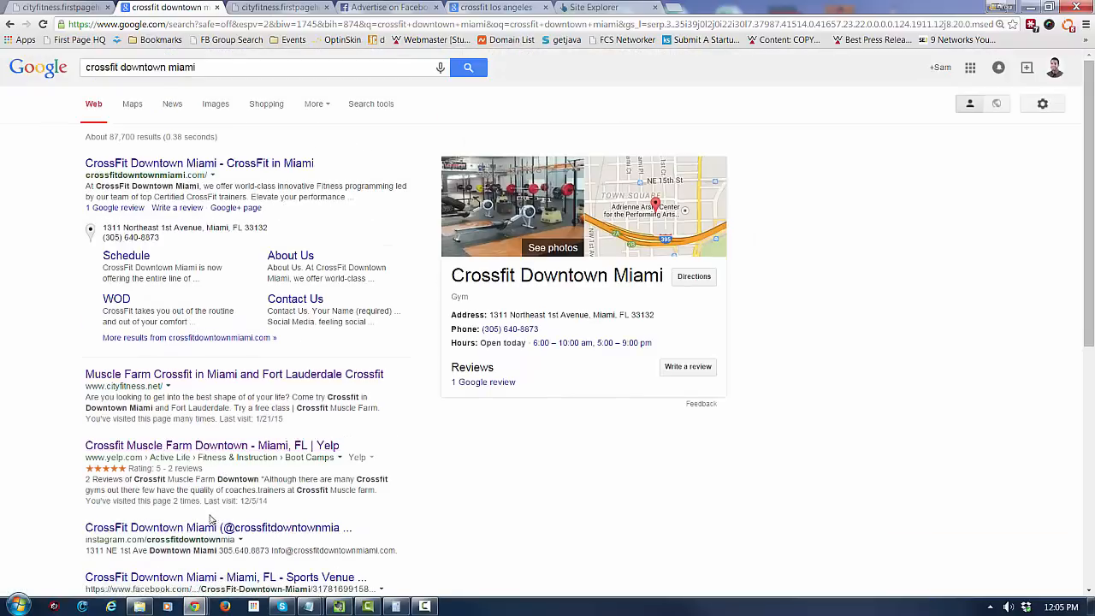
pyautogui.scroll(-3)
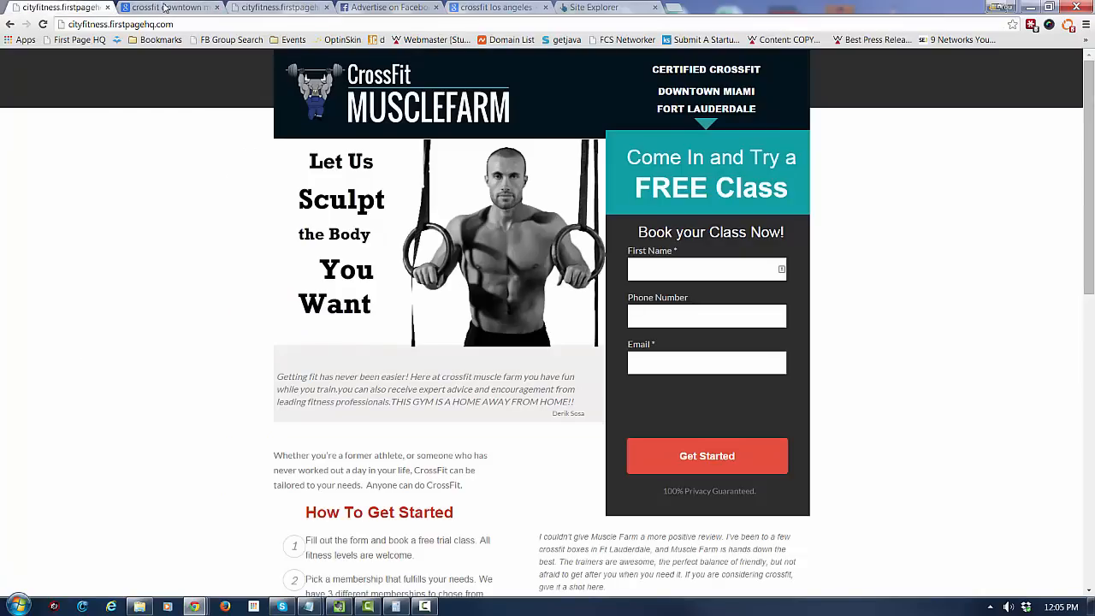
pyautogui.moveTo(167, 7)
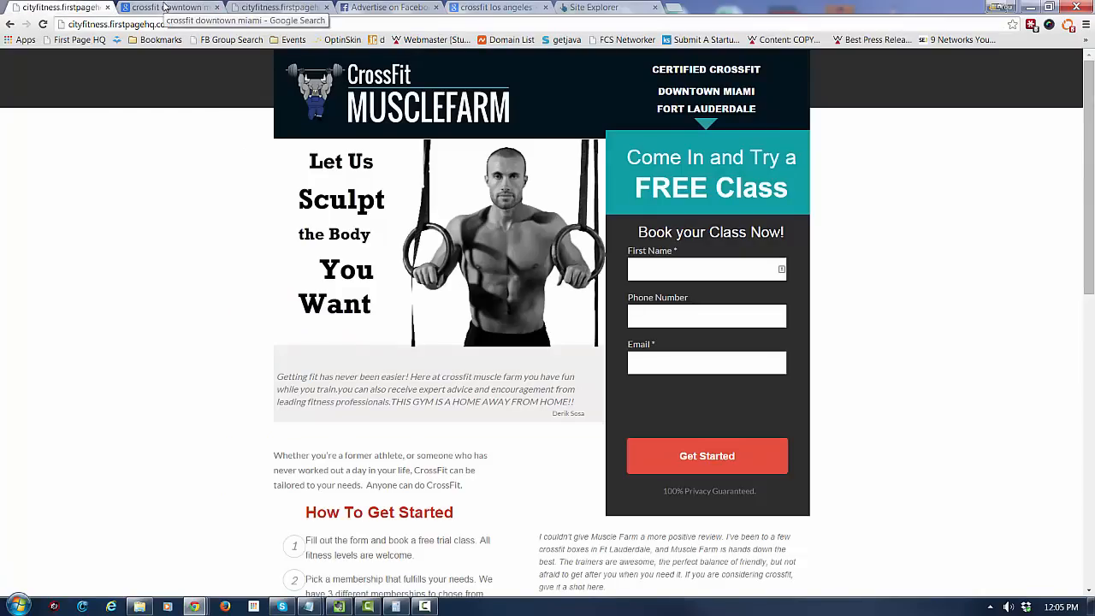
# Return to the Miami results tab and search Google for 'keyword planner'
pyautogui.click(171, 7)
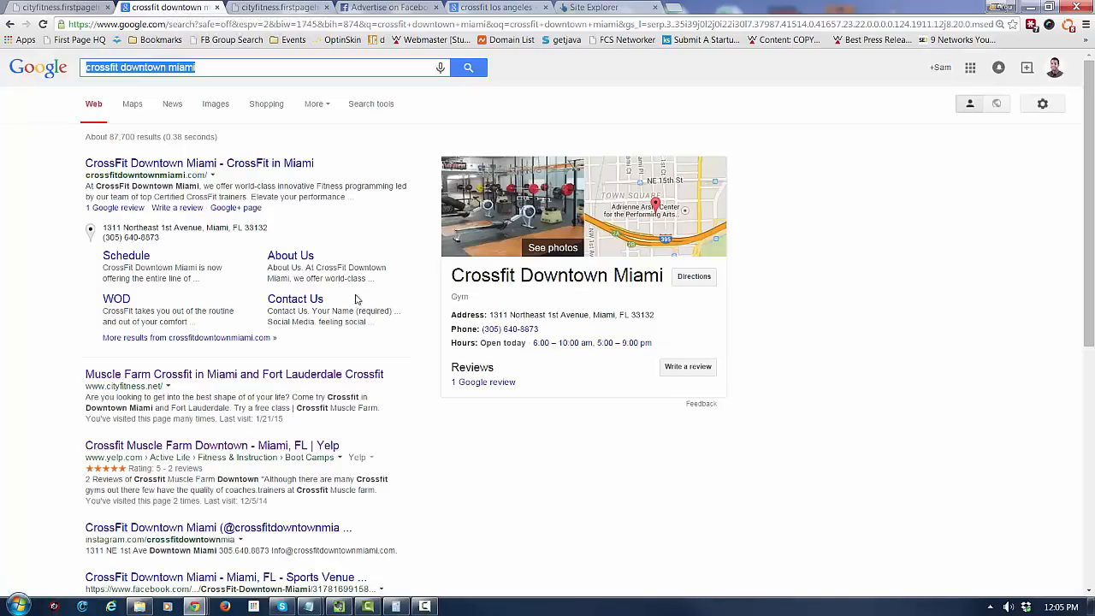
pyautogui.moveTo(432, 574)
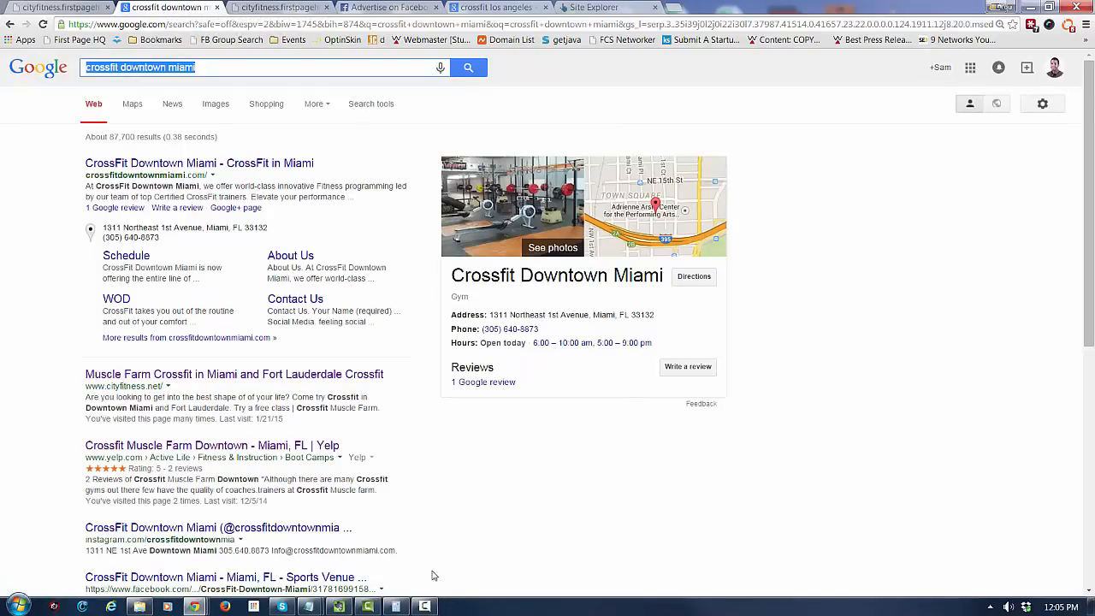
pyautogui.click(248, 67)
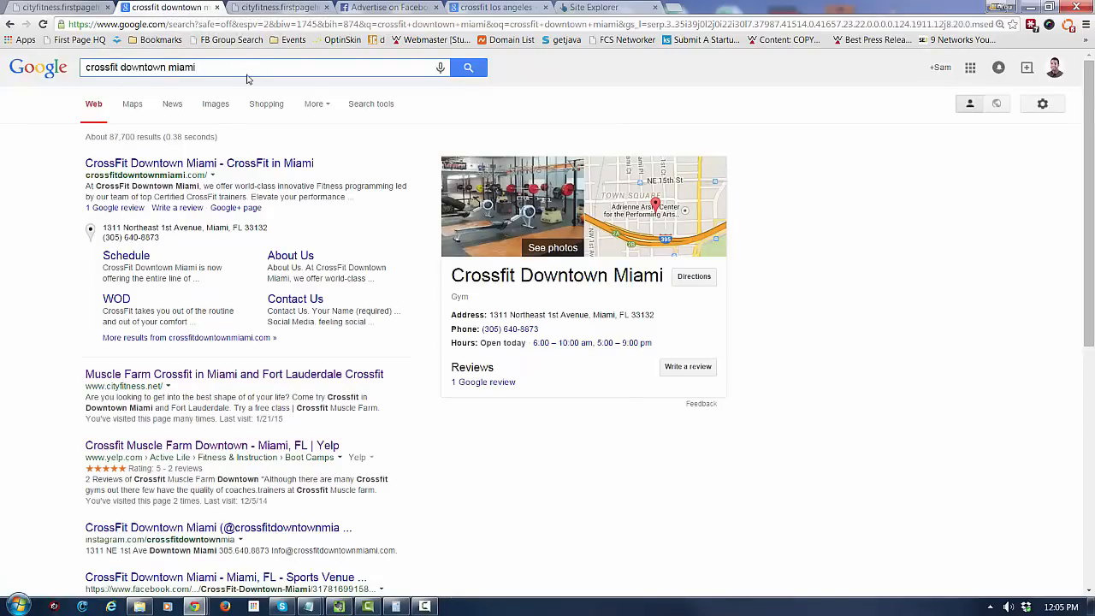
pyautogui.moveTo(248, 66)
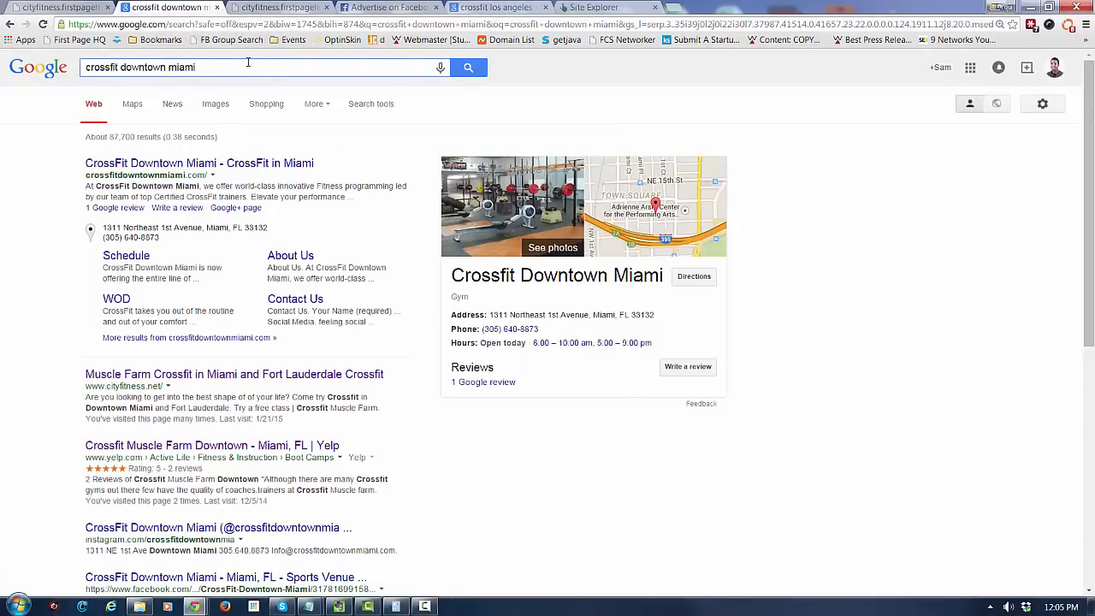
pyautogui.write('keyword')
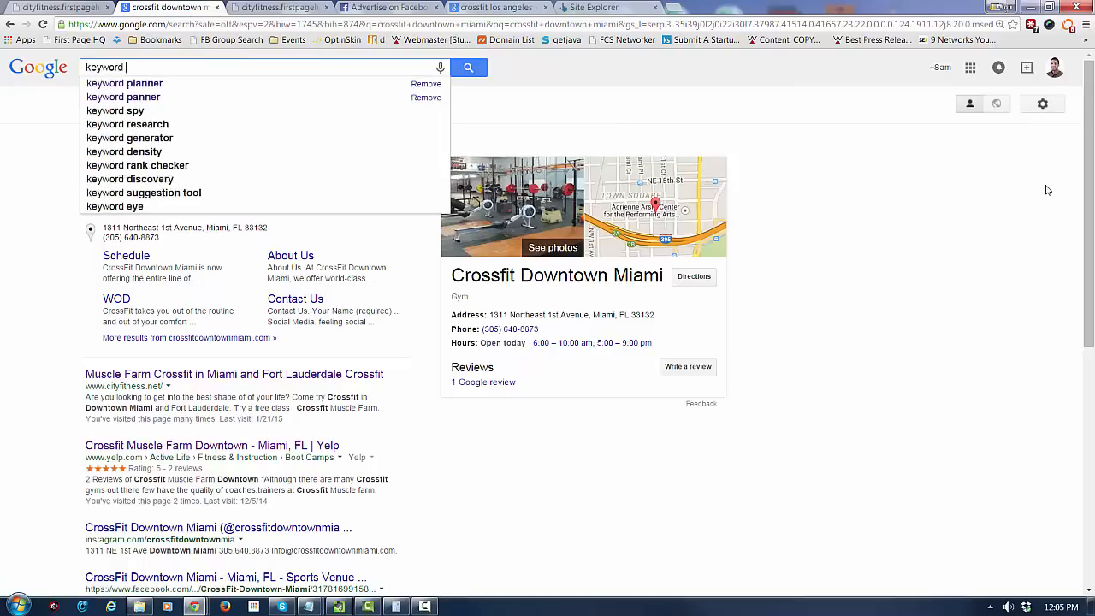
pyautogui.click(124, 83)
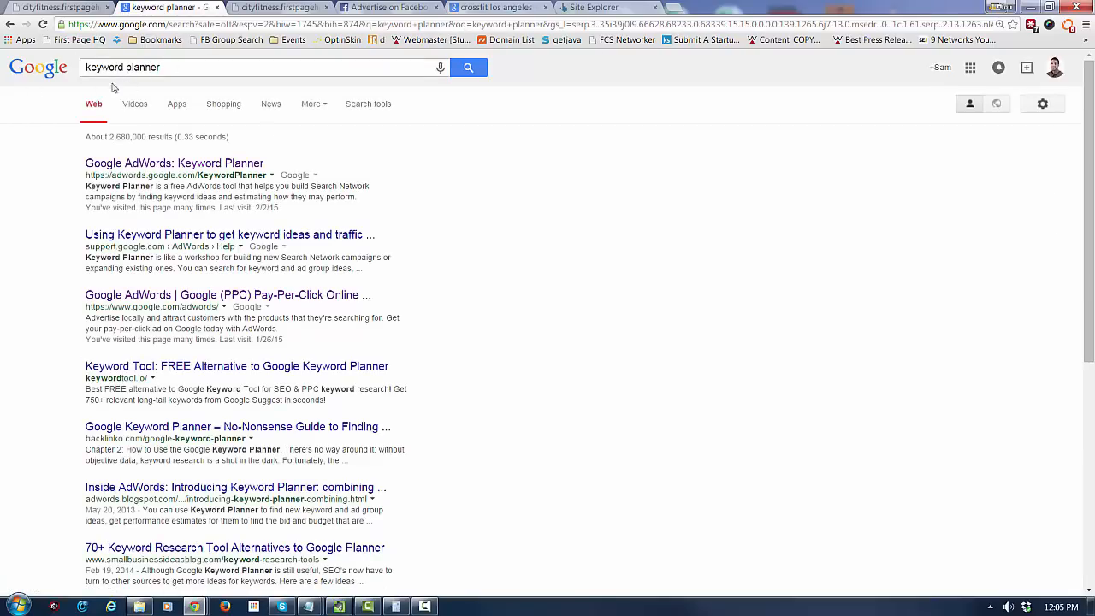
pyautogui.moveTo(175, 163)
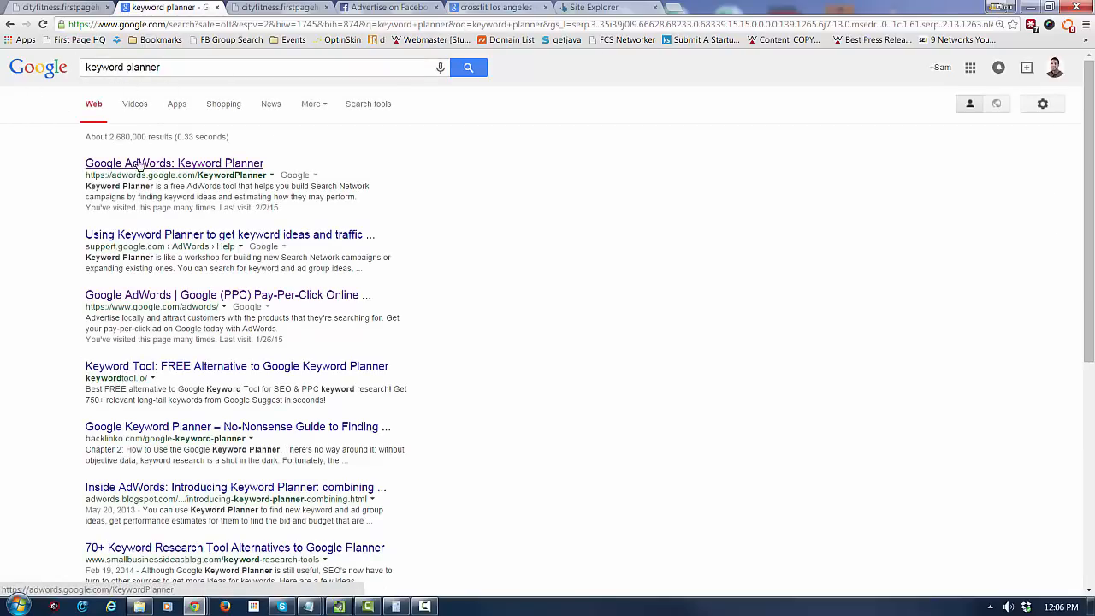
# In Keyword Planner, request ideas for five Fort Lauderdale CrossFit keyword variations
pyautogui.click(174, 162)
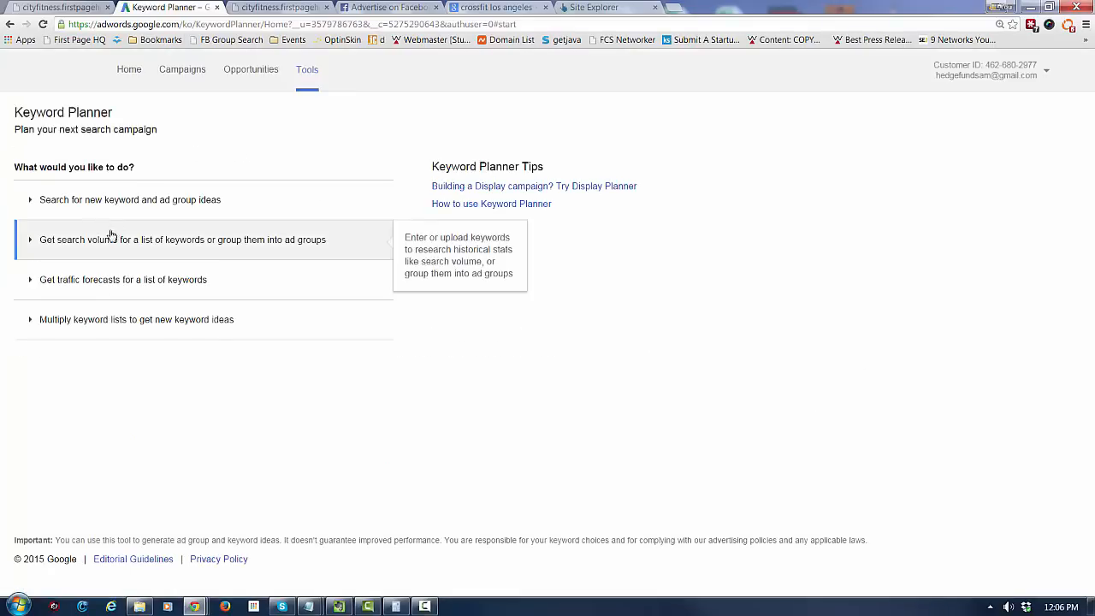
pyautogui.click(129, 199)
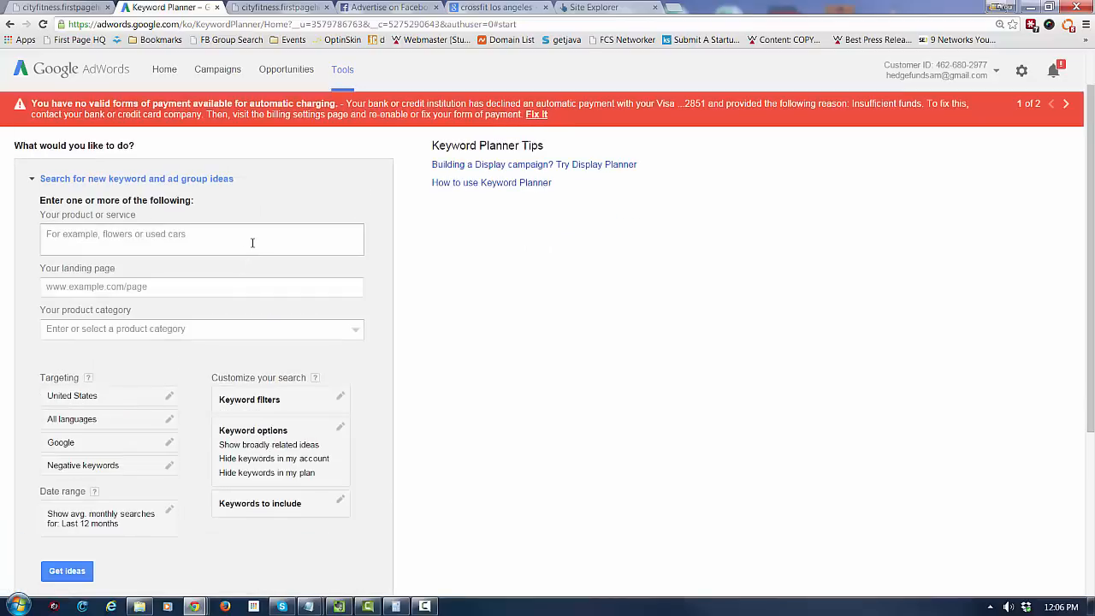
pyautogui.write('crossfit')
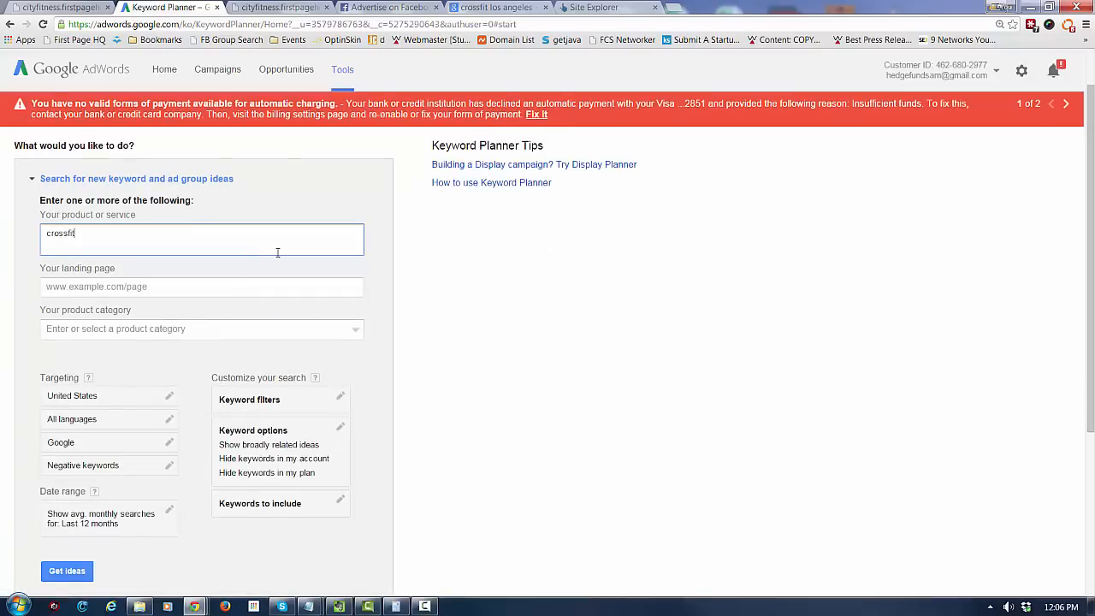
pyautogui.write('fort lauderdale')
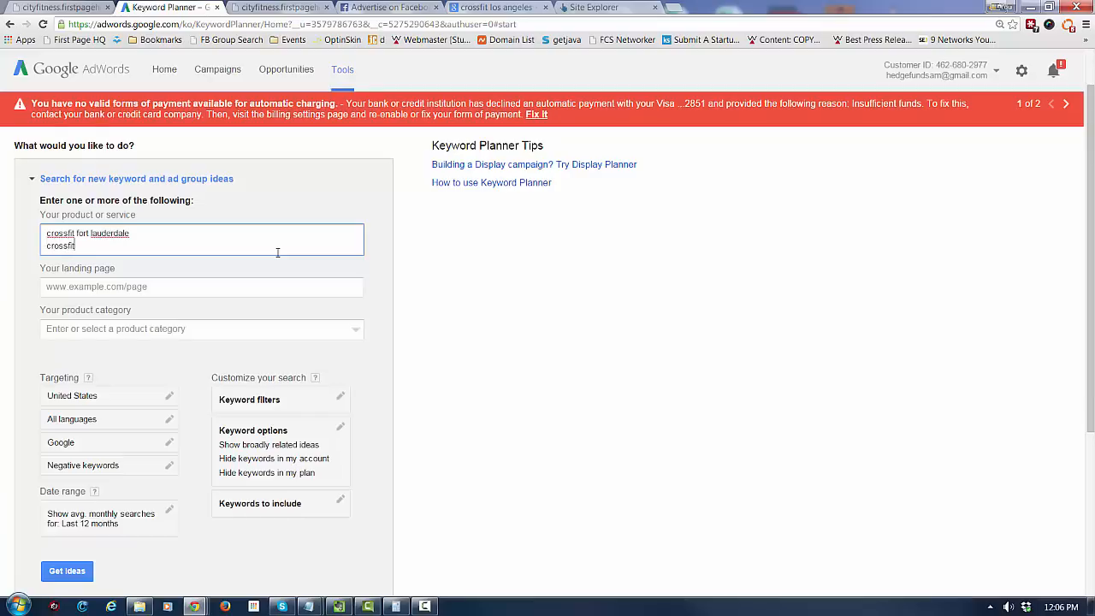
pyautogui.write('in fort lauder')
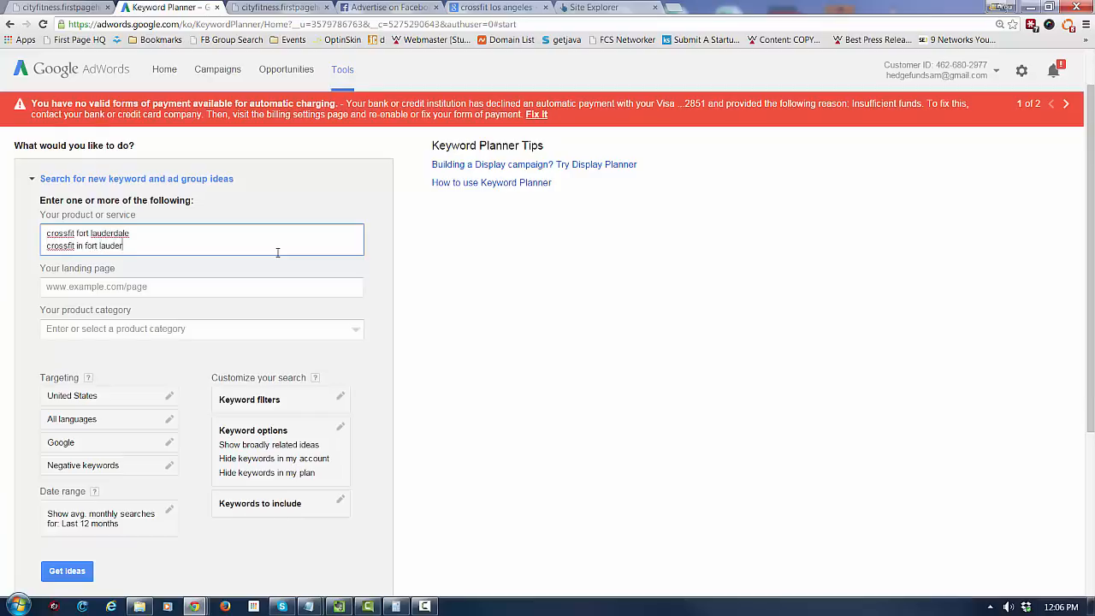
pyautogui.write('crossfit')
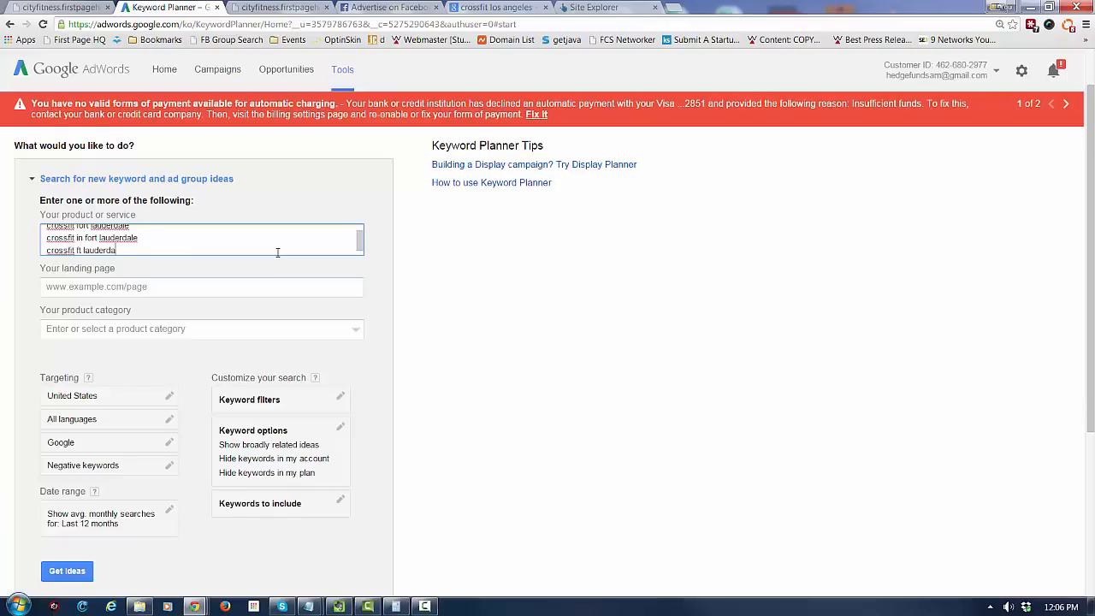
pyautogui.write('ft lauderdale crossfit')
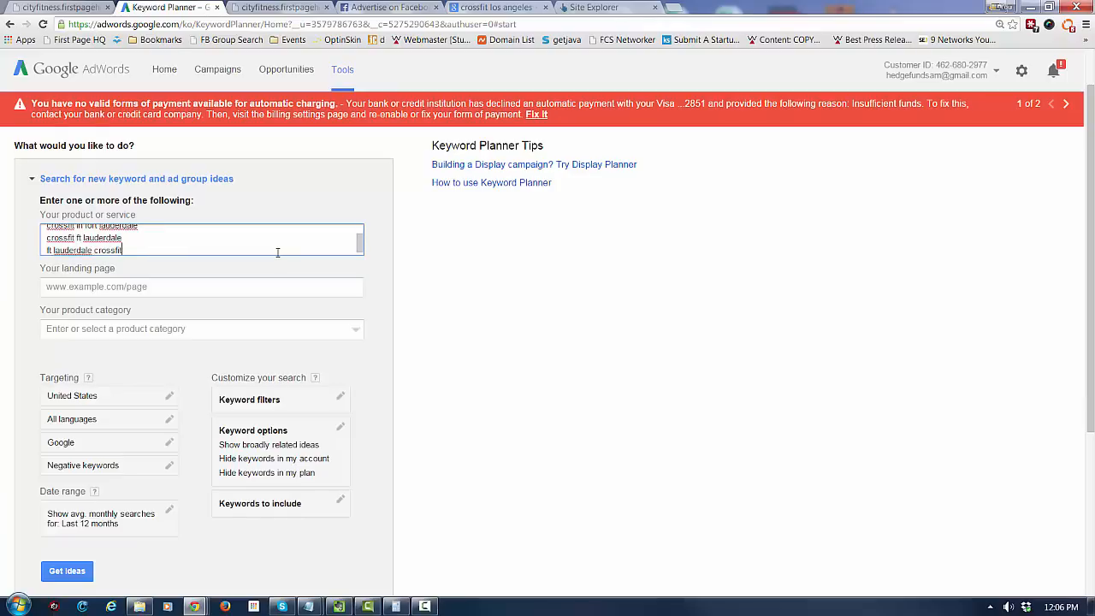
pyautogui.write('fort lauderdale c')
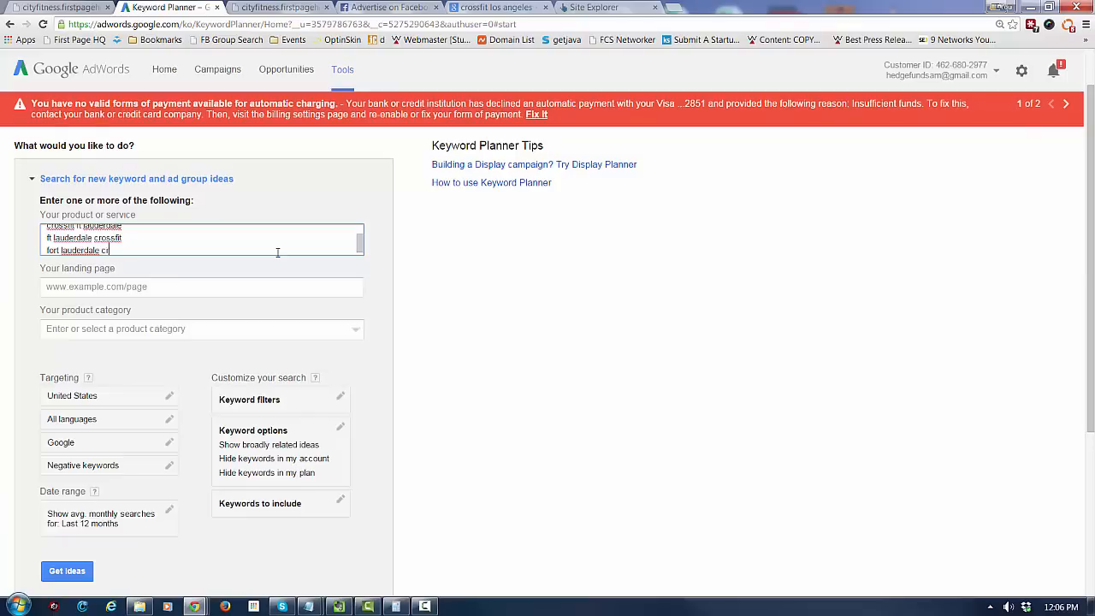
pyautogui.write('rossfit')
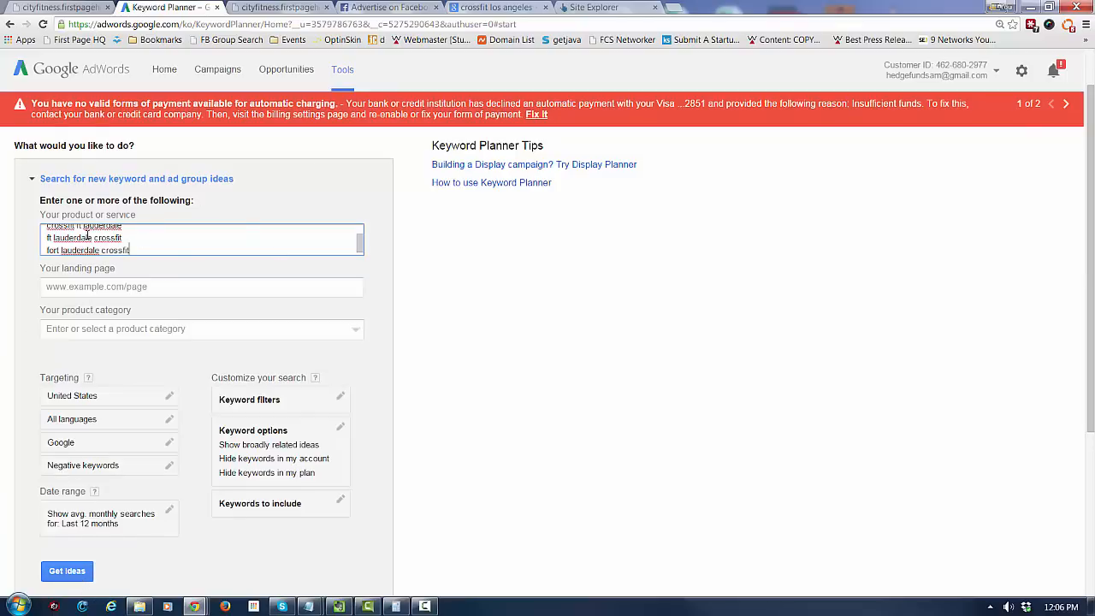
pyautogui.click(67, 570)
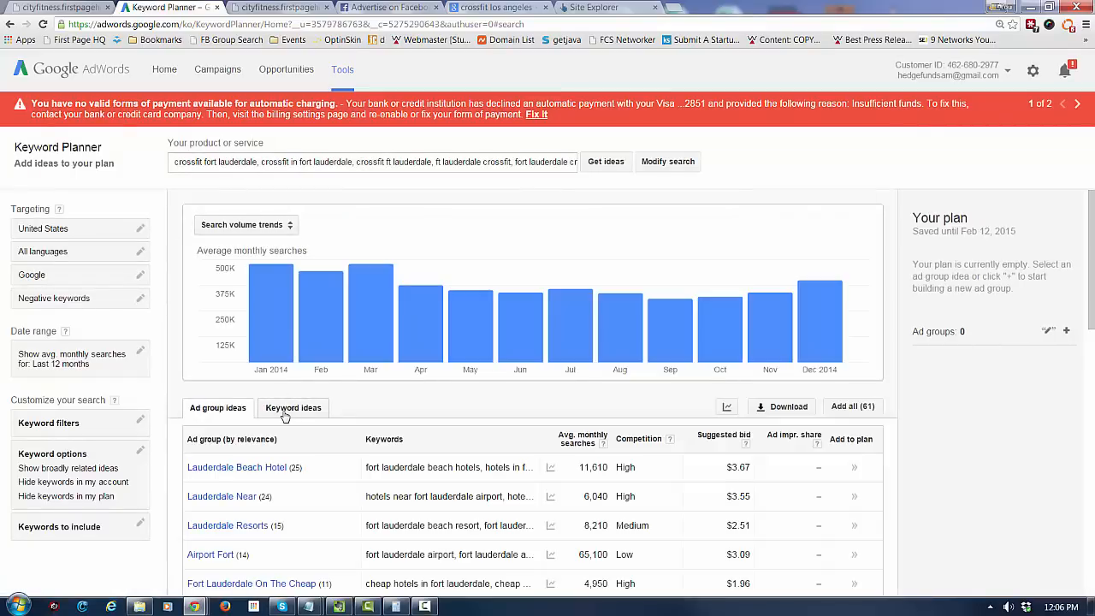
# Show the Keyword ideas table listing monthly volumes for the five Fort Lauderdale CrossFit terms
pyautogui.click(293, 407)
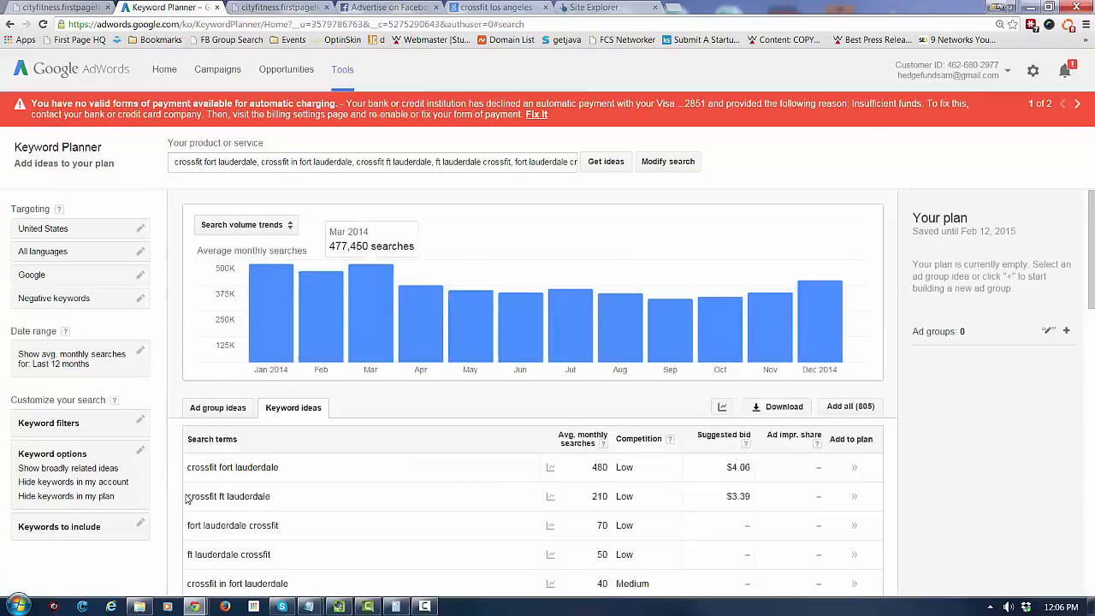
pyautogui.scroll(-3)
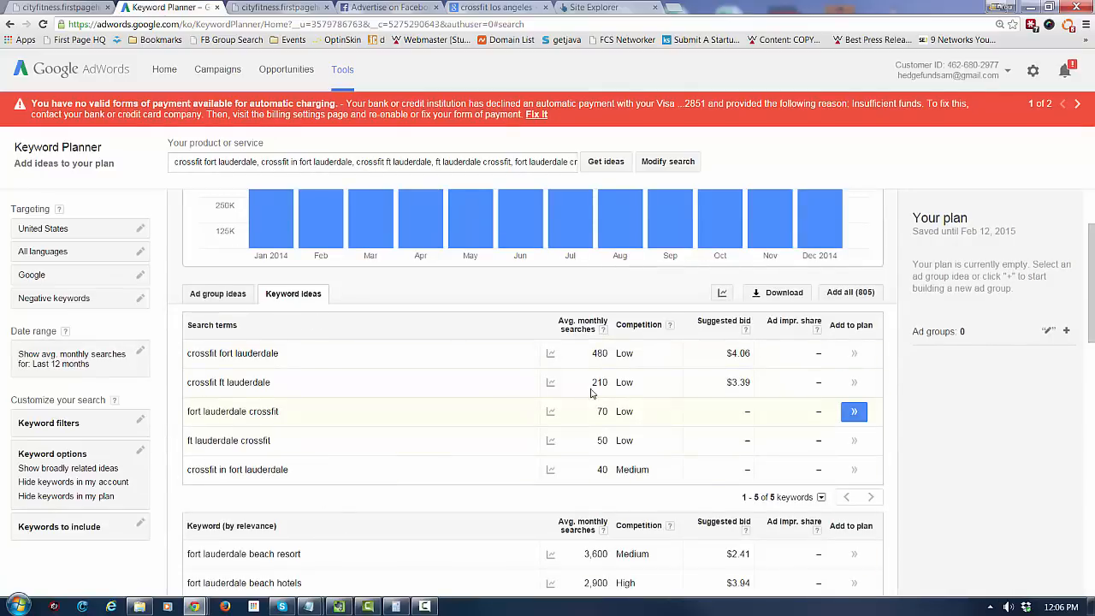
pyautogui.scroll(-3)
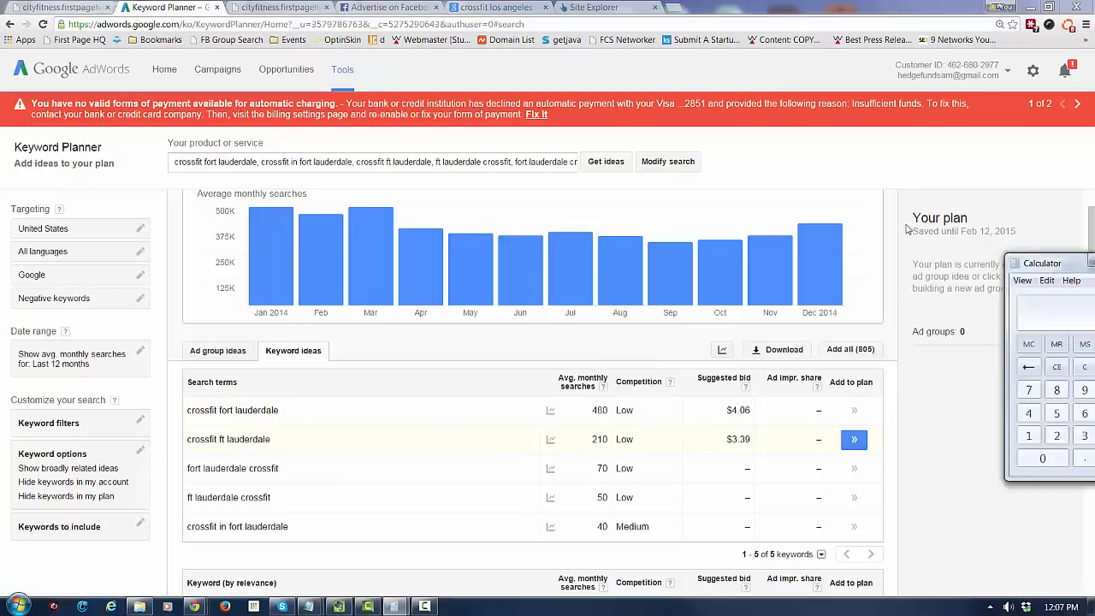
# Move Calculator beside the volumes and total 480+210+70+50+40 to get 850
pyautogui.moveTo(1042, 262); pyautogui.dragTo(866, 168)
pyautogui.write('480 +')
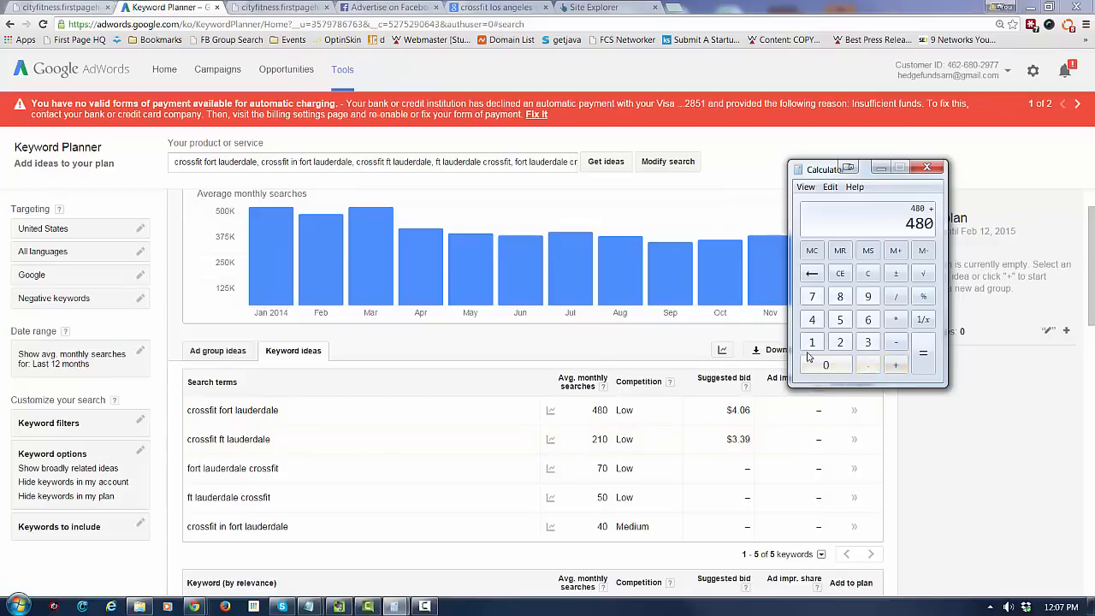
pyautogui.click(922, 352)
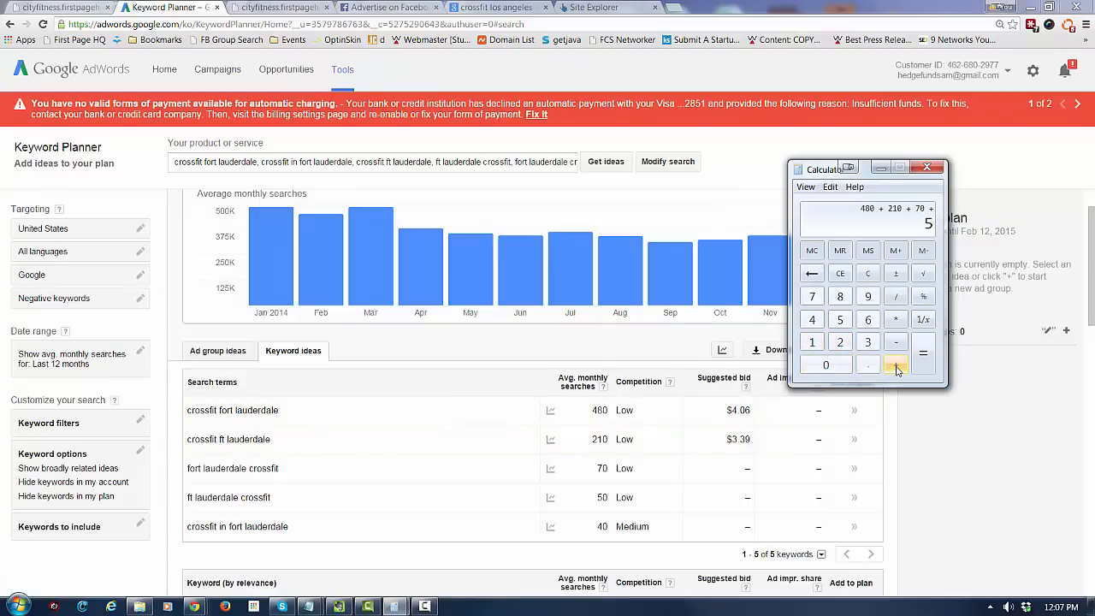
pyautogui.click(923, 353)
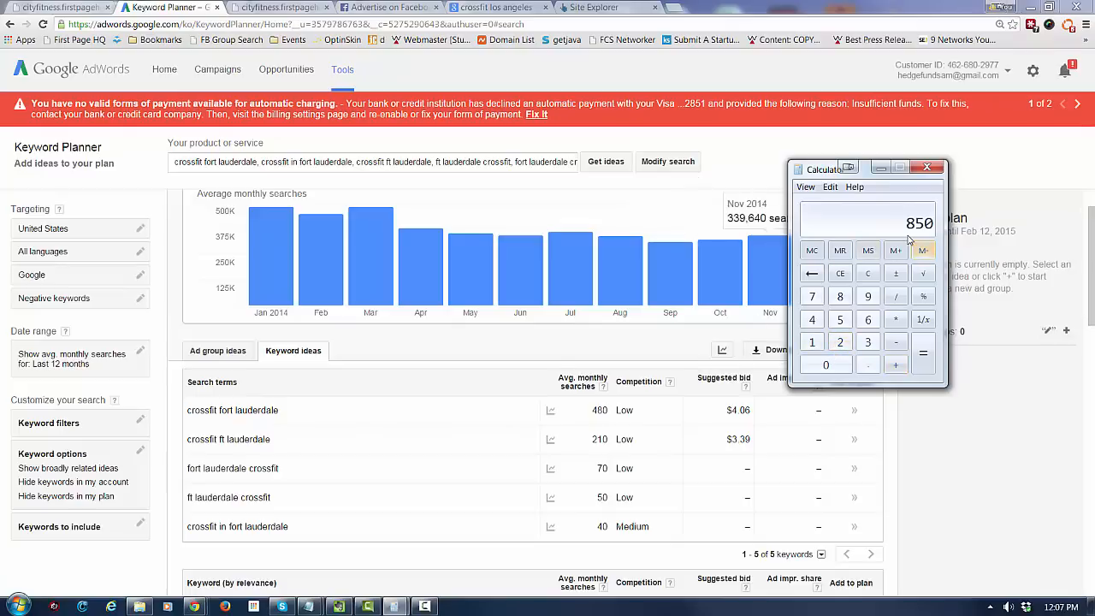
pyautogui.moveTo(323, 439)
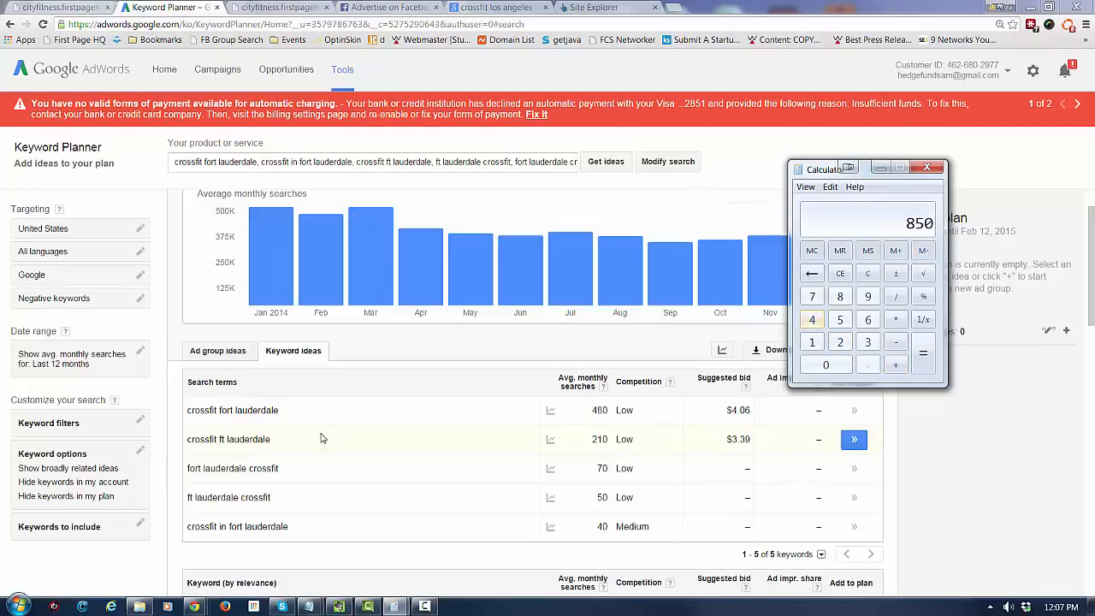
pyautogui.moveTo(815, 432)
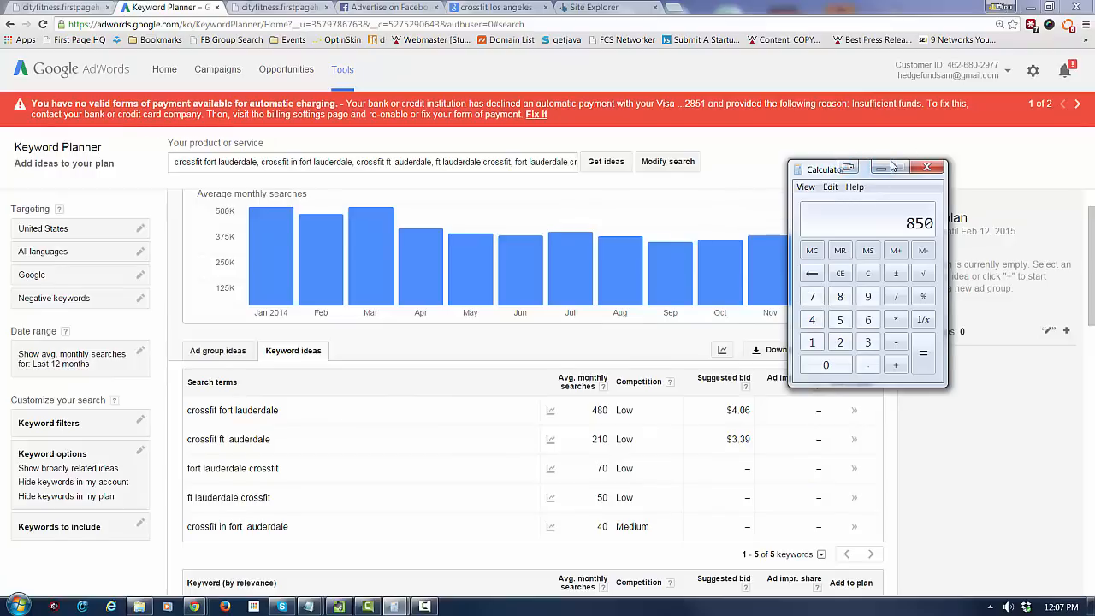
pyautogui.moveTo(884, 168)
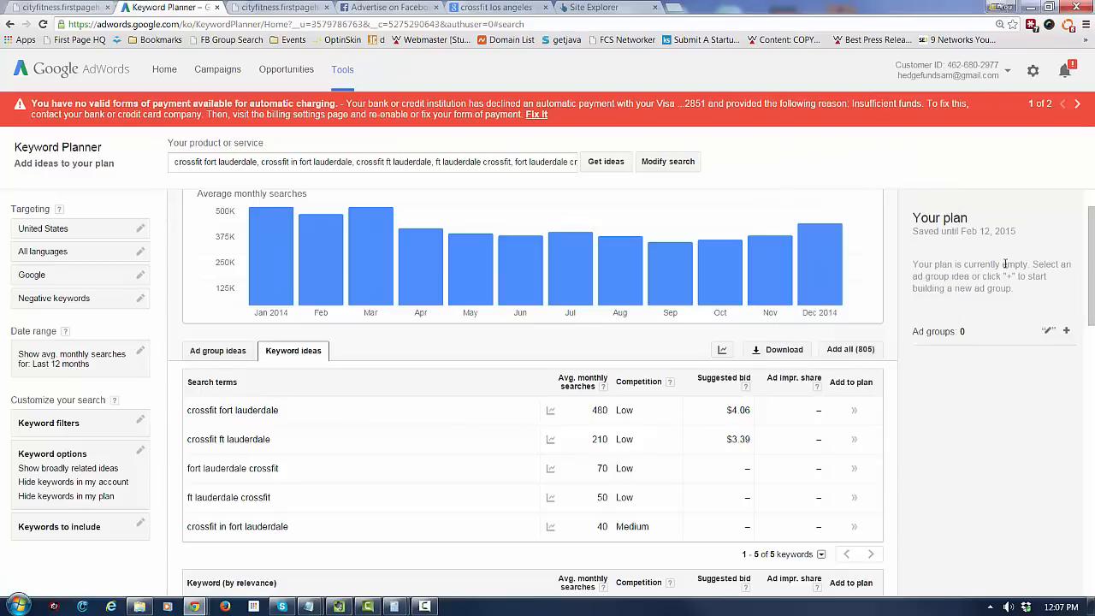
# Enter Houston, Miami and Pearland CrossFit keywords in the product box and request new ideas
pyautogui.scroll(-3)
pyautogui.write('c')
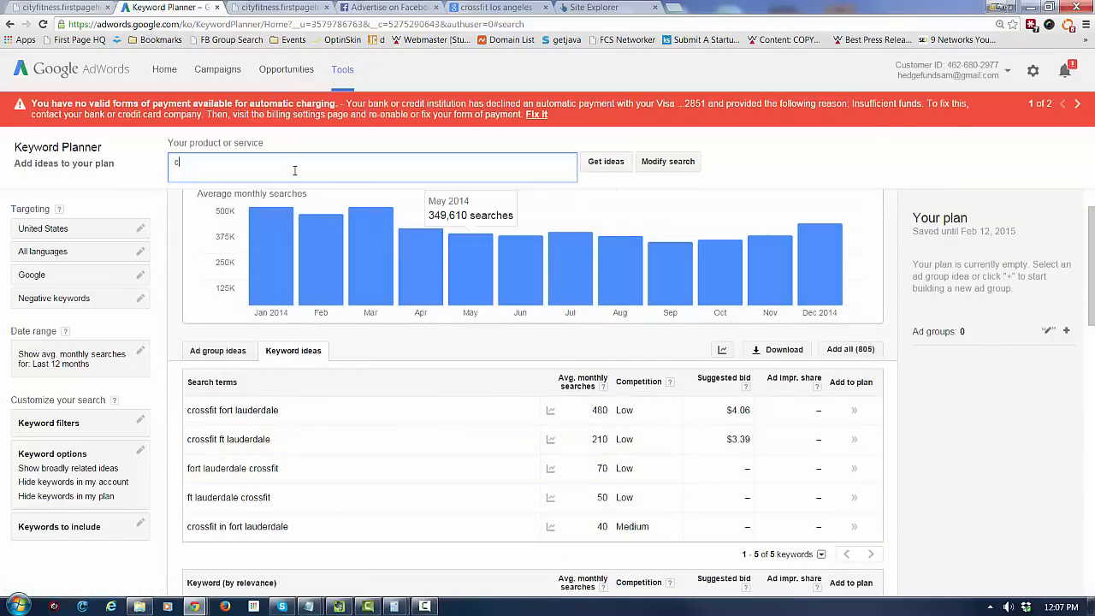
pyautogui.write('rossfit houston, houston crossfit,')
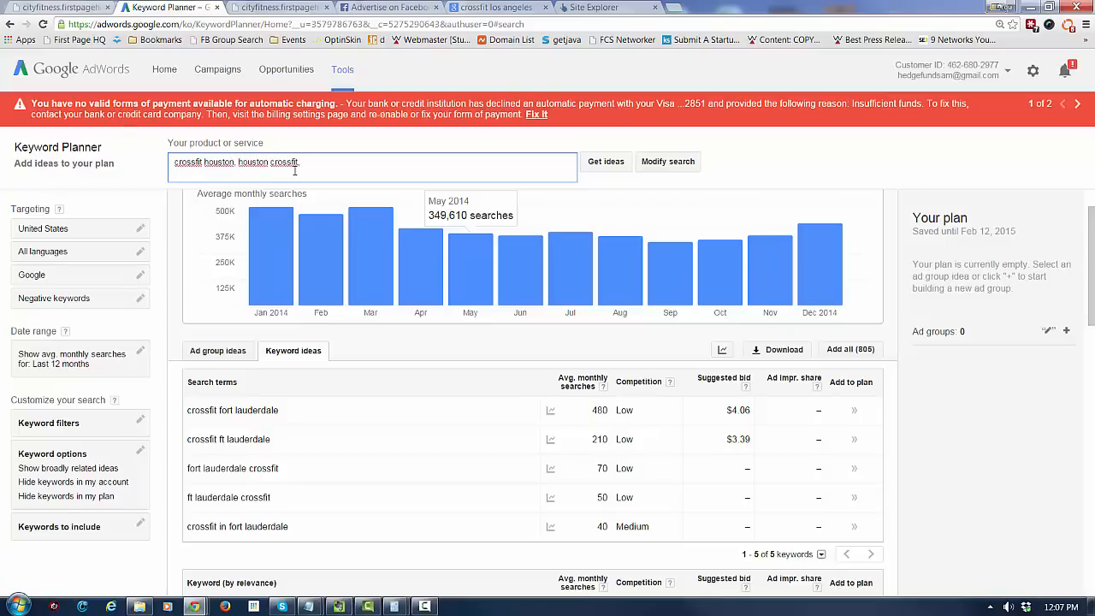
pyautogui.write('miami crossfit,')
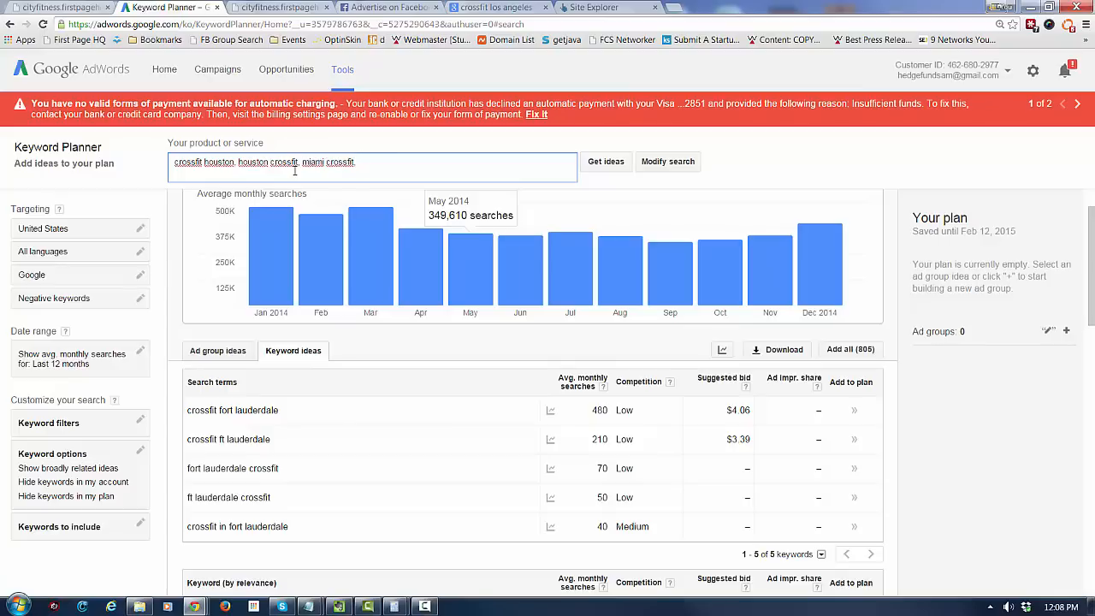
pyautogui.write('crossfit miami, crossfit pearland,')
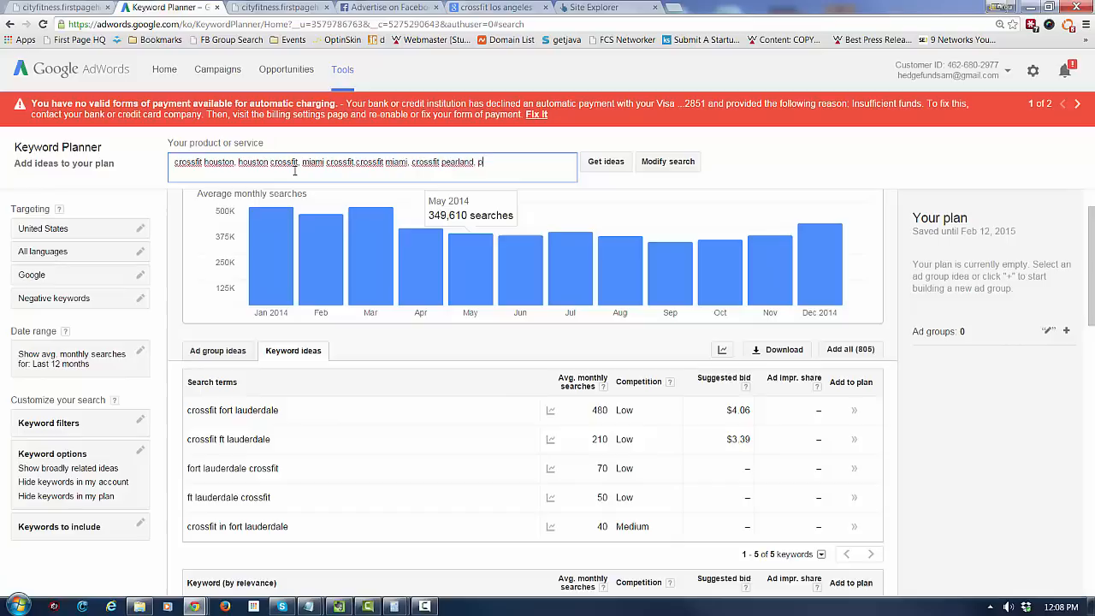
pyautogui.write('pearland crossfit')
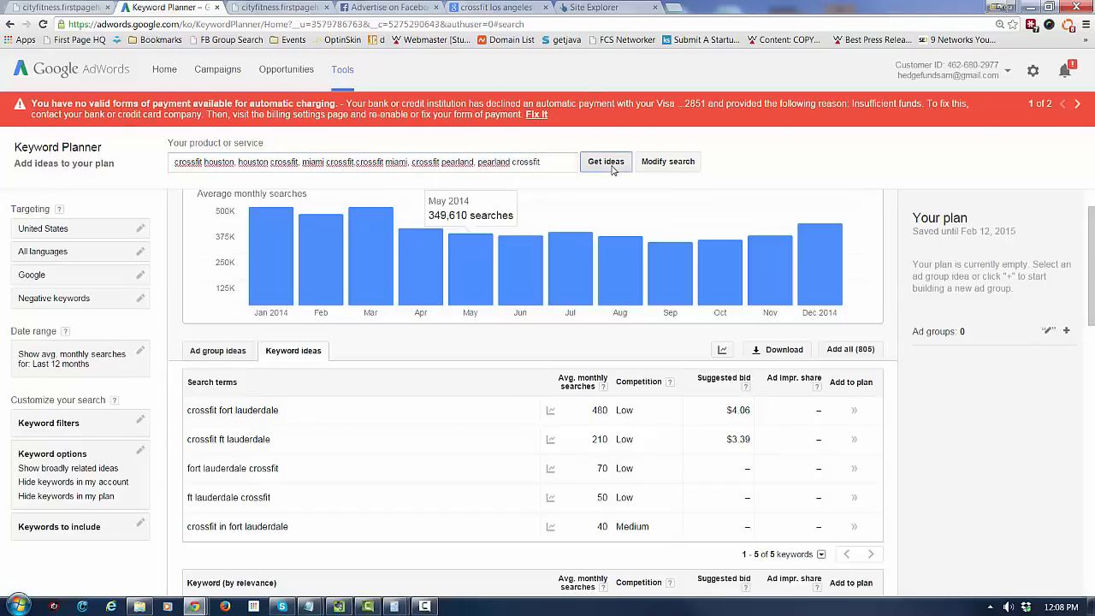
pyautogui.click(606, 162)
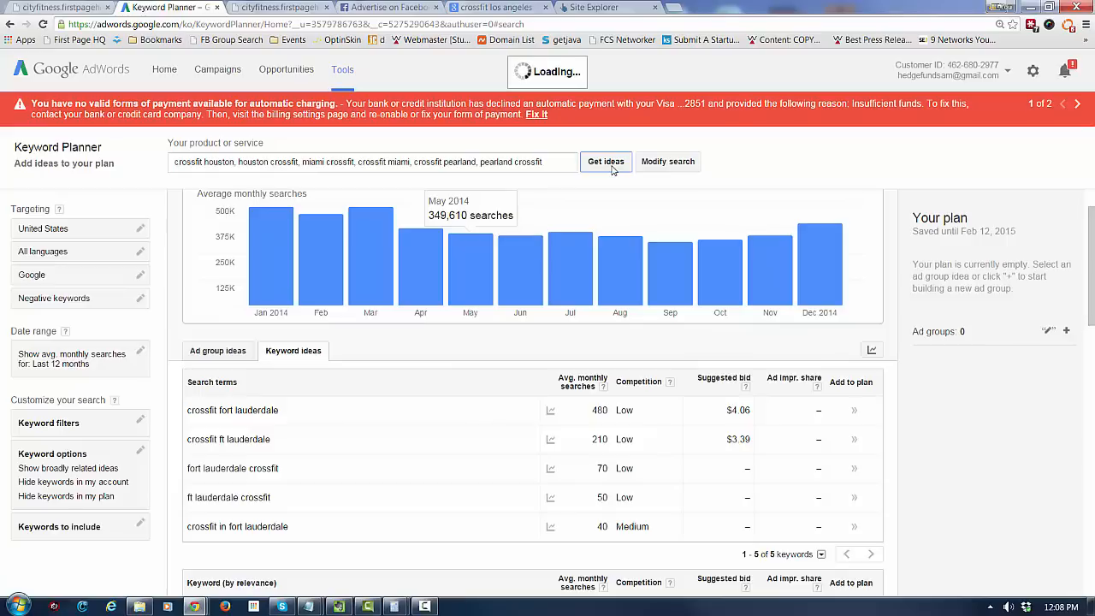
# Review volumes for the six Houston, Miami and Pearland terms, then go to the Musclefarm landing page
pyautogui.click(605, 162)
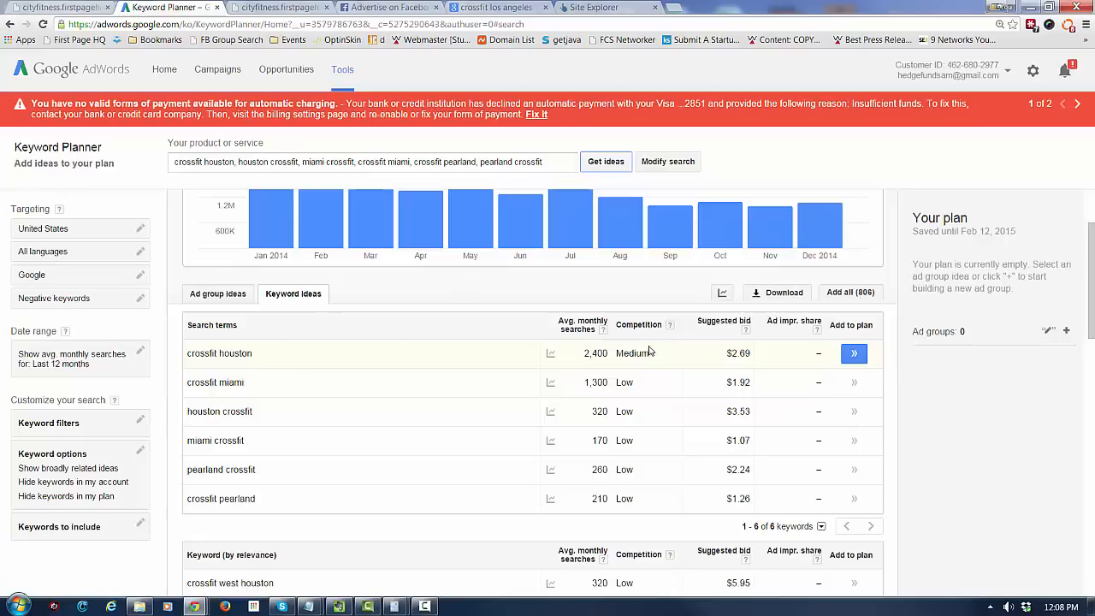
pyautogui.moveTo(616, 361)
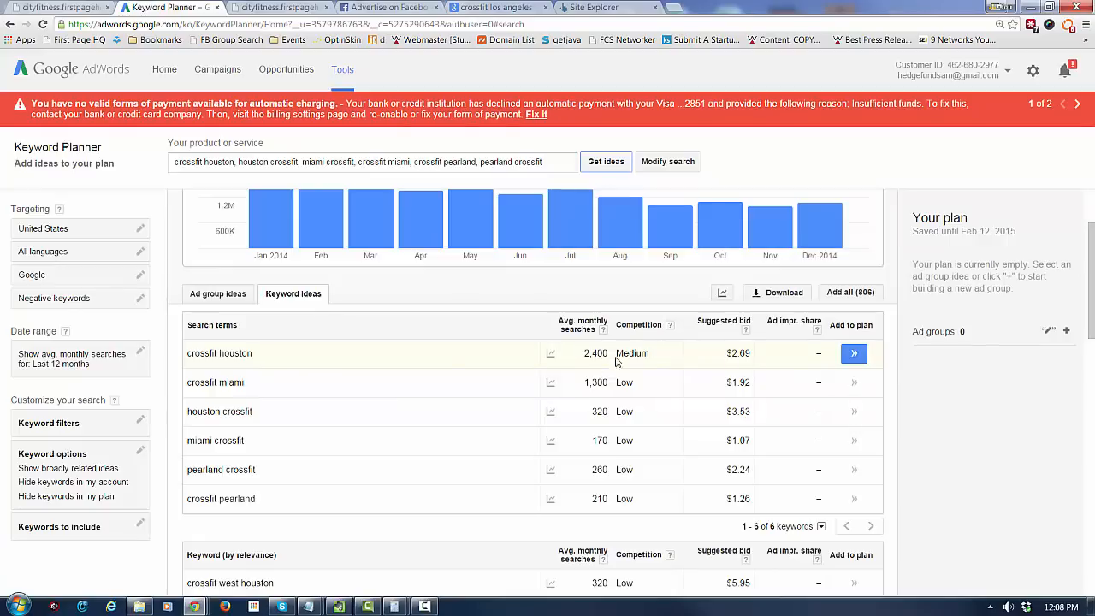
pyautogui.moveTo(660, 352)
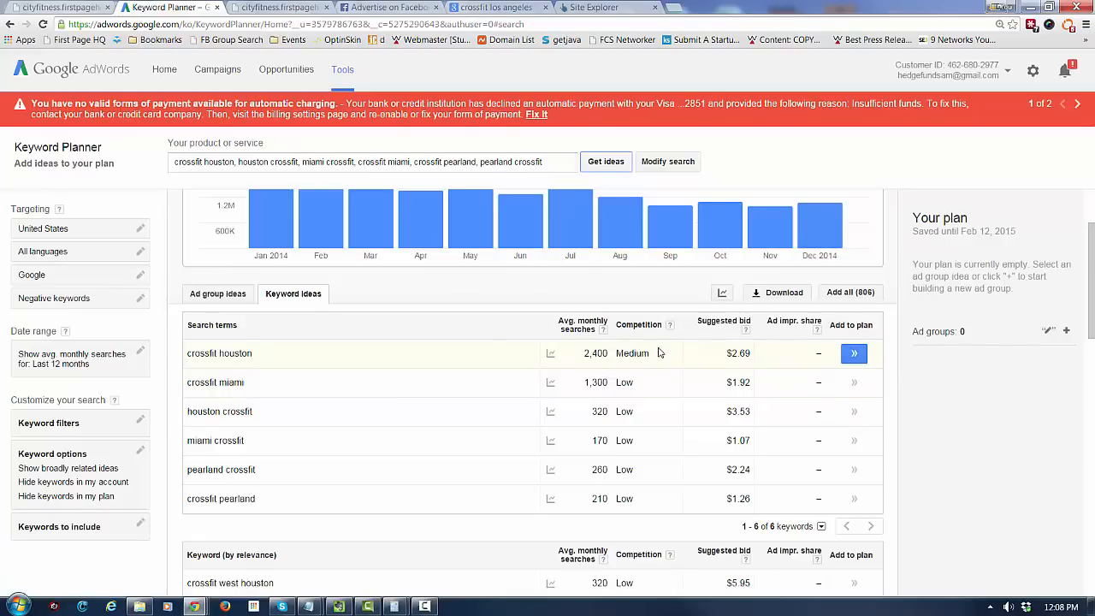
pyautogui.moveTo(239, 427)
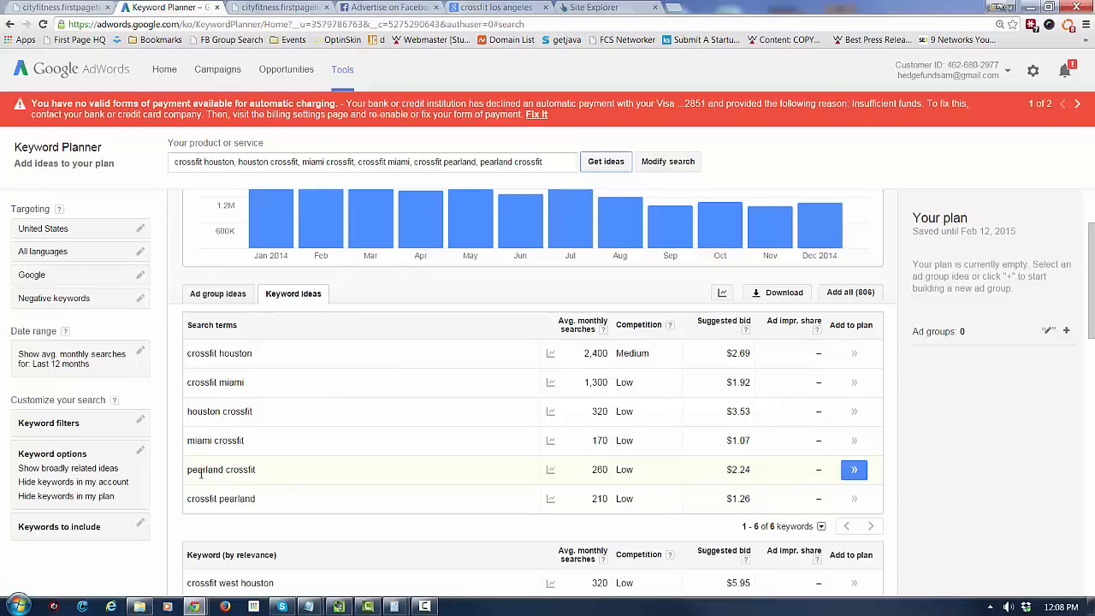
pyautogui.scroll(-3)
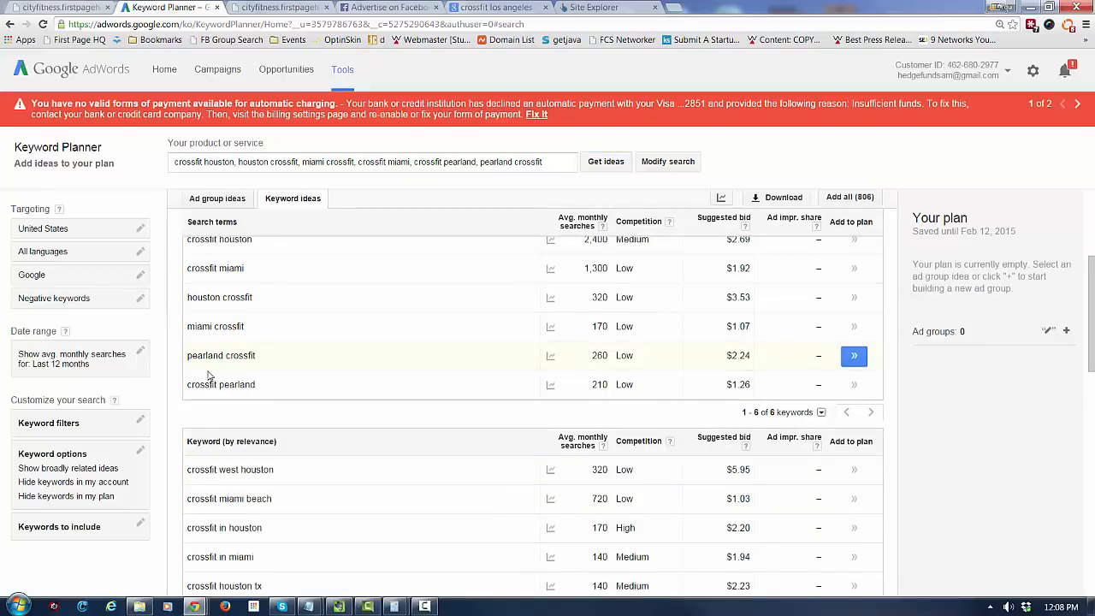
pyautogui.moveTo(272, 430)
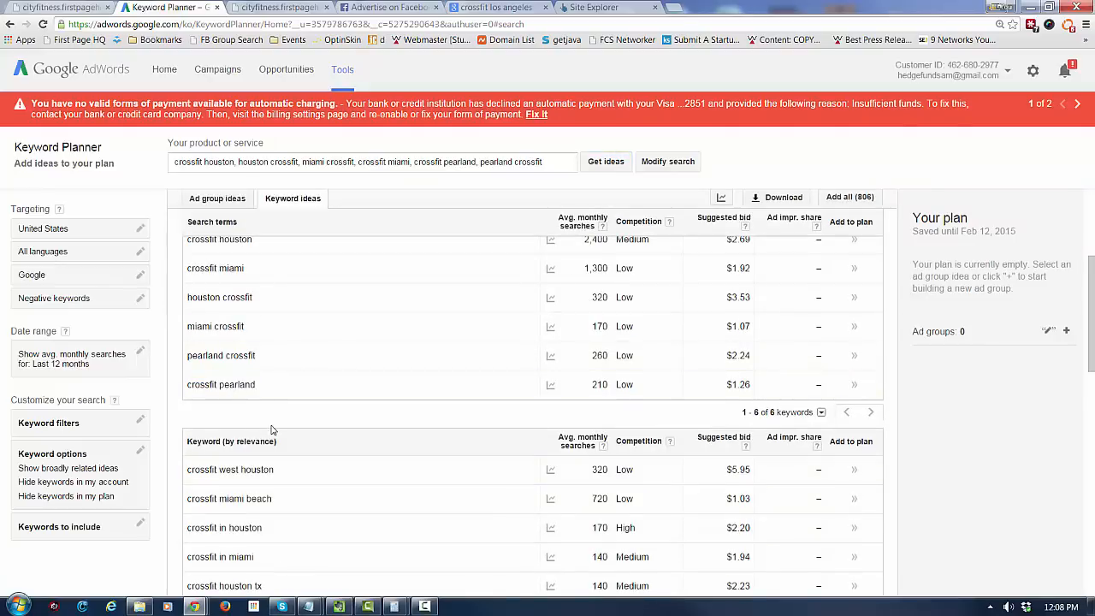
pyautogui.moveTo(312, 355)
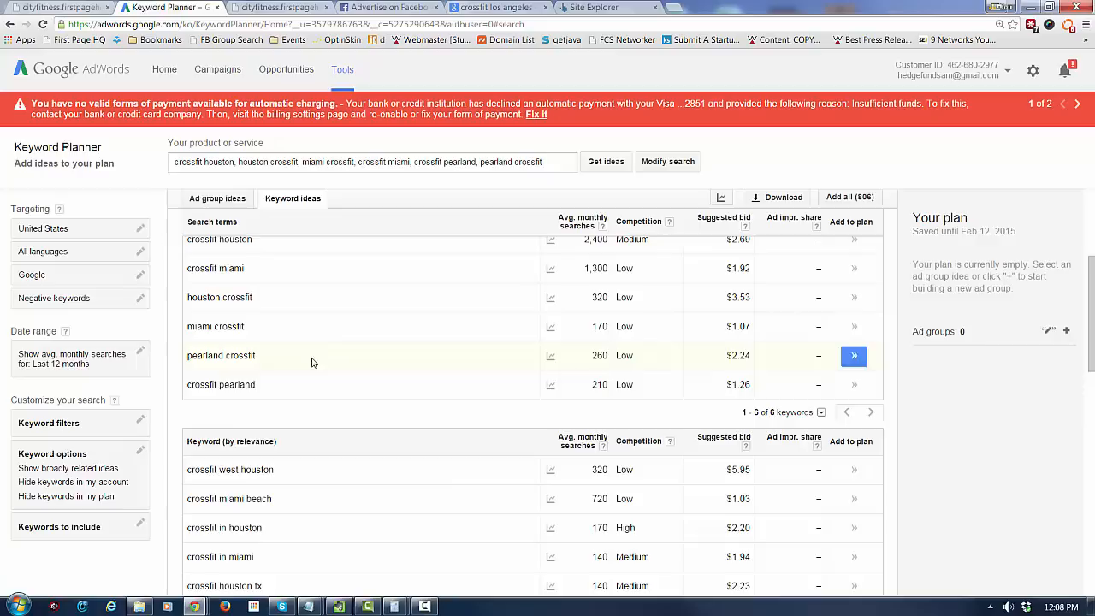
pyautogui.moveTo(221, 384)
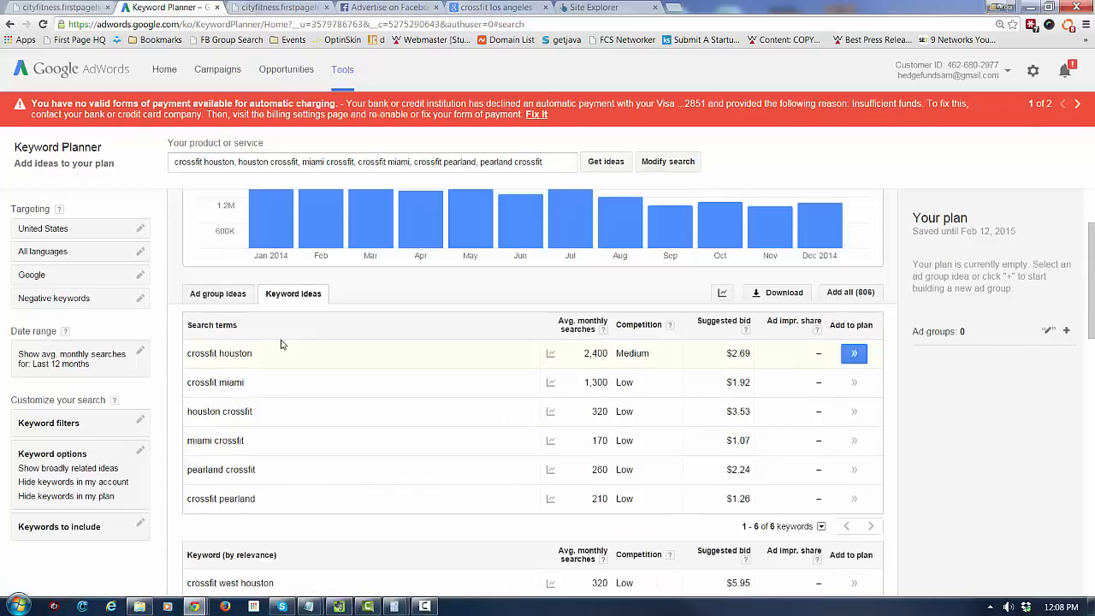
pyautogui.moveTo(263, 468)
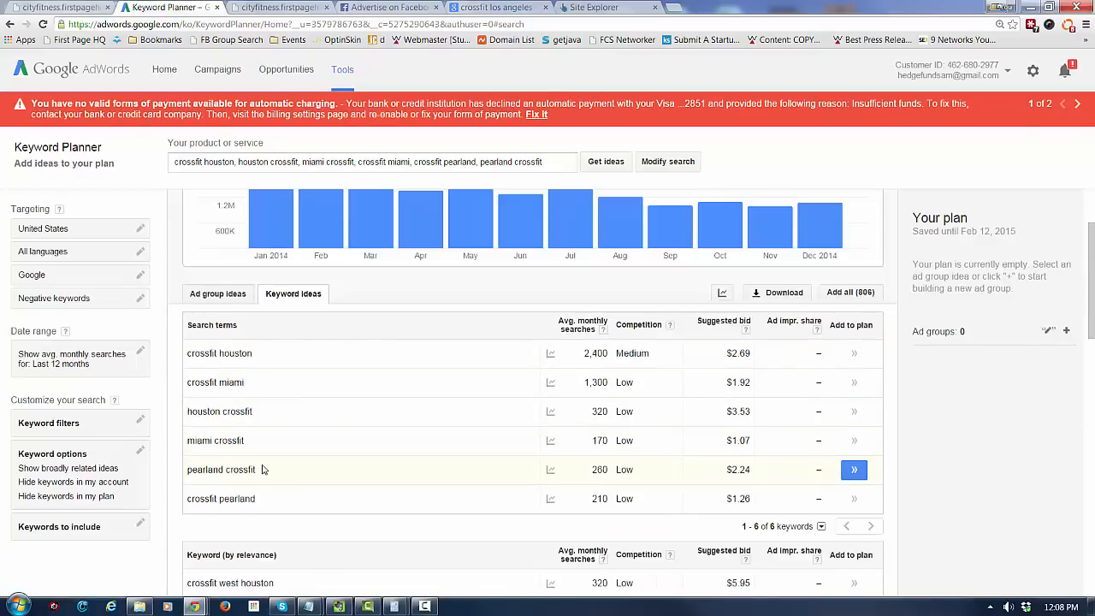
pyautogui.scroll(-3)
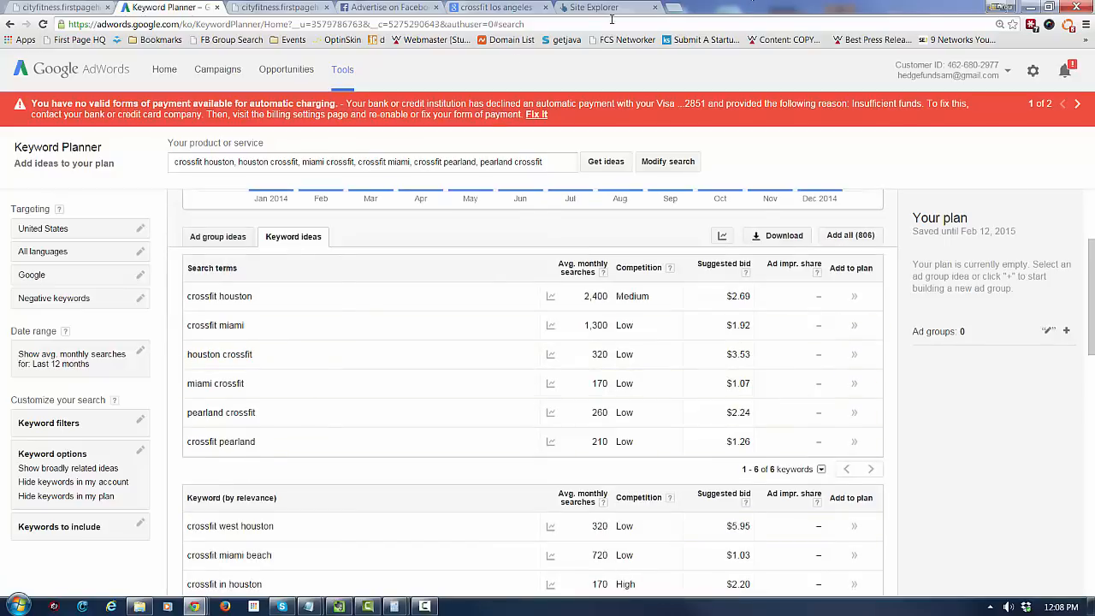
pyautogui.moveTo(607, 7)
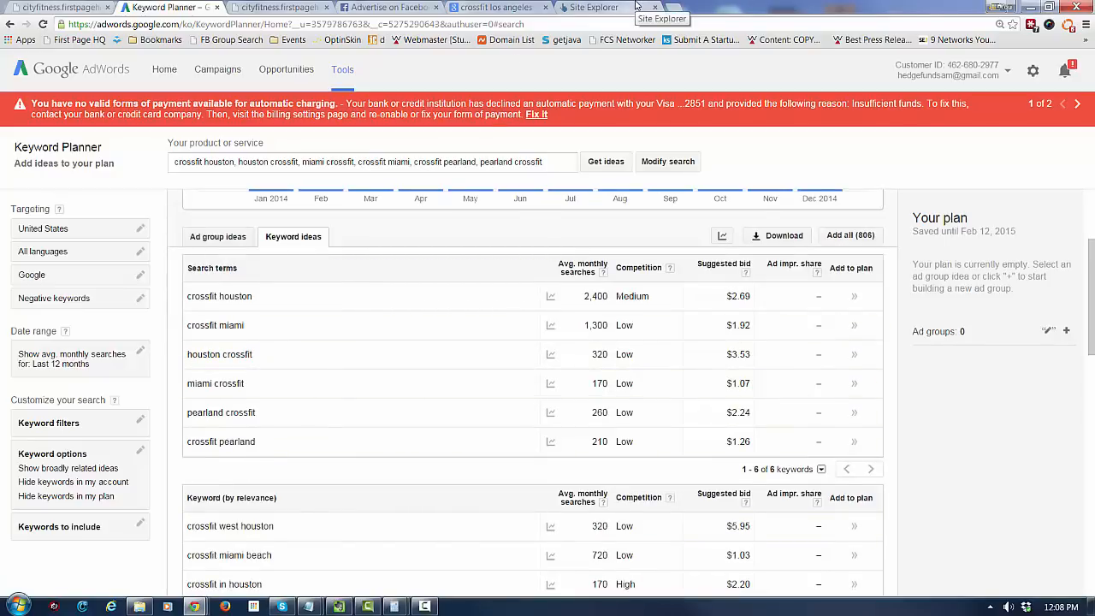
pyautogui.scroll(-3)
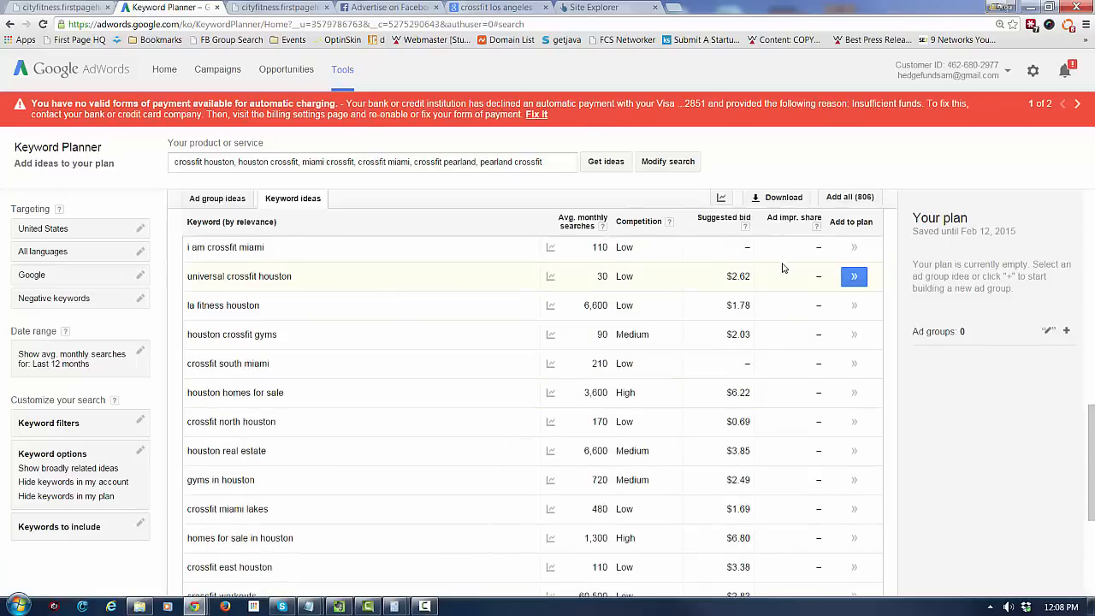
pyautogui.click(721, 197)
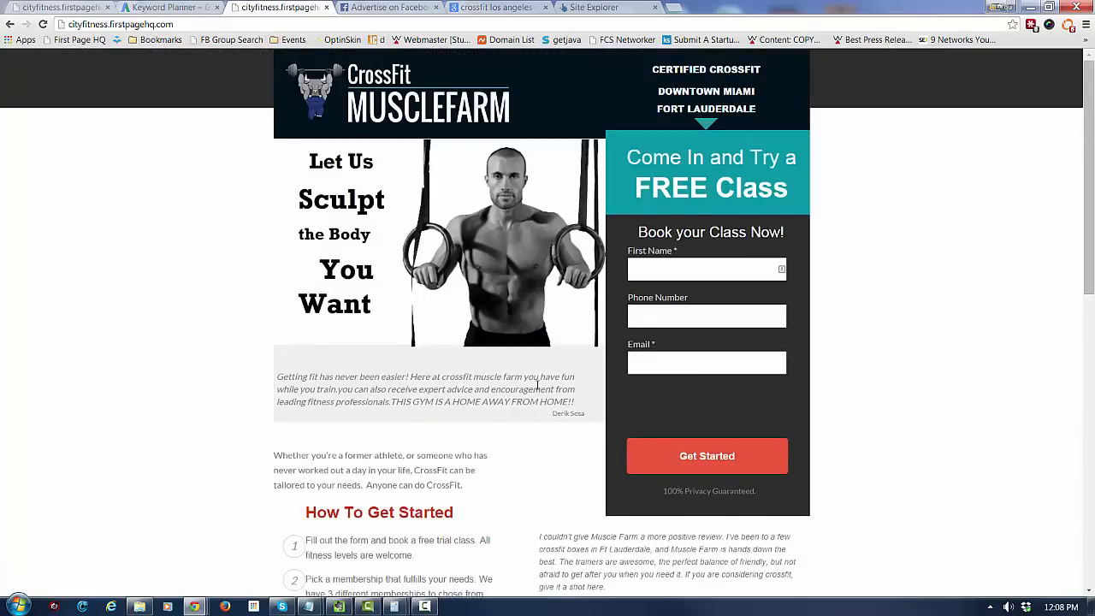
# Scroll the Muscle Farm landing page down and back, then return to 'crossfit los angeles' results
pyautogui.click(387, 7)
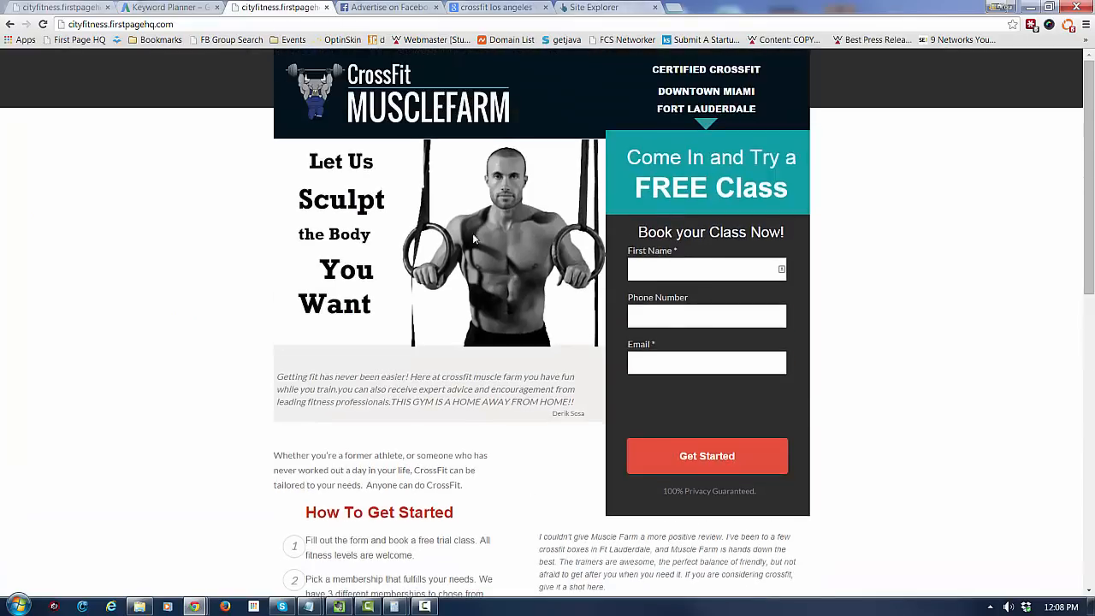
pyautogui.moveTo(522, 330)
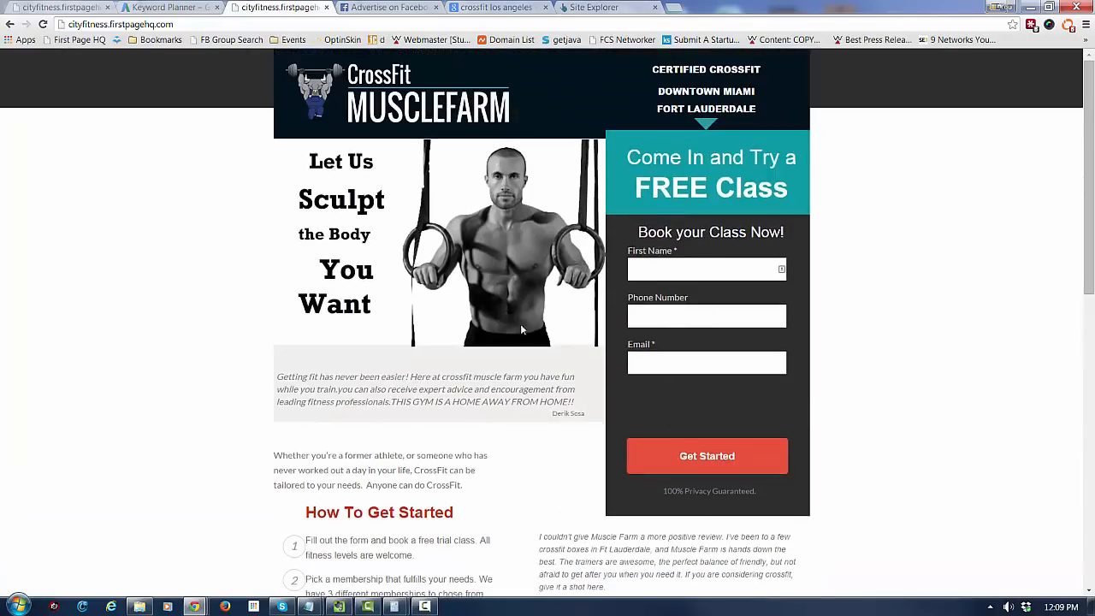
pyautogui.scroll(-3)
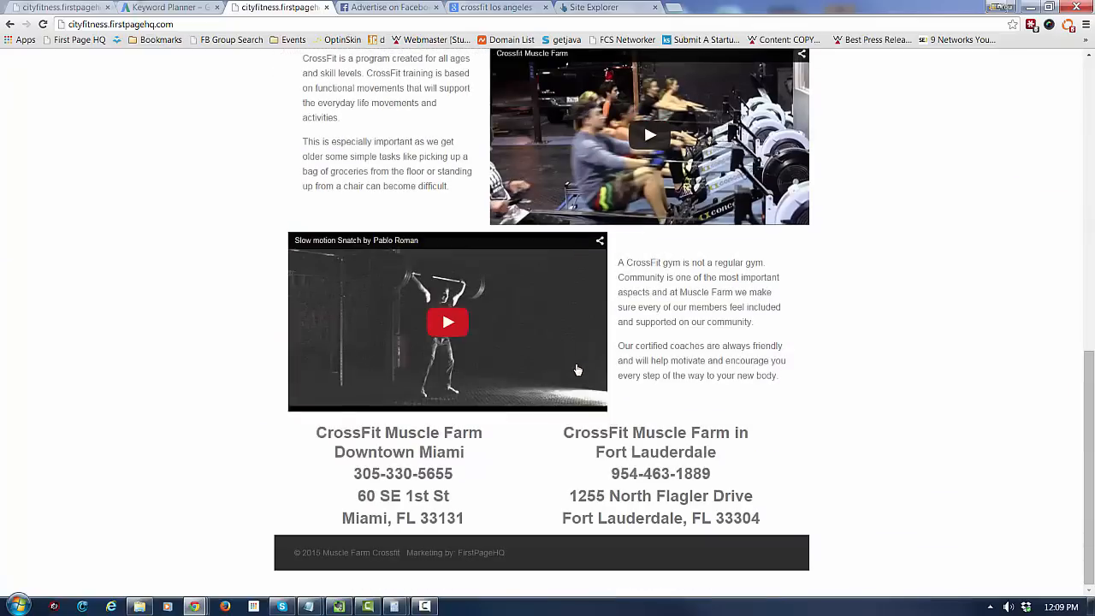
pyautogui.scroll(3)
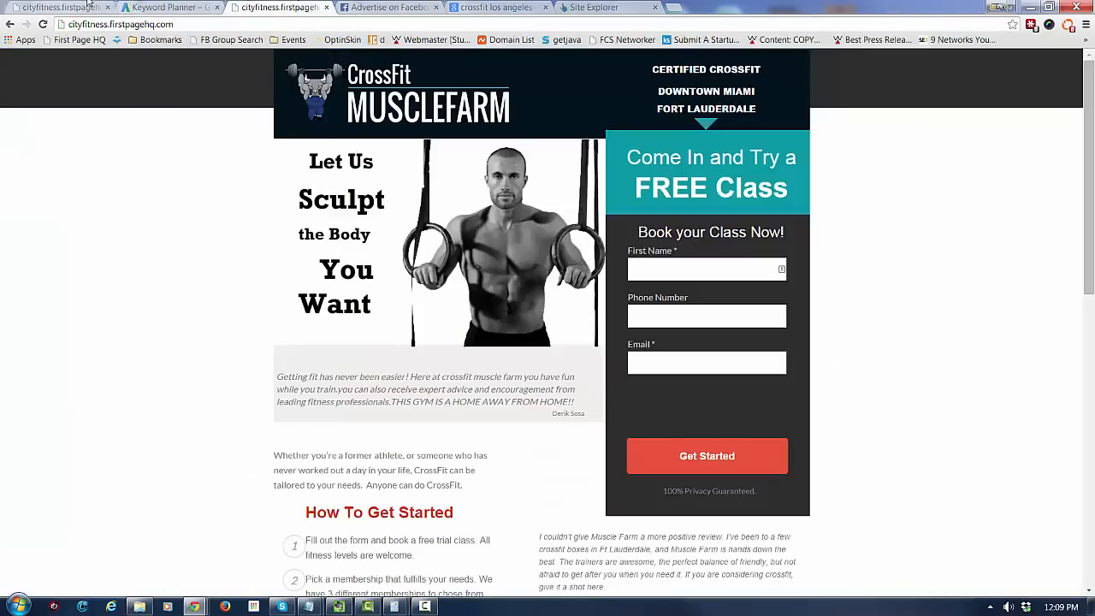
pyautogui.click(496, 8)
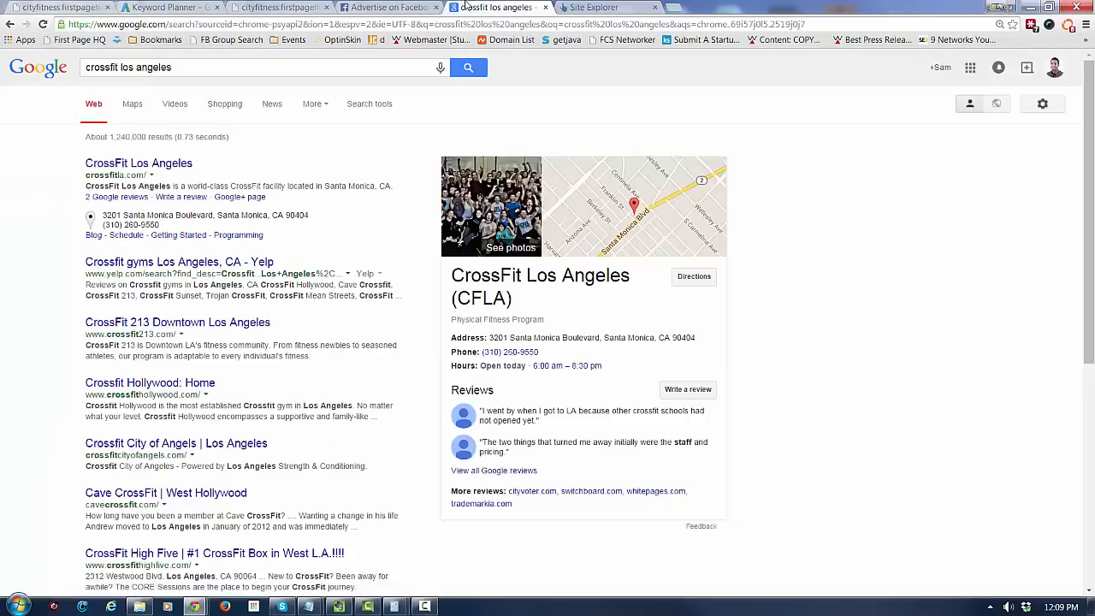
pyautogui.moveTo(229, 387)
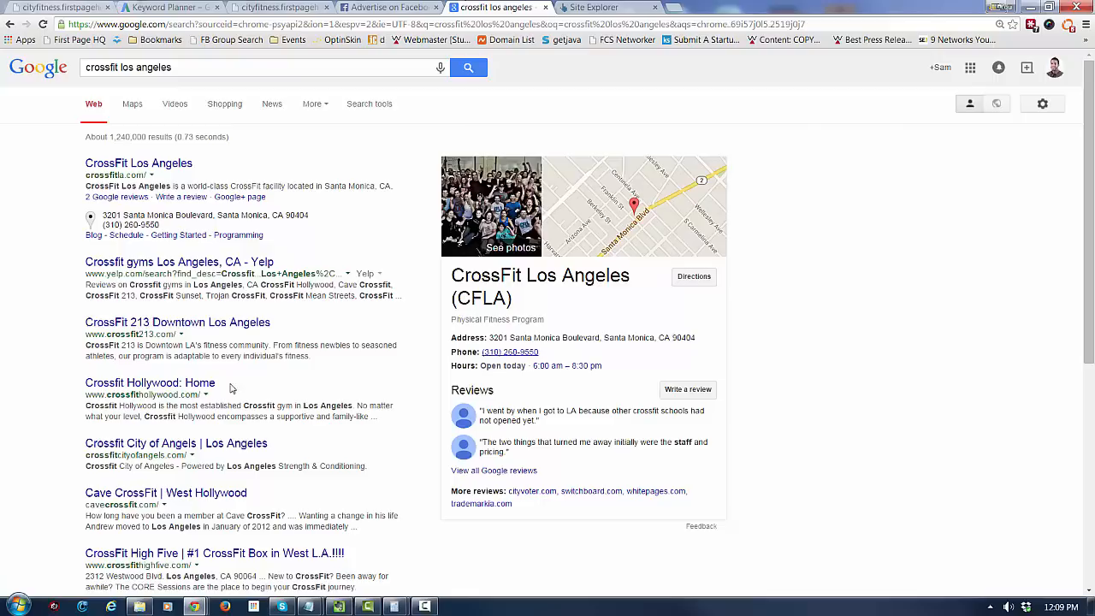
pyautogui.moveTo(278, 396)
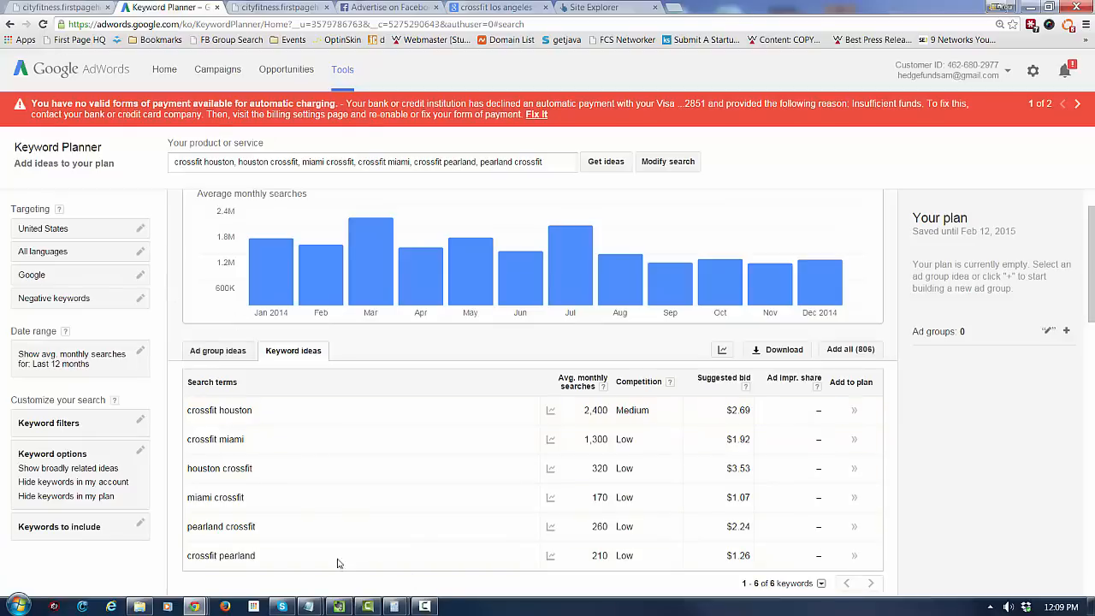
pyautogui.moveTo(442, 562)
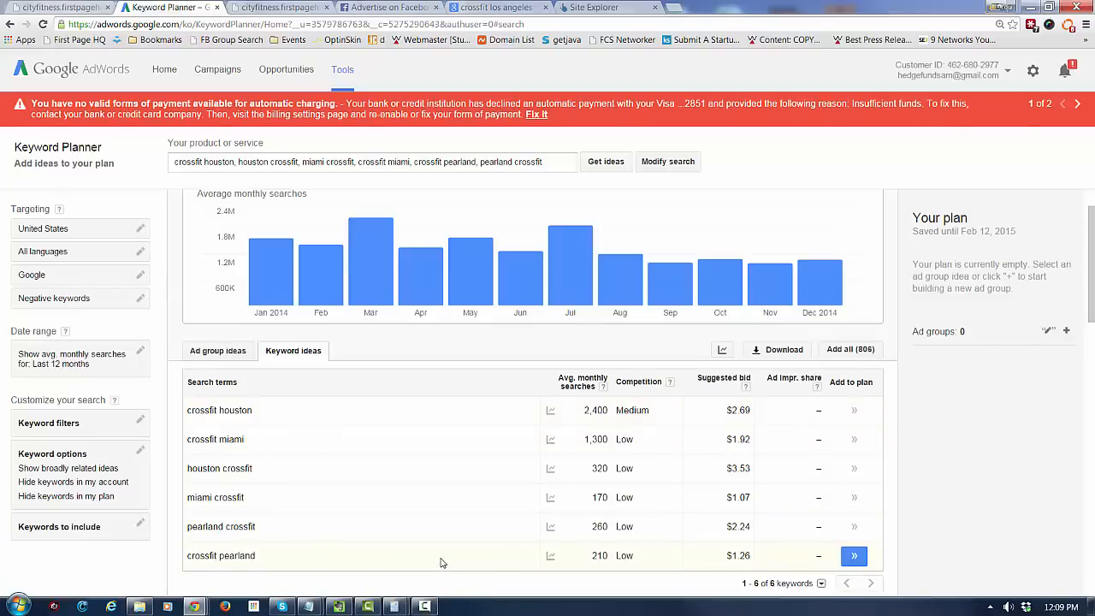
pyautogui.moveTo(432, 556)
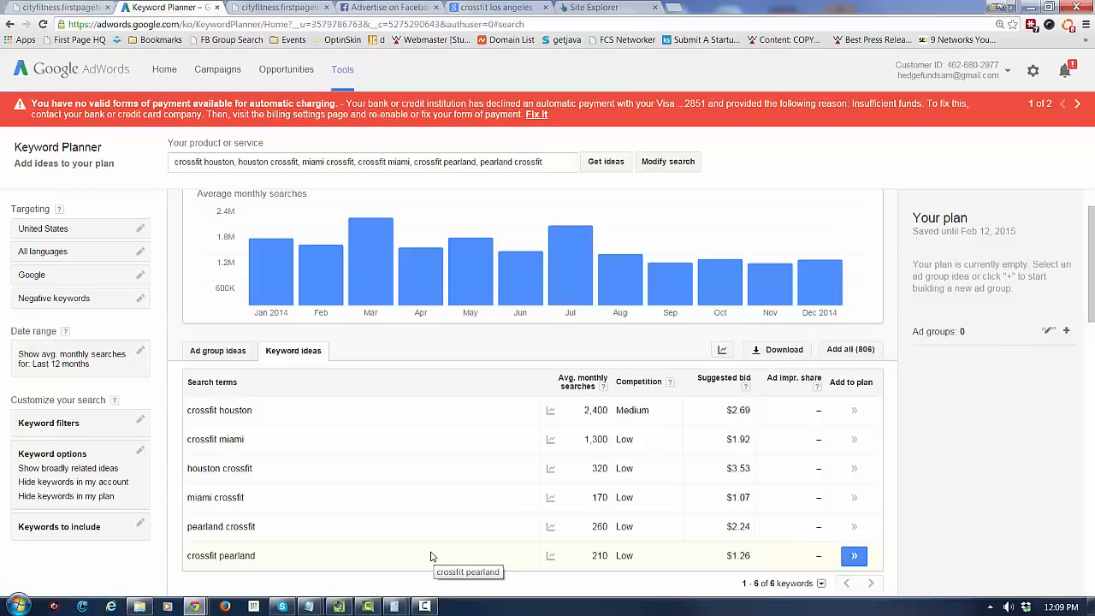